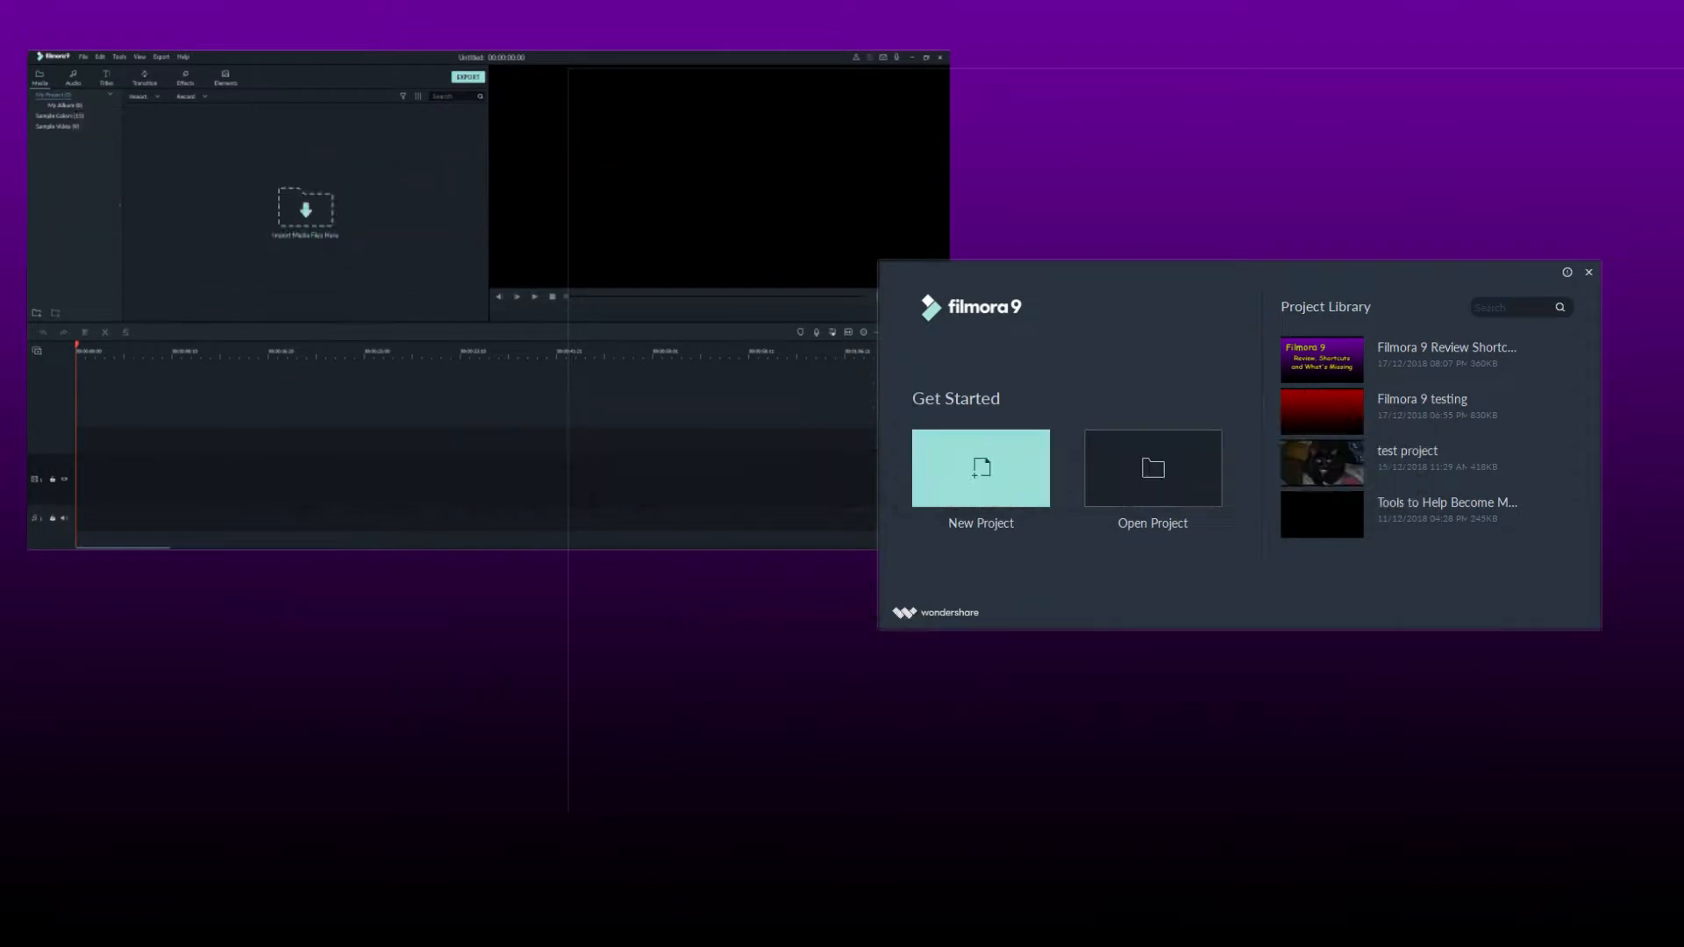
Create a new blank untitled project from the Filmora9 start-up launcher.
left_click(980, 467)
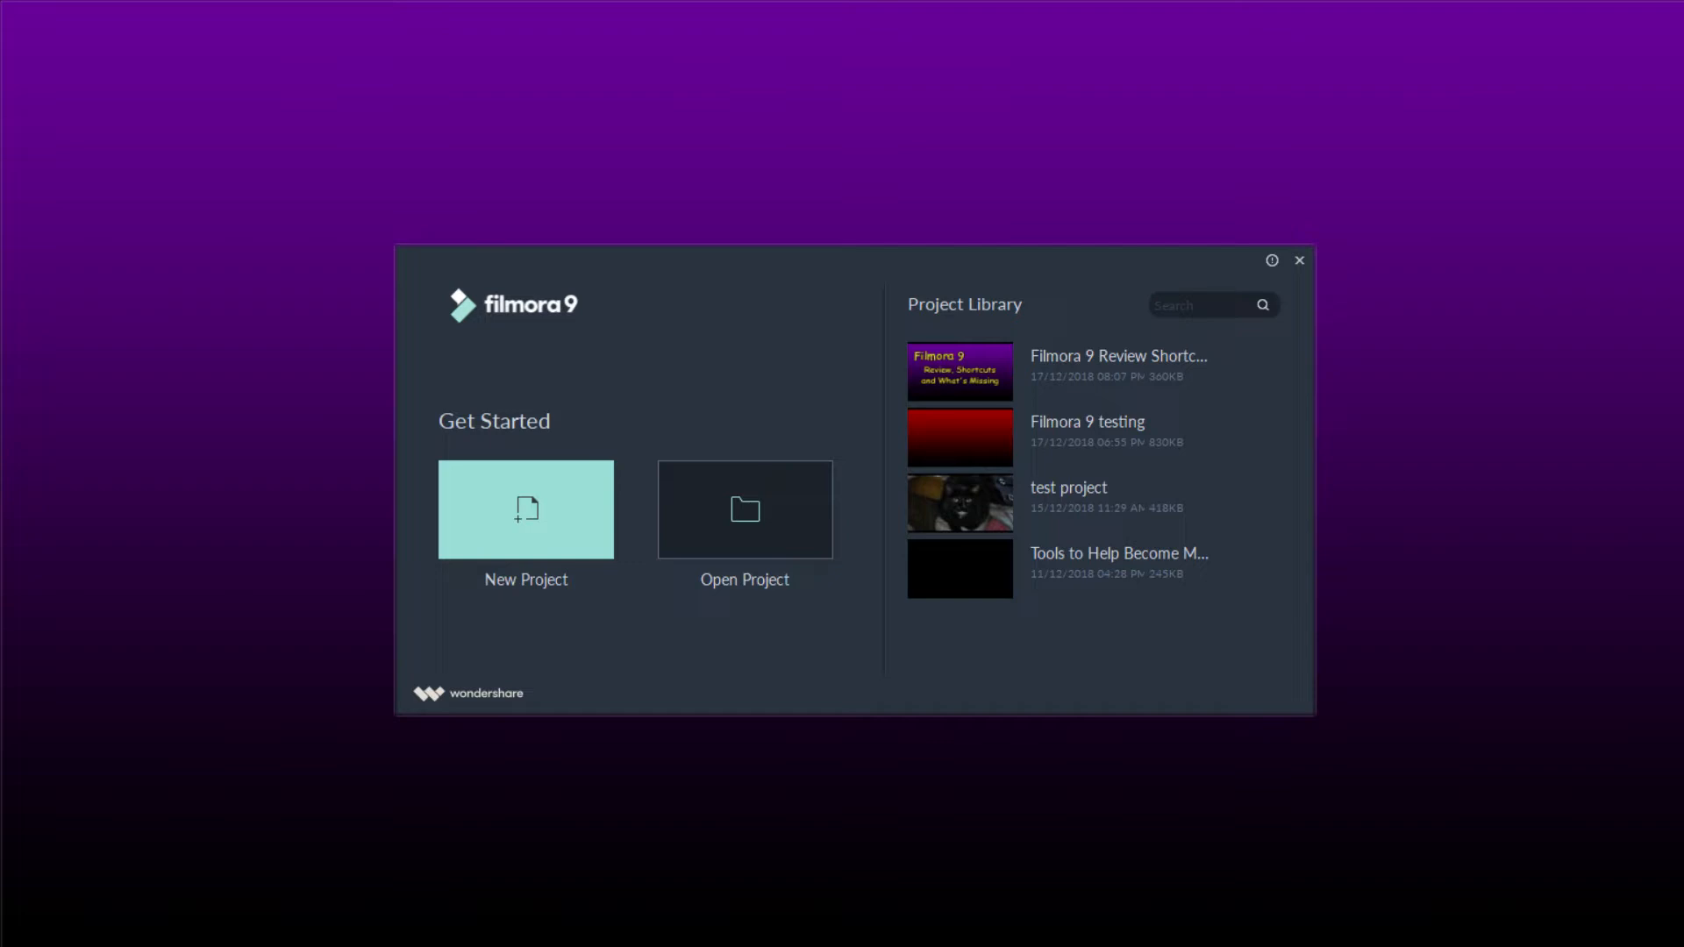
left_click(526, 509)
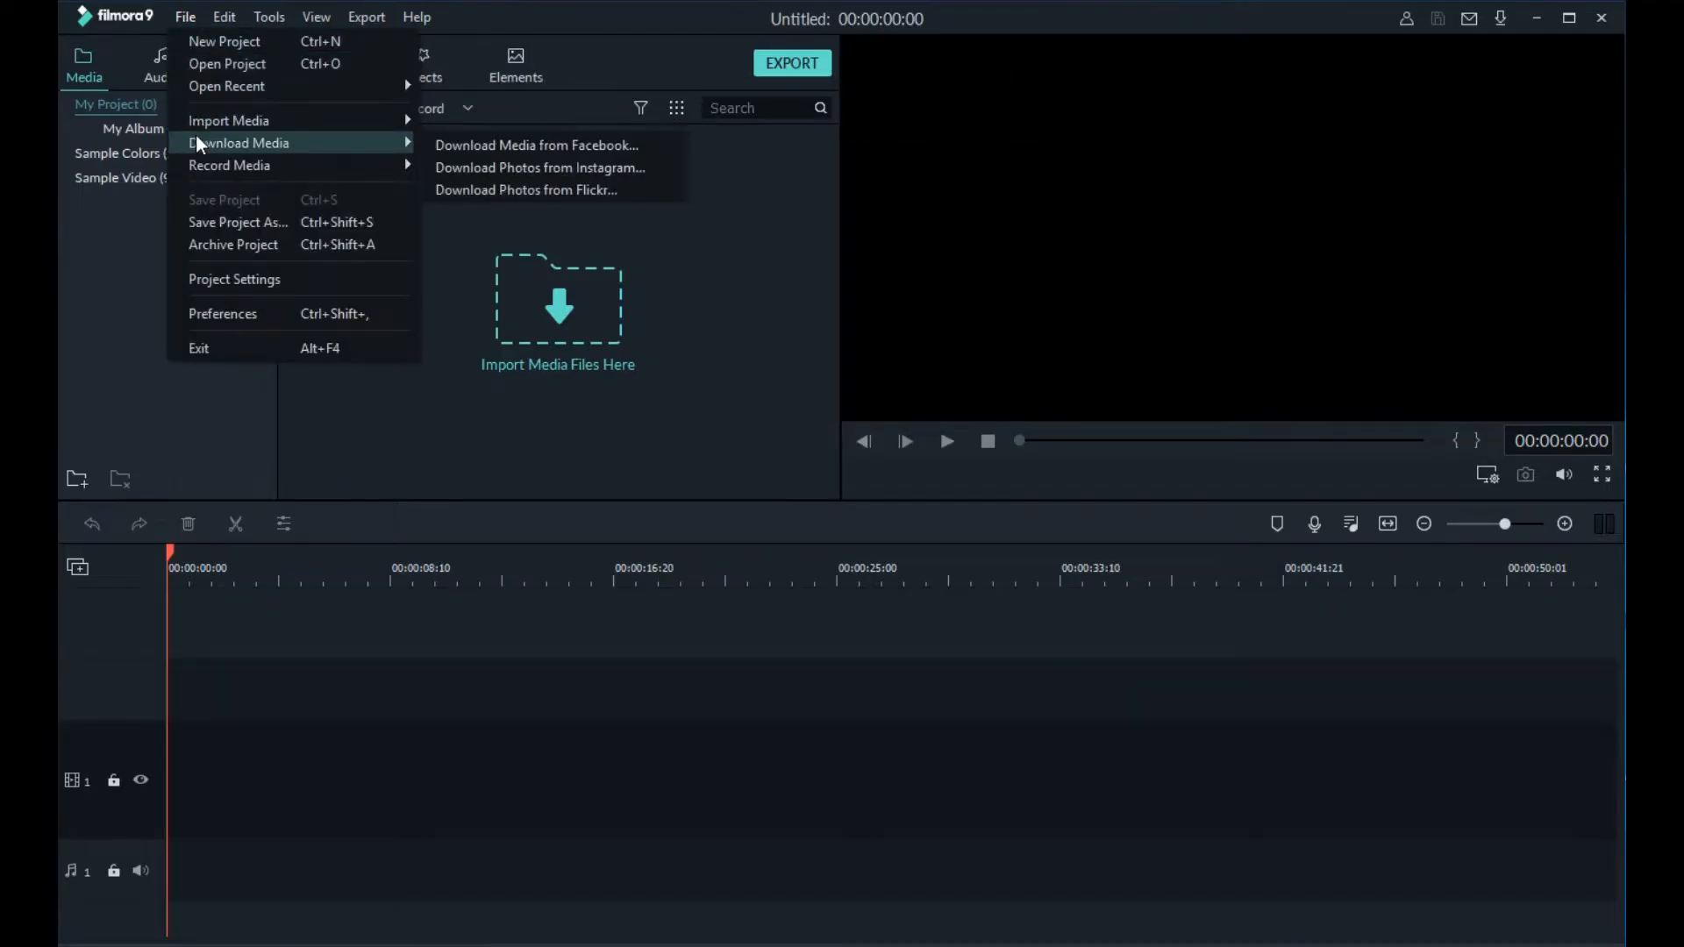
mouse_move(206, 301)
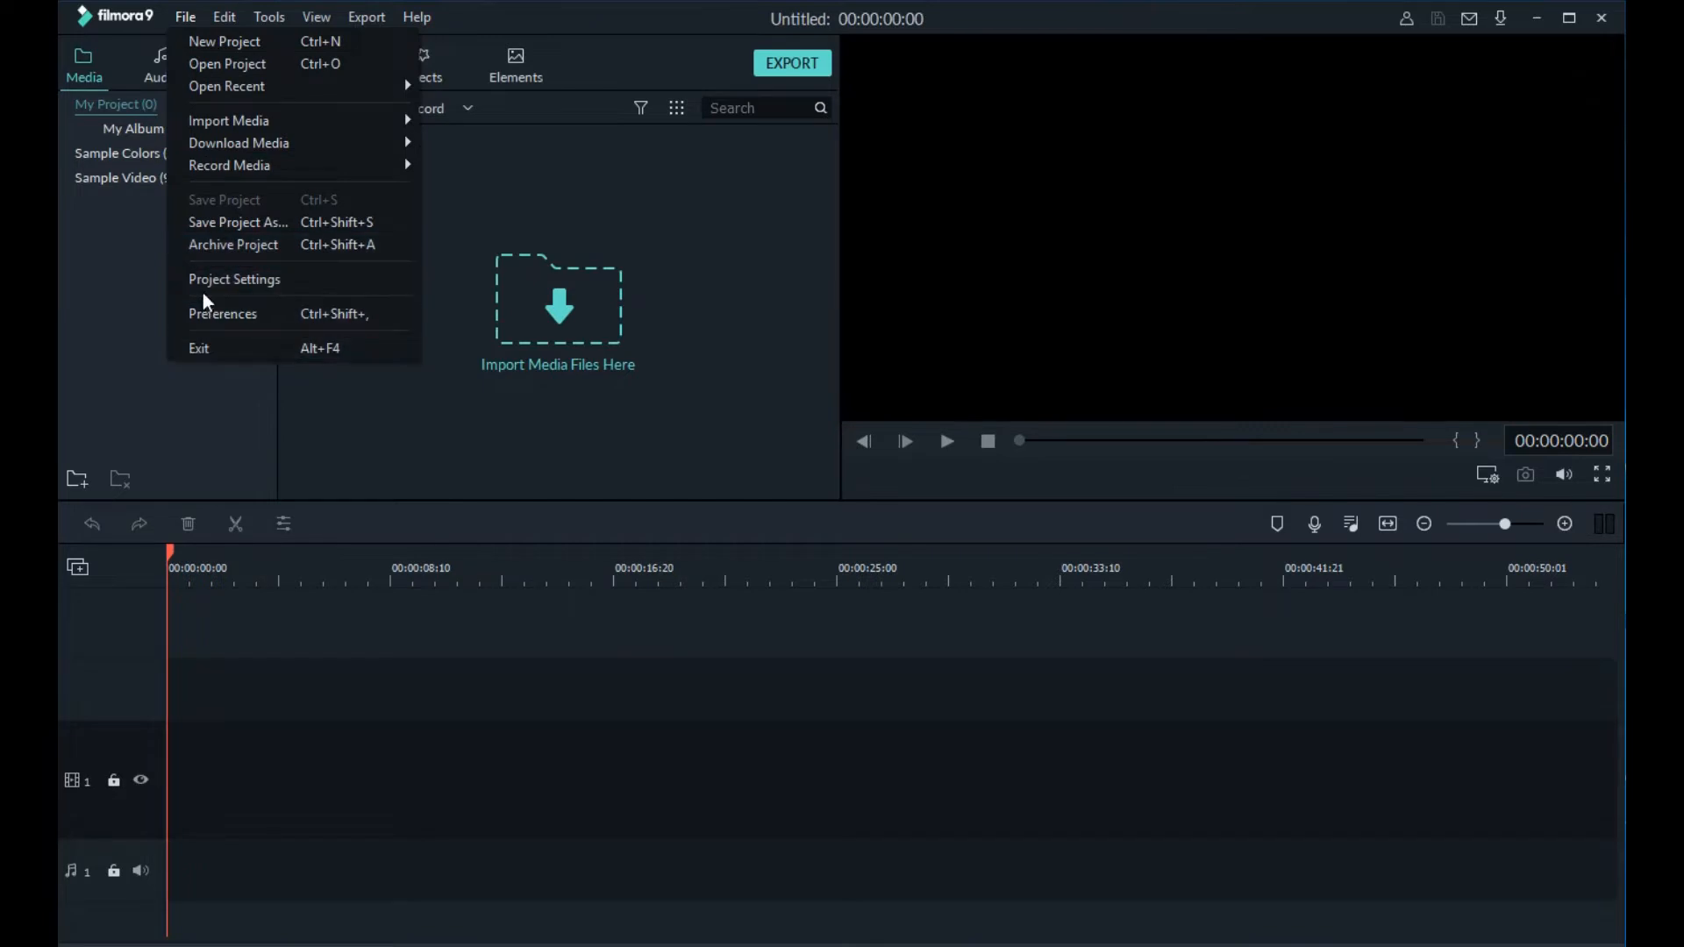
left_click(235, 278)
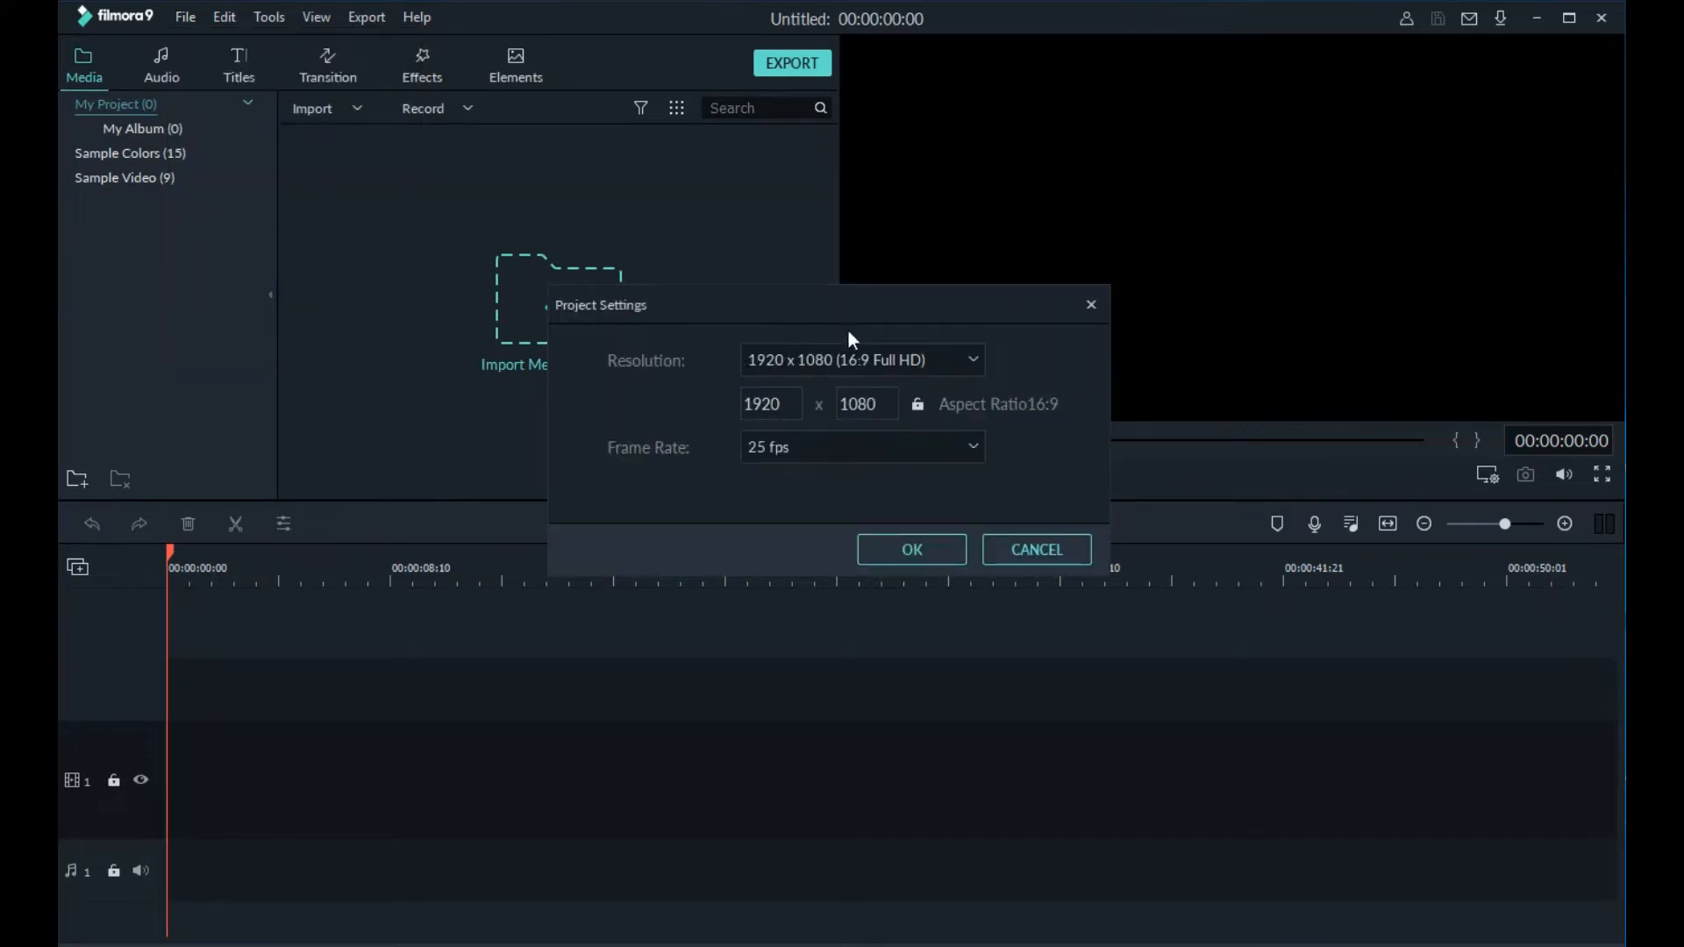
left_click(862, 359)
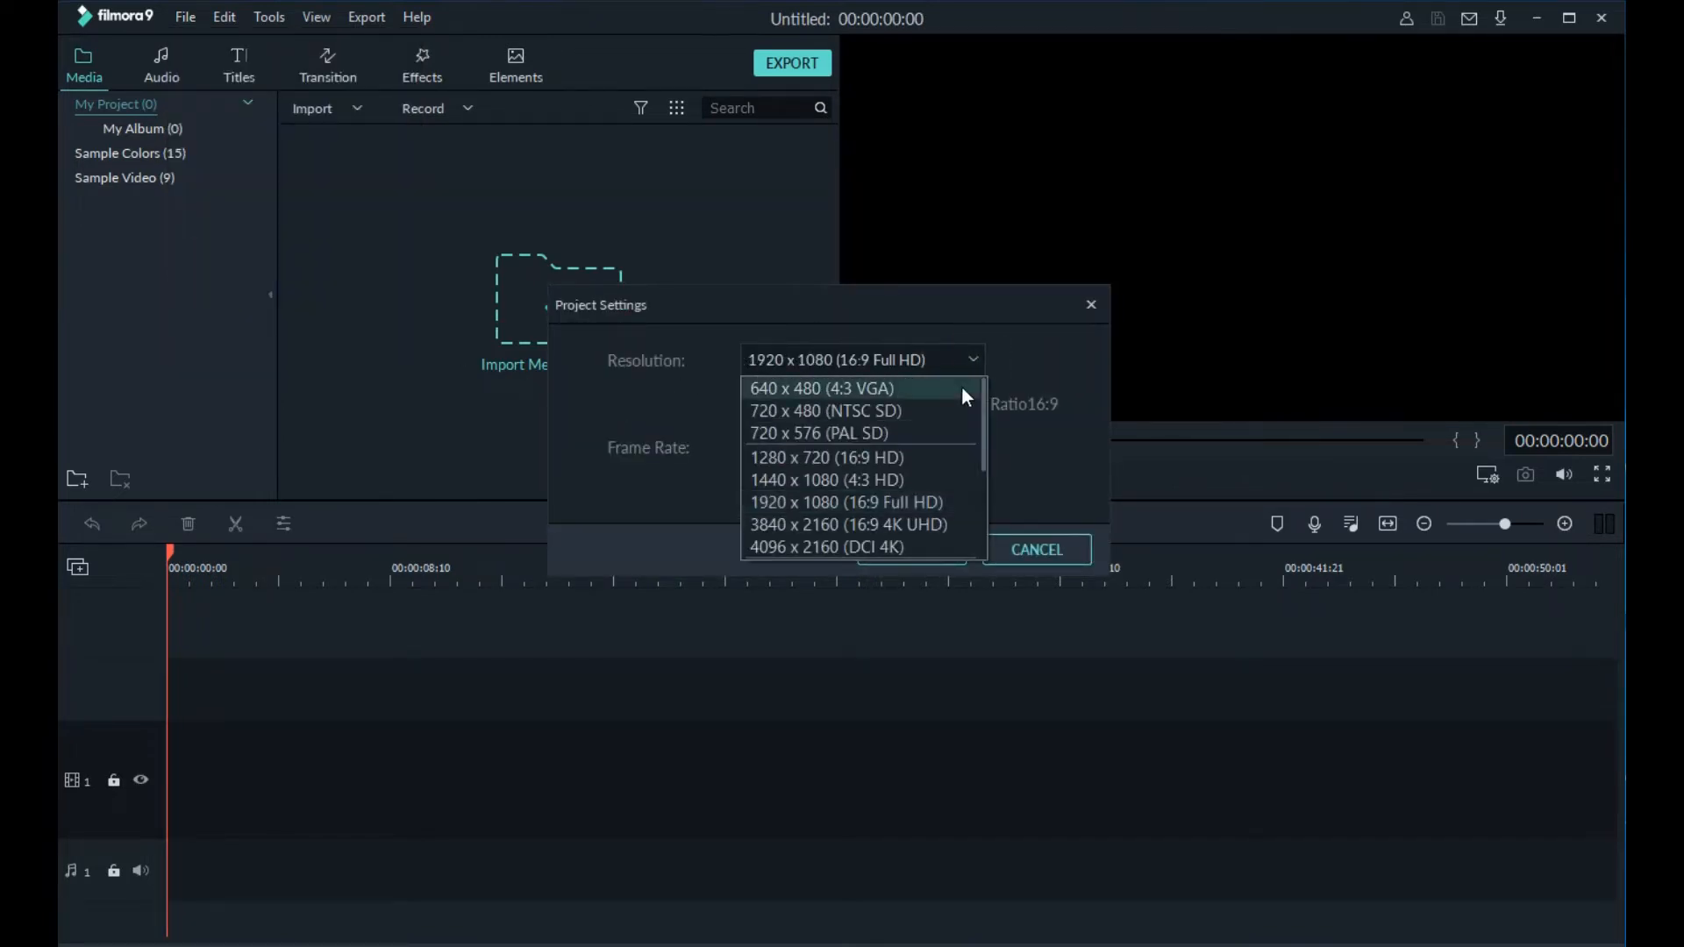
scroll("down", 3)
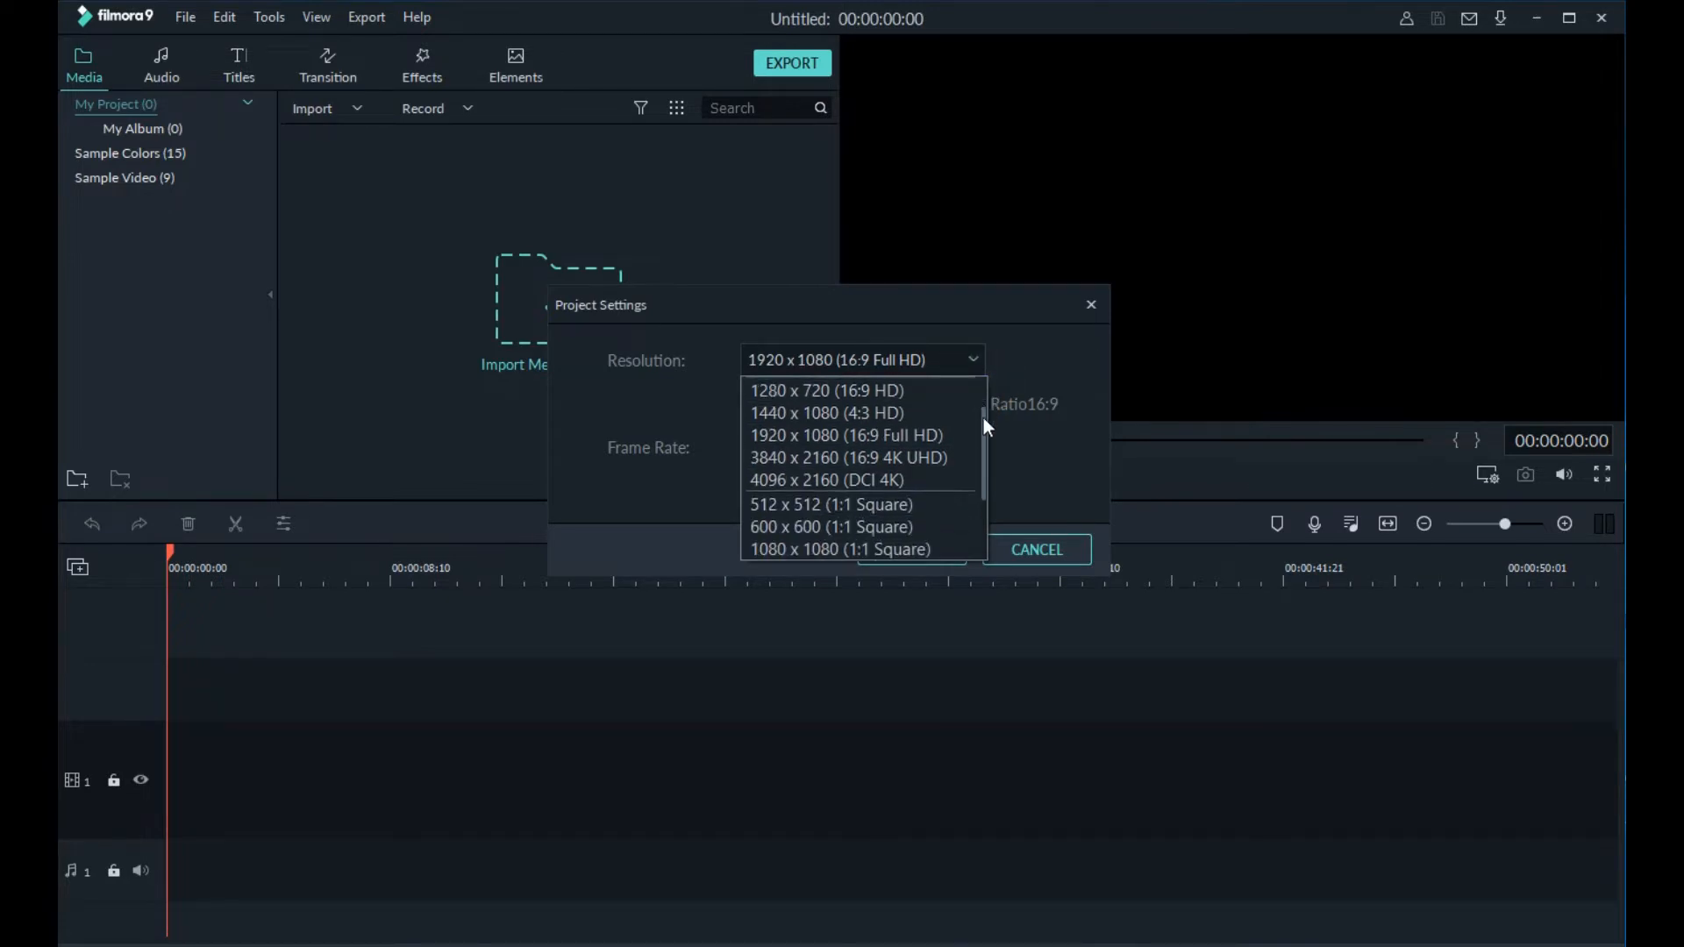
scroll("down", 3)
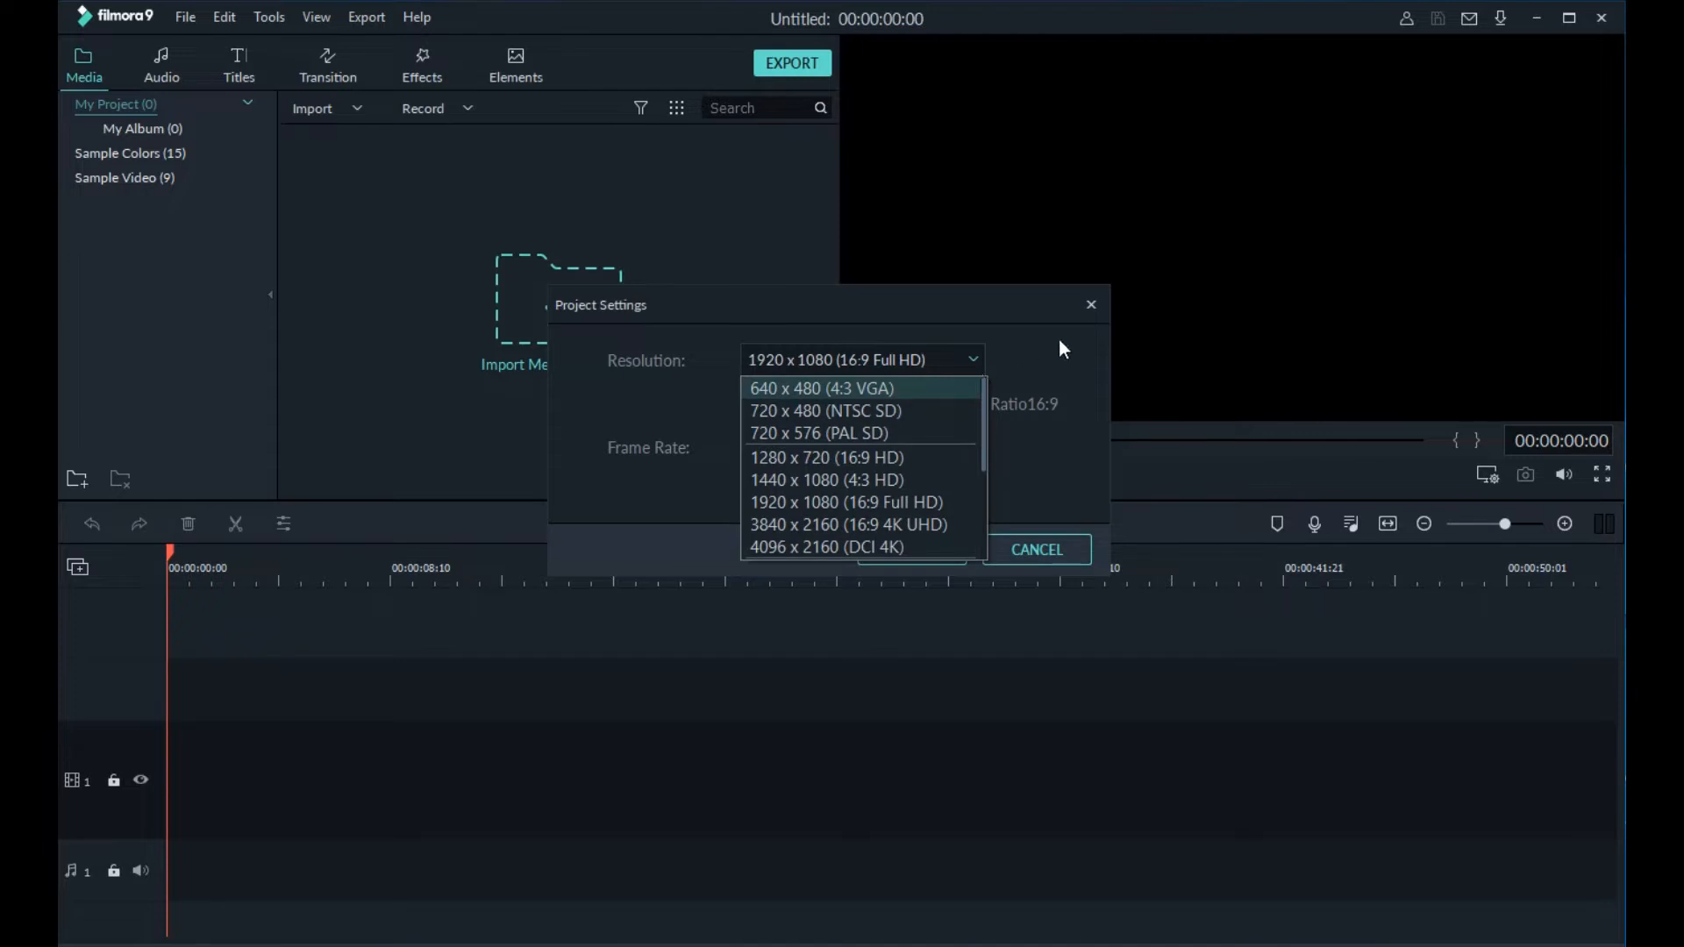
left_click(975, 446)
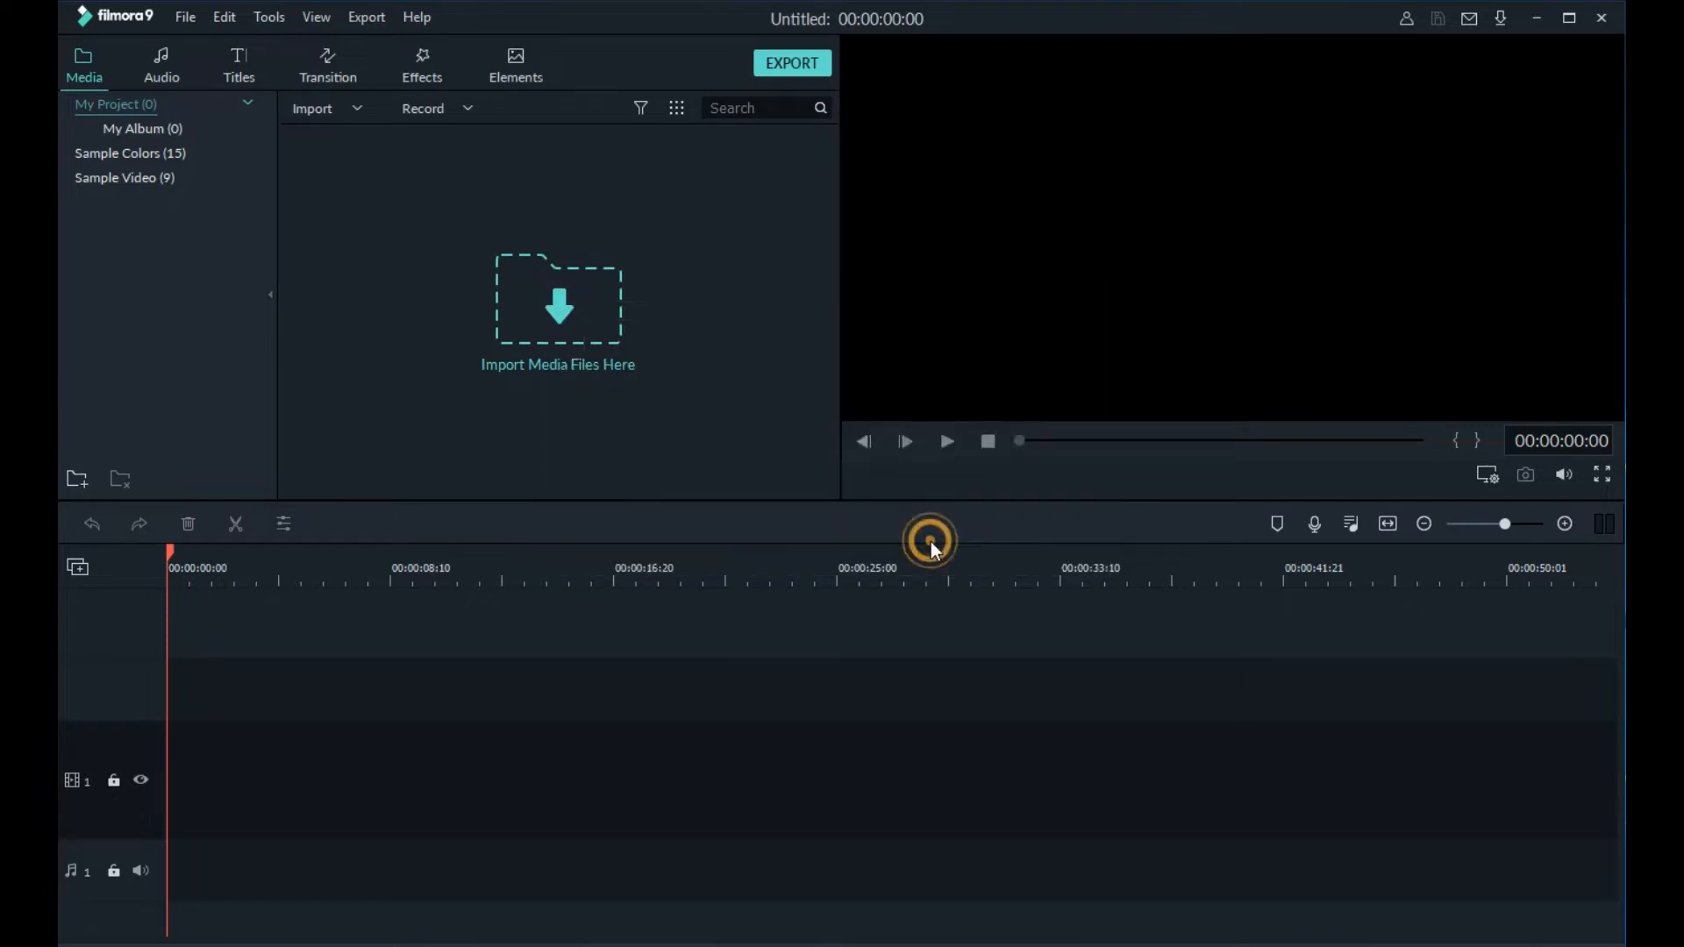
left_click(185, 15)
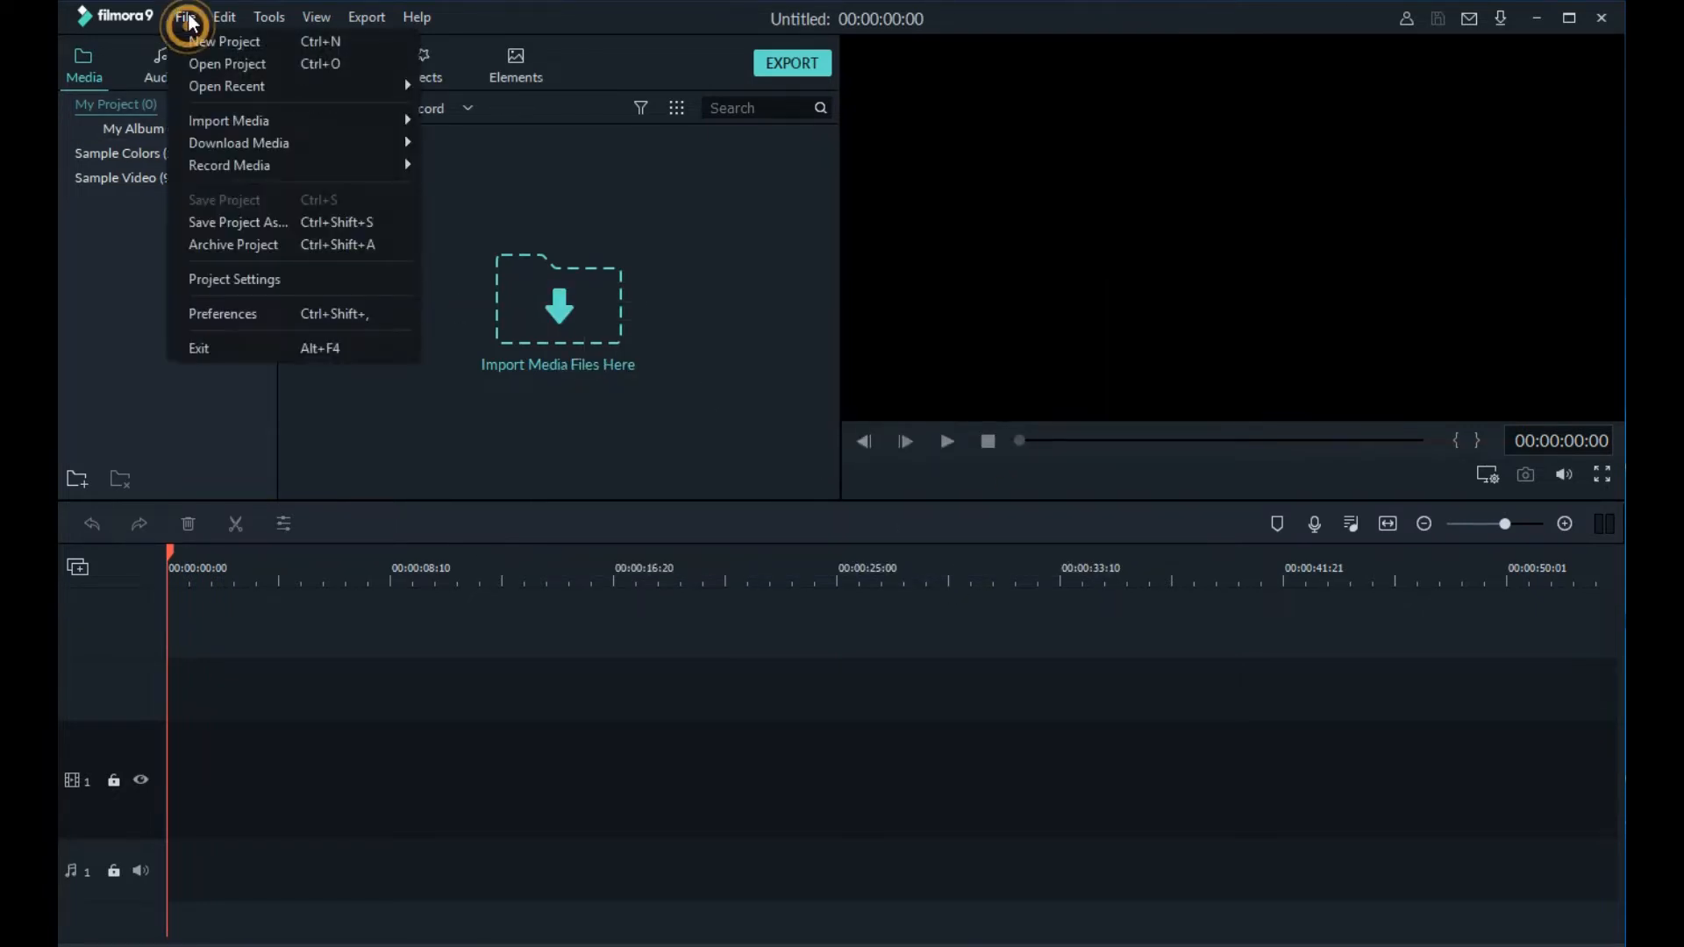
left_click(222, 314)
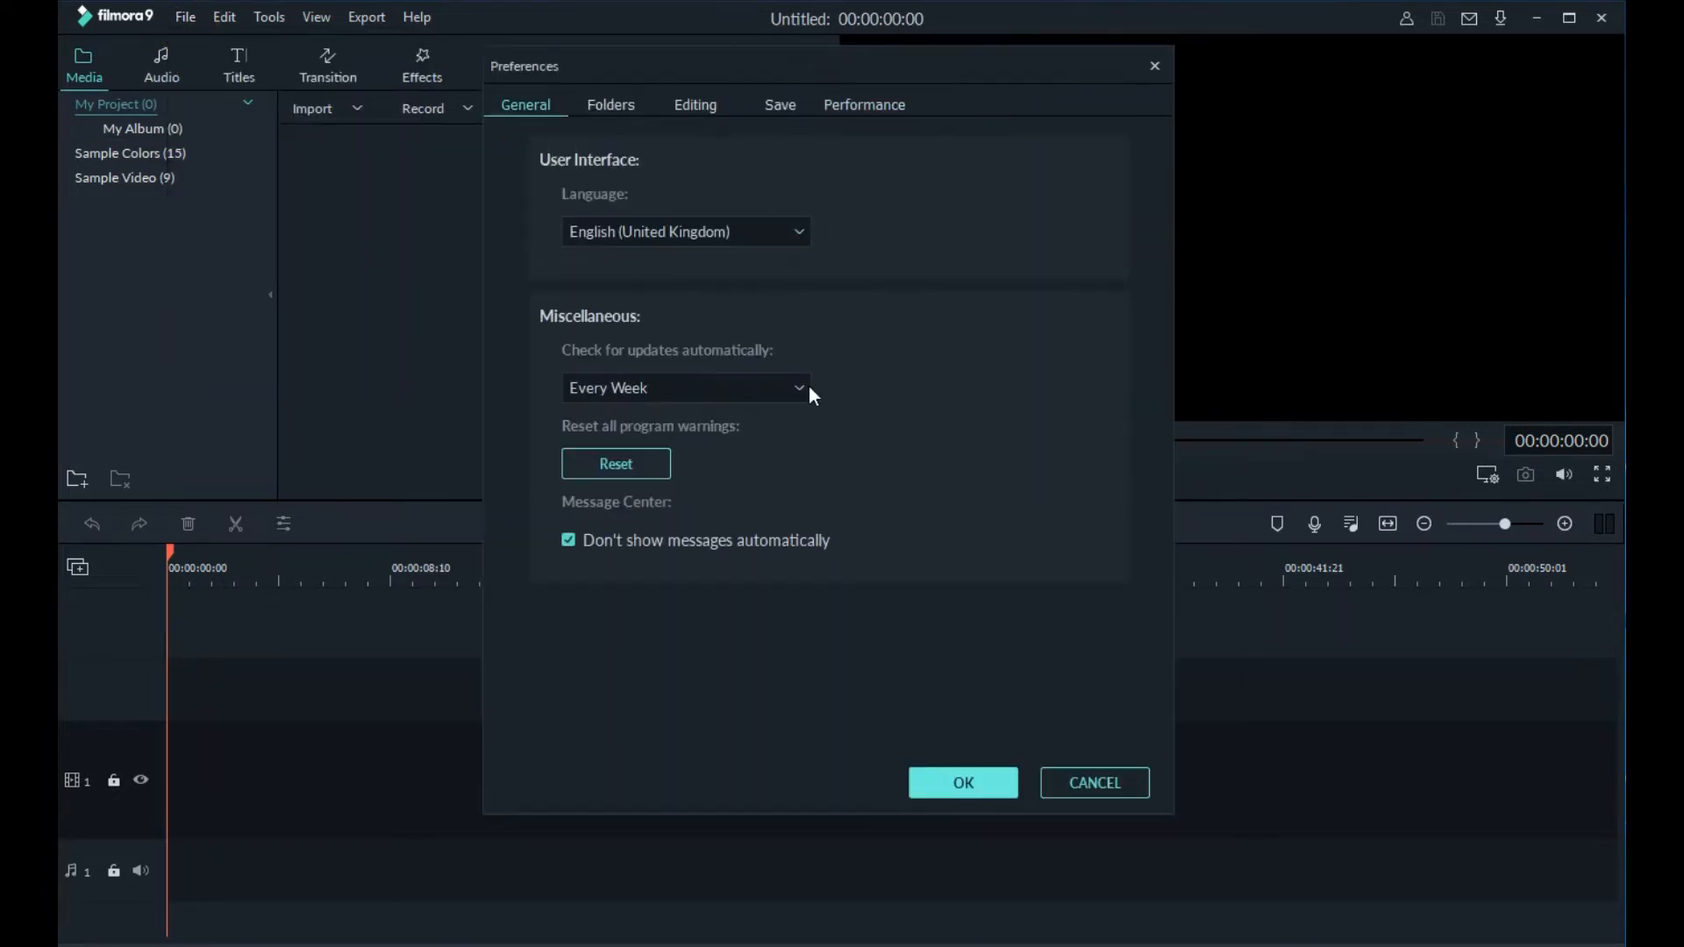
left_click(611, 104)
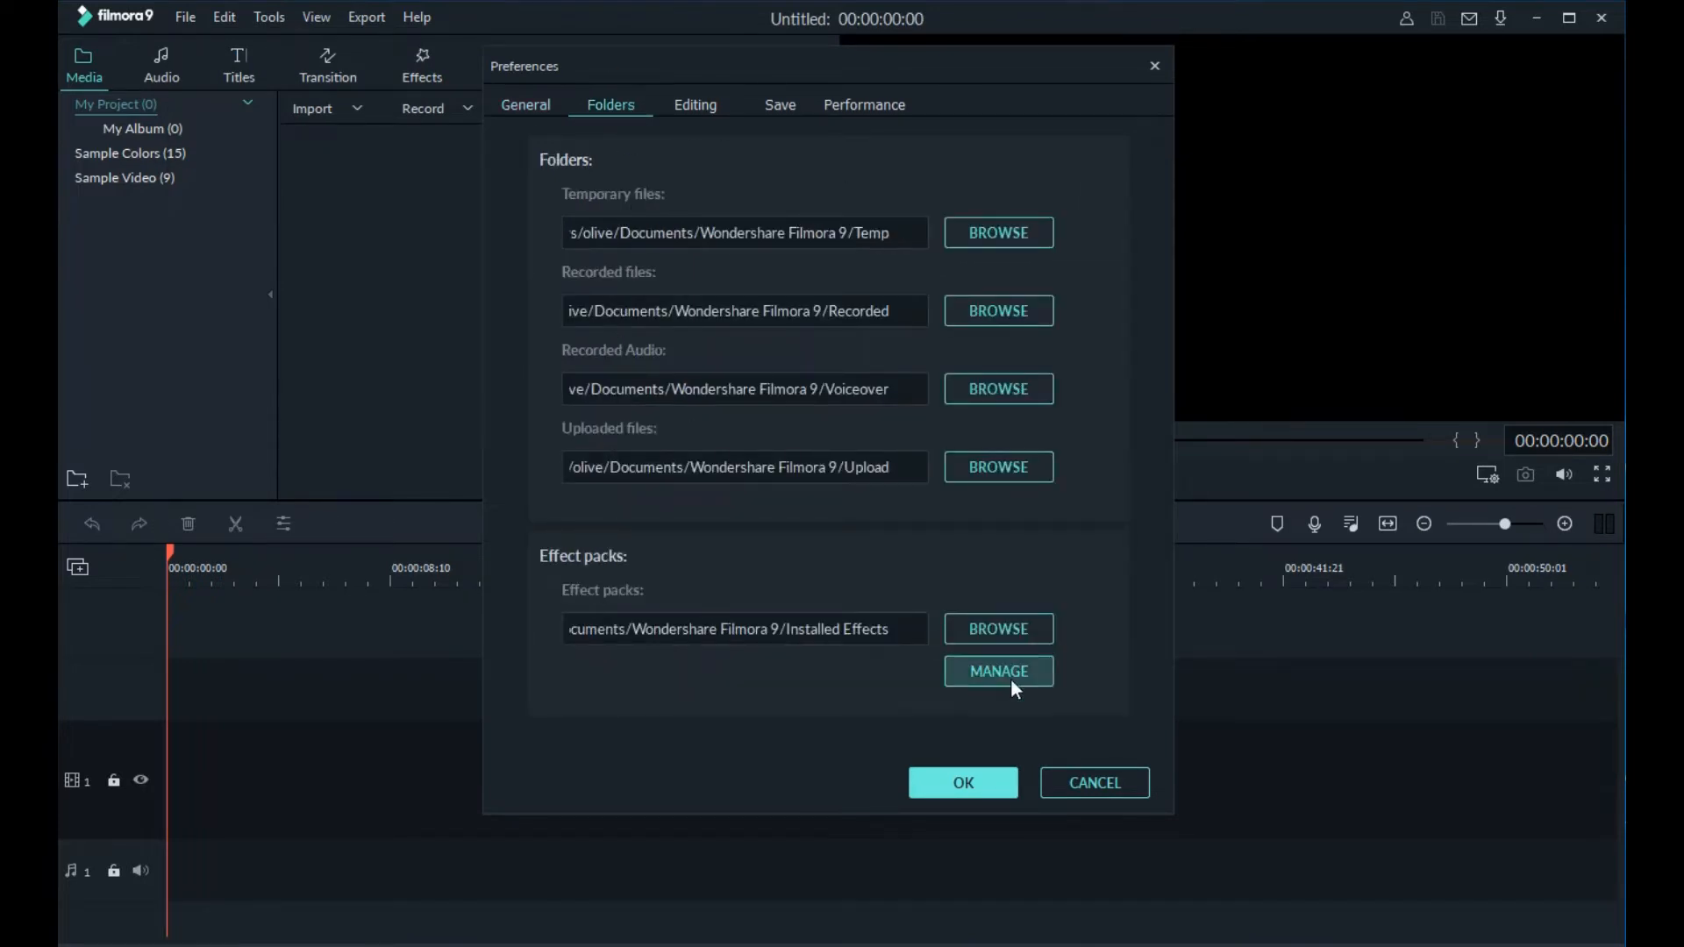
left_click(780, 105)
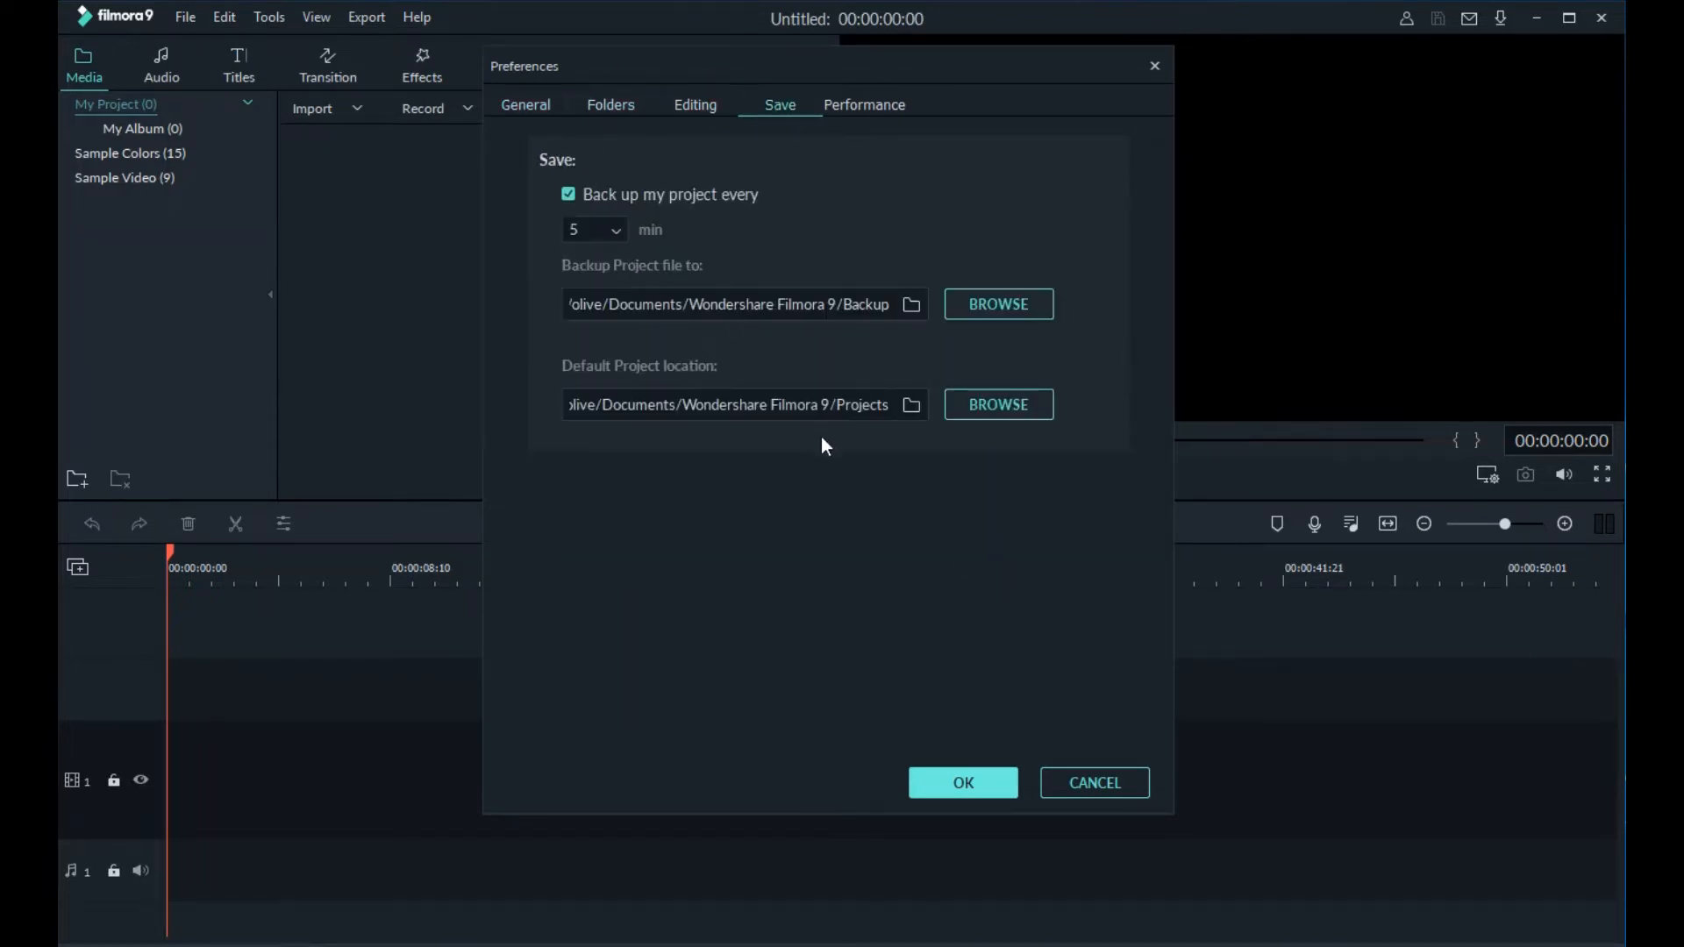
left_click(962, 783)
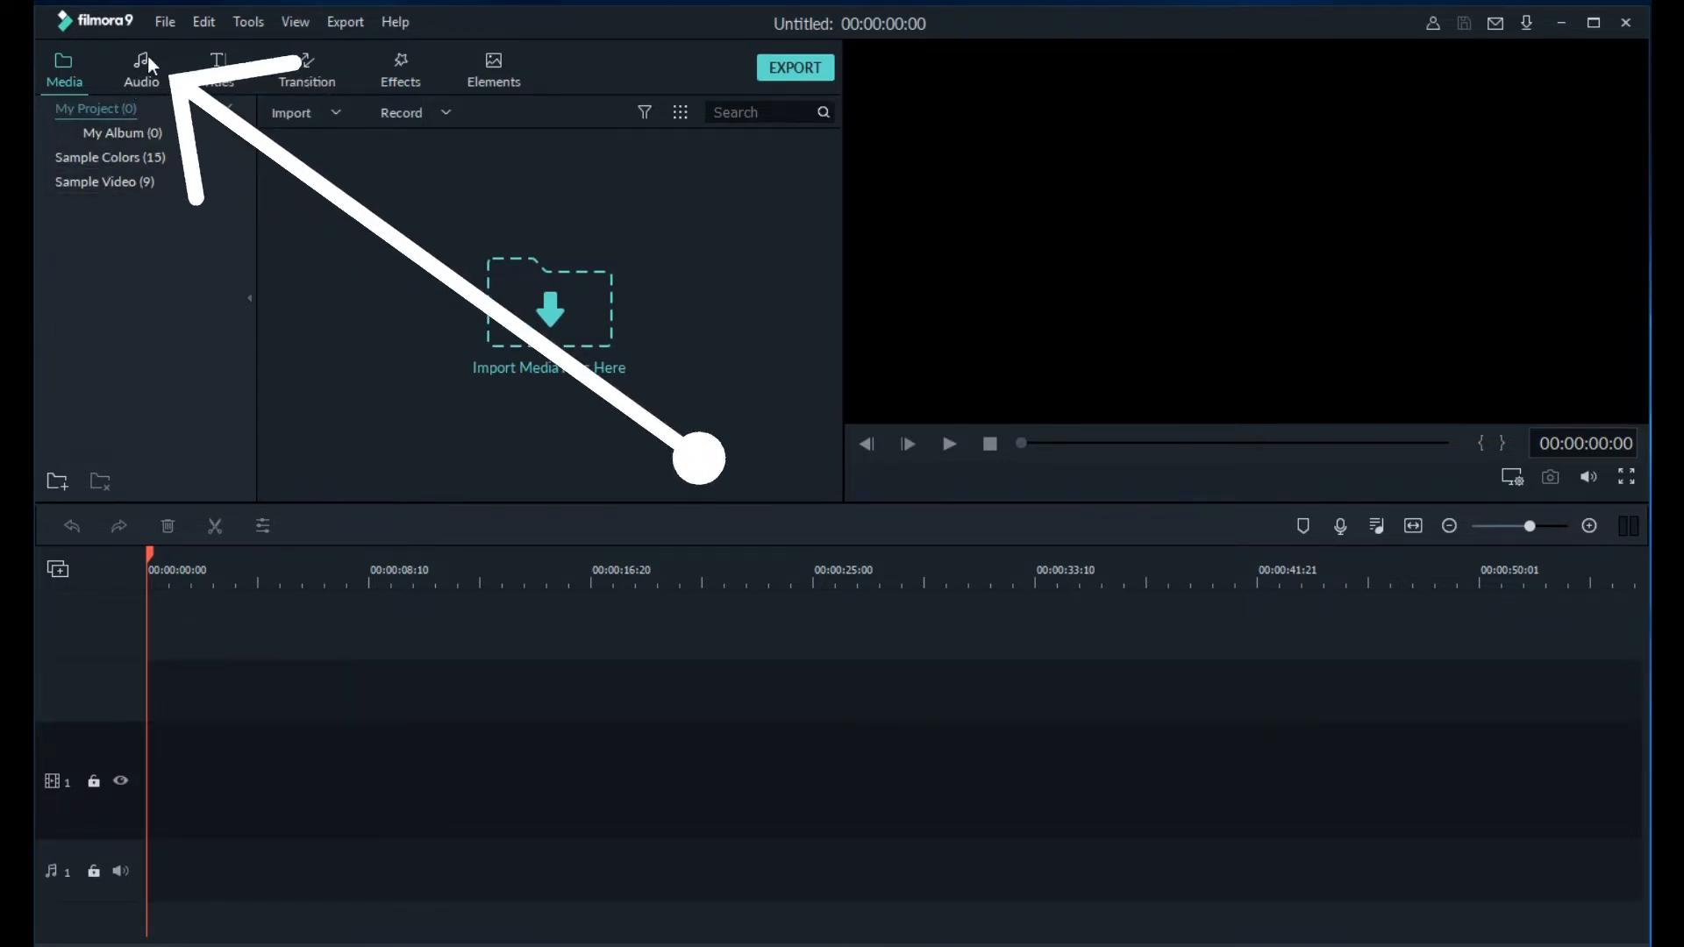
Browse the Audio library's Sound Effect category and My Music tracks.
left_click(141, 67)
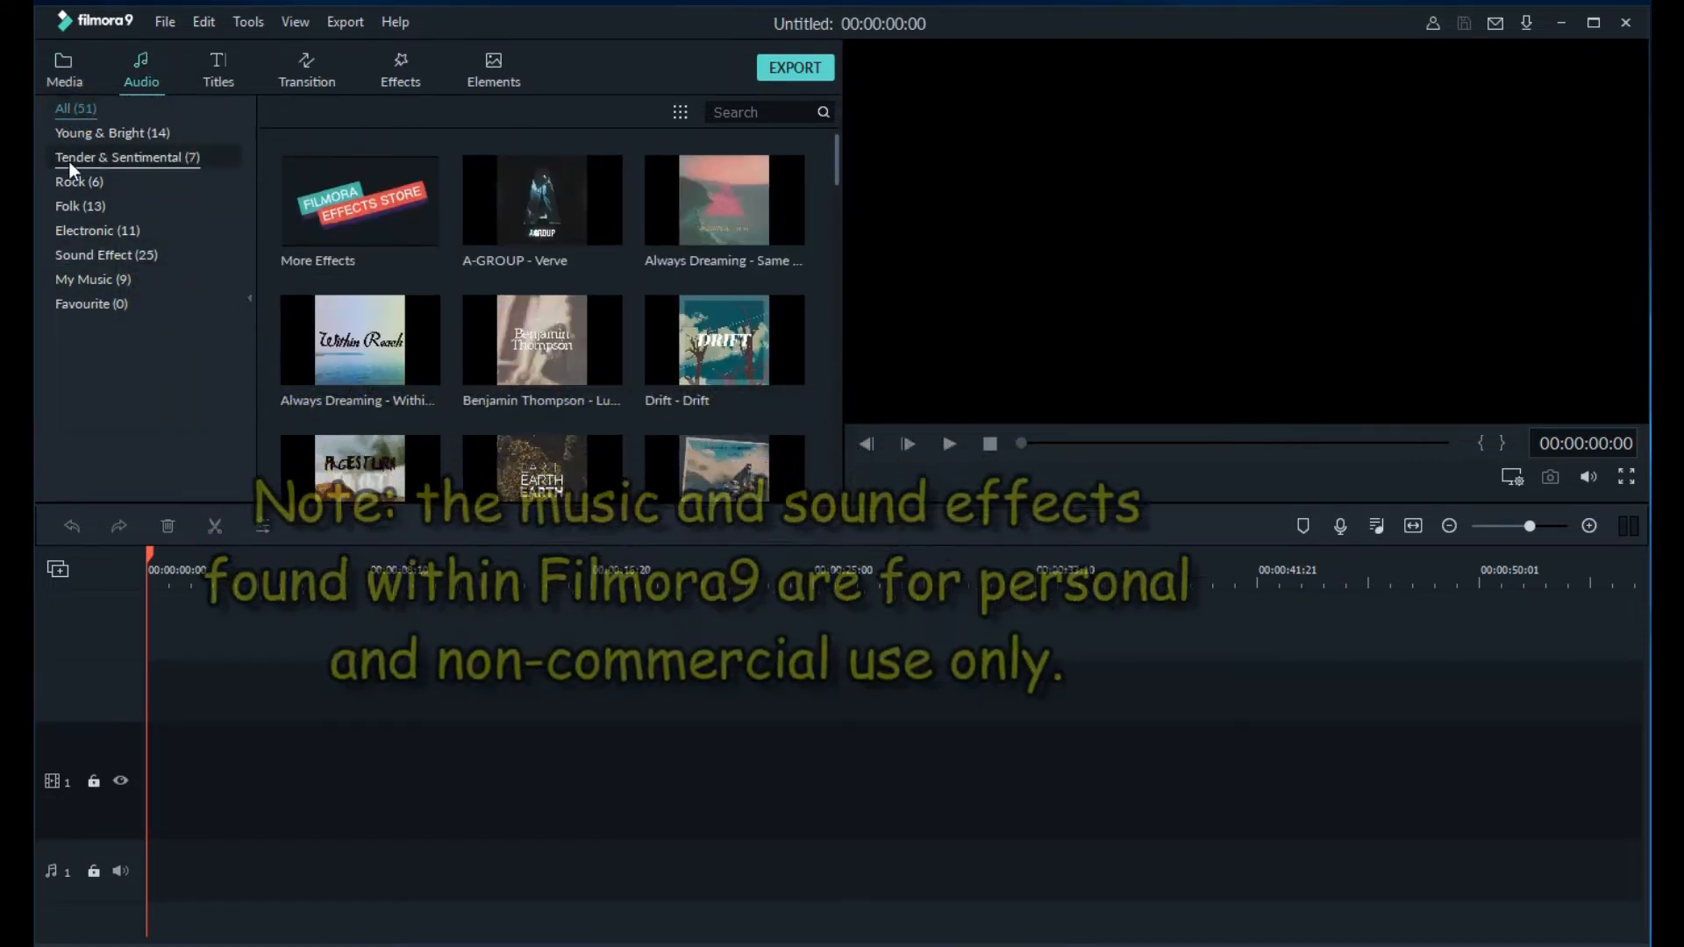
left_click(105, 255)
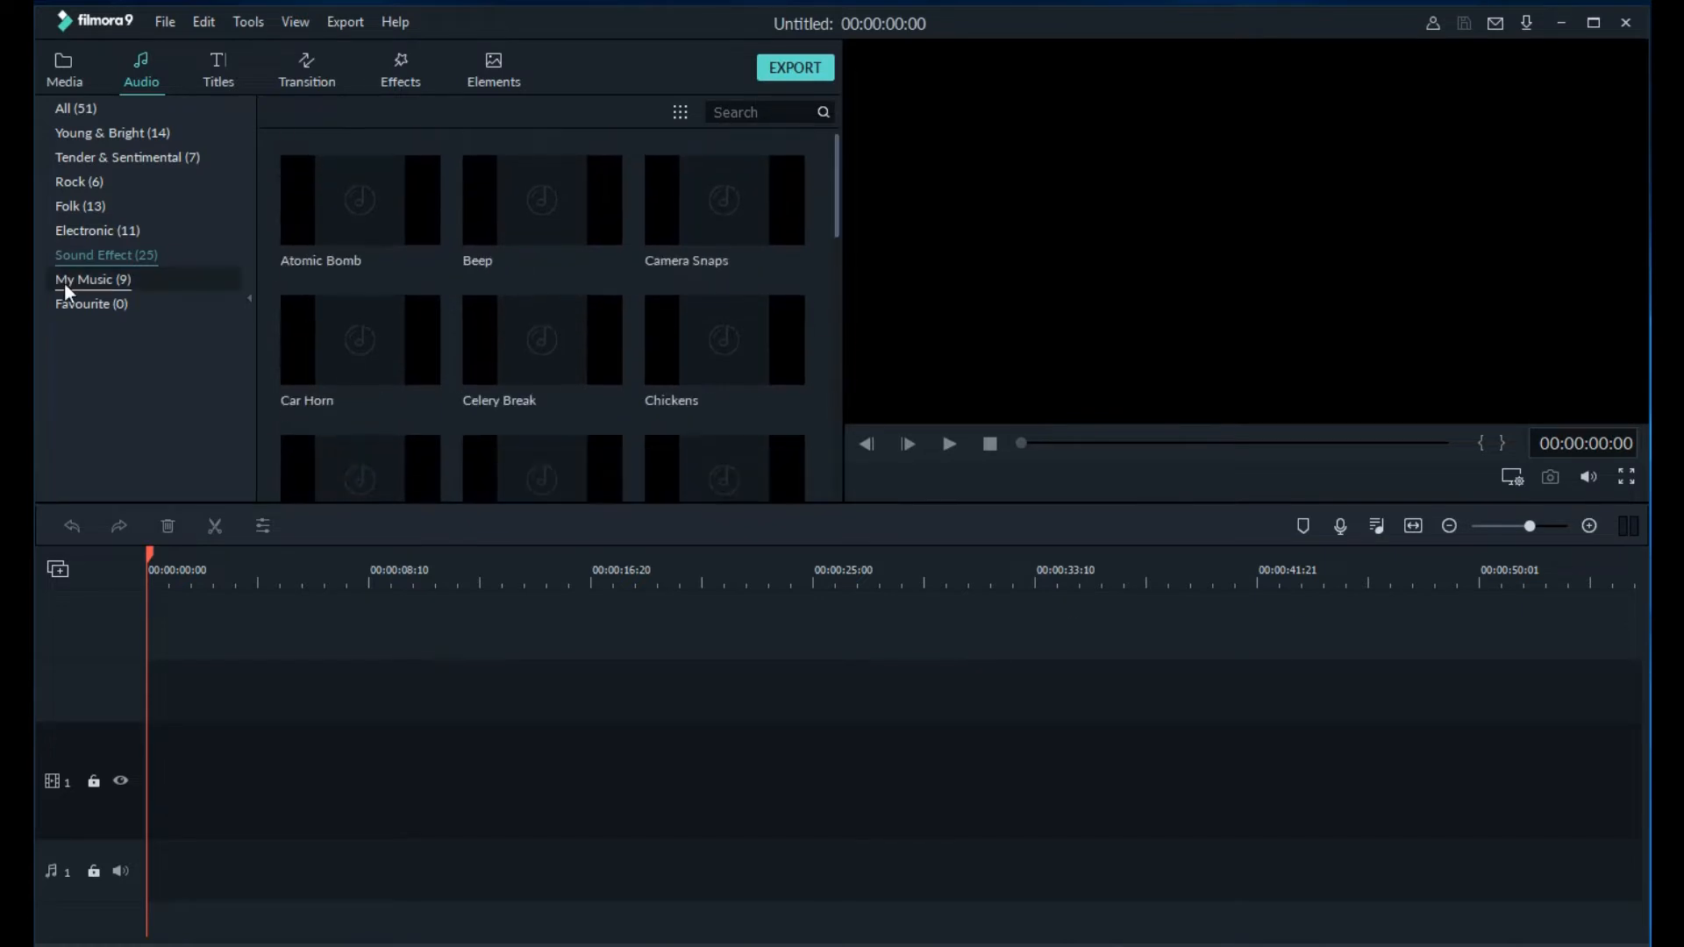
left_click(92, 279)
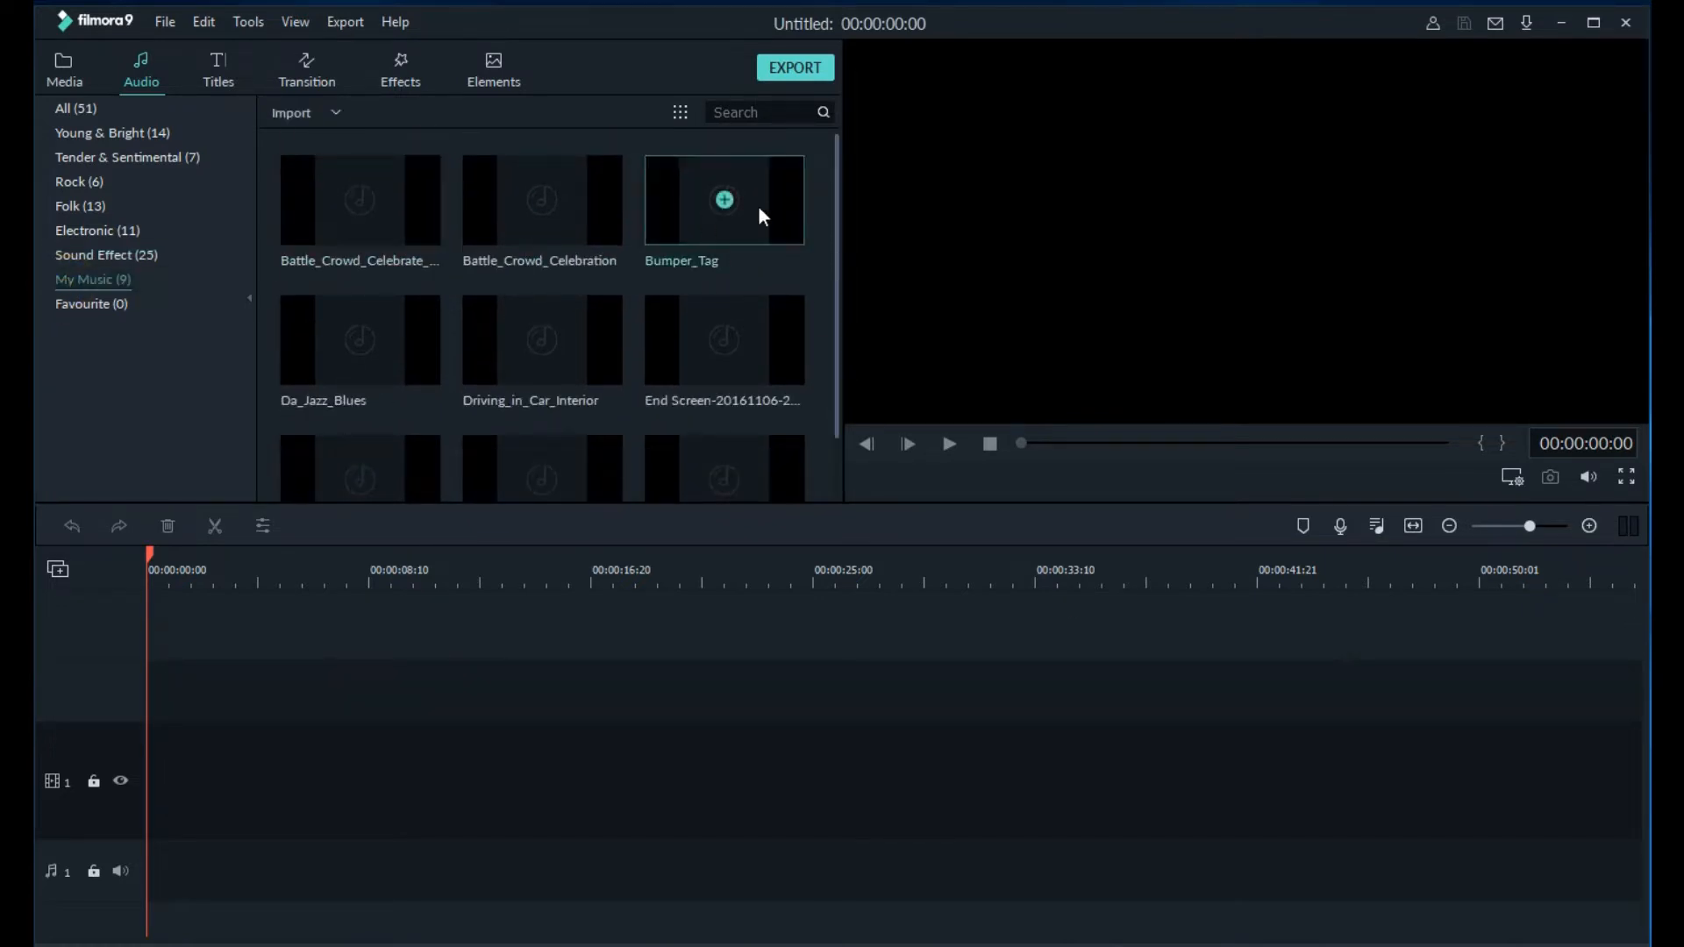
mouse_move(845, 258)
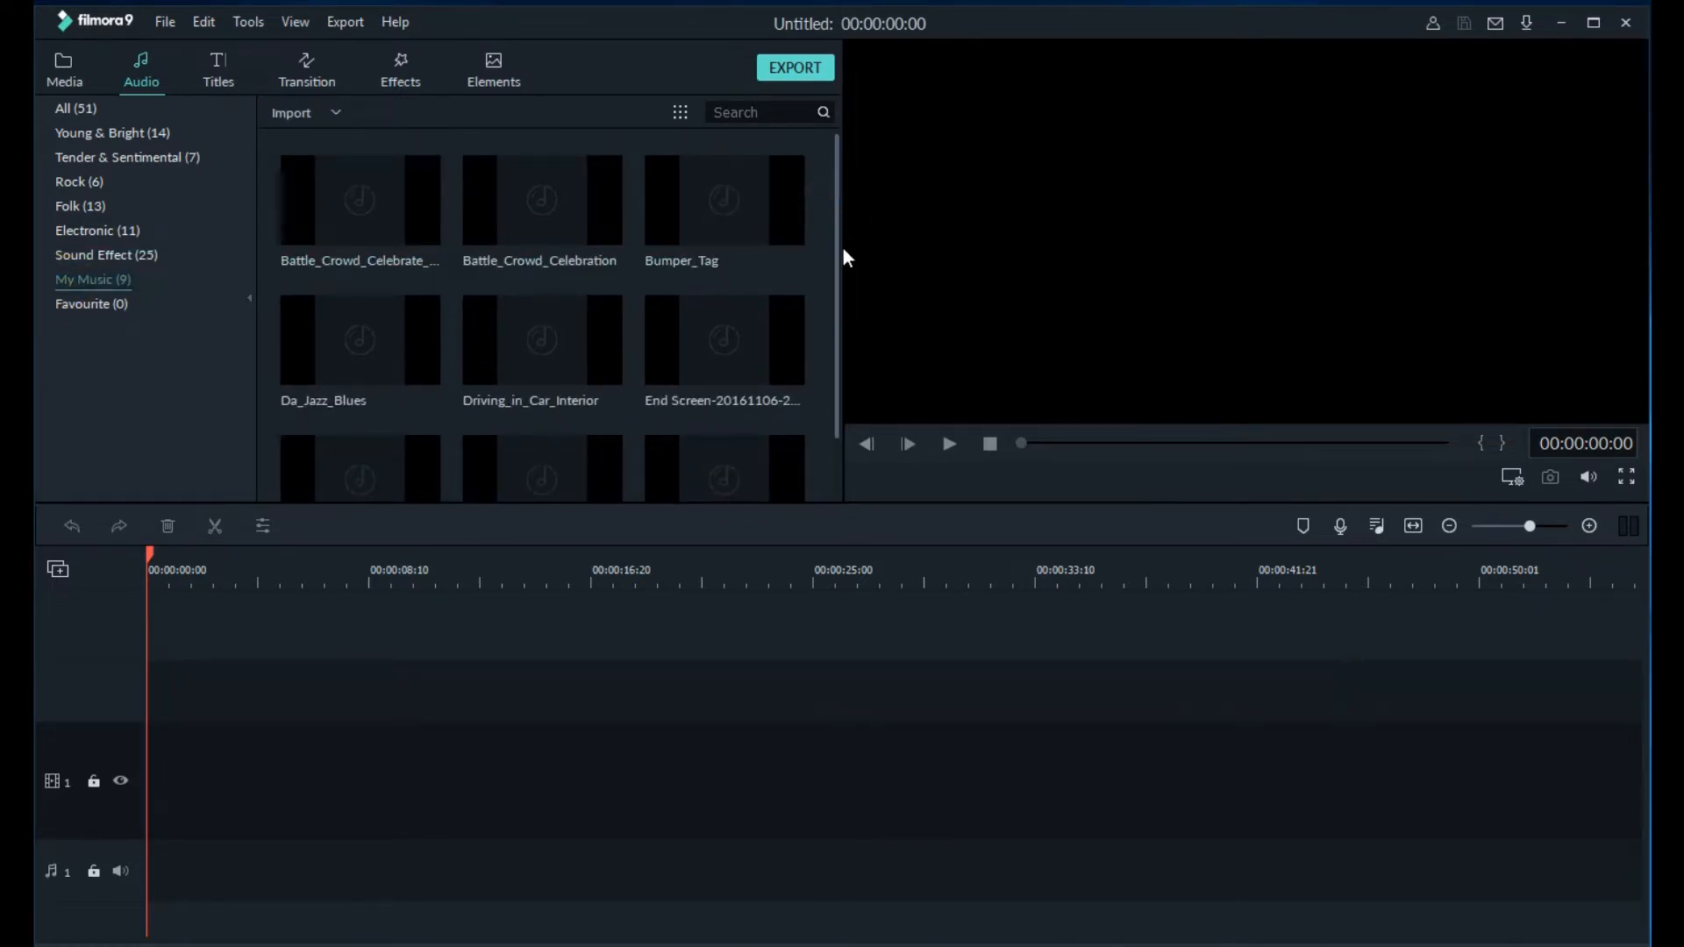
left_click(218, 68)
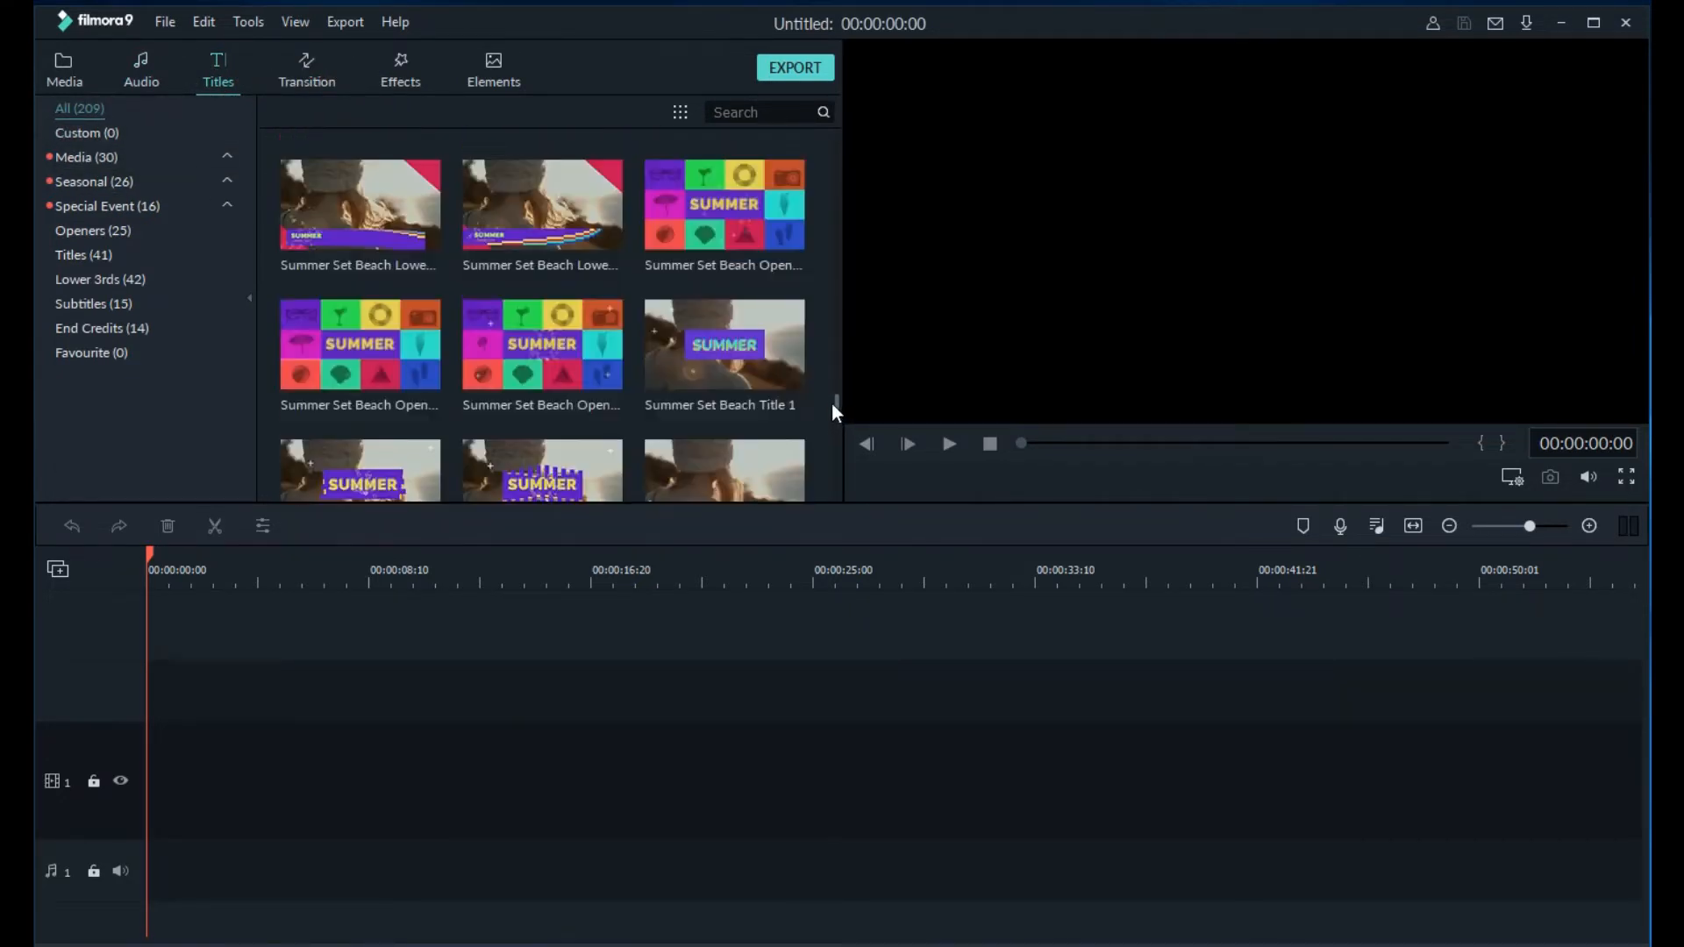
scroll("down", 3)
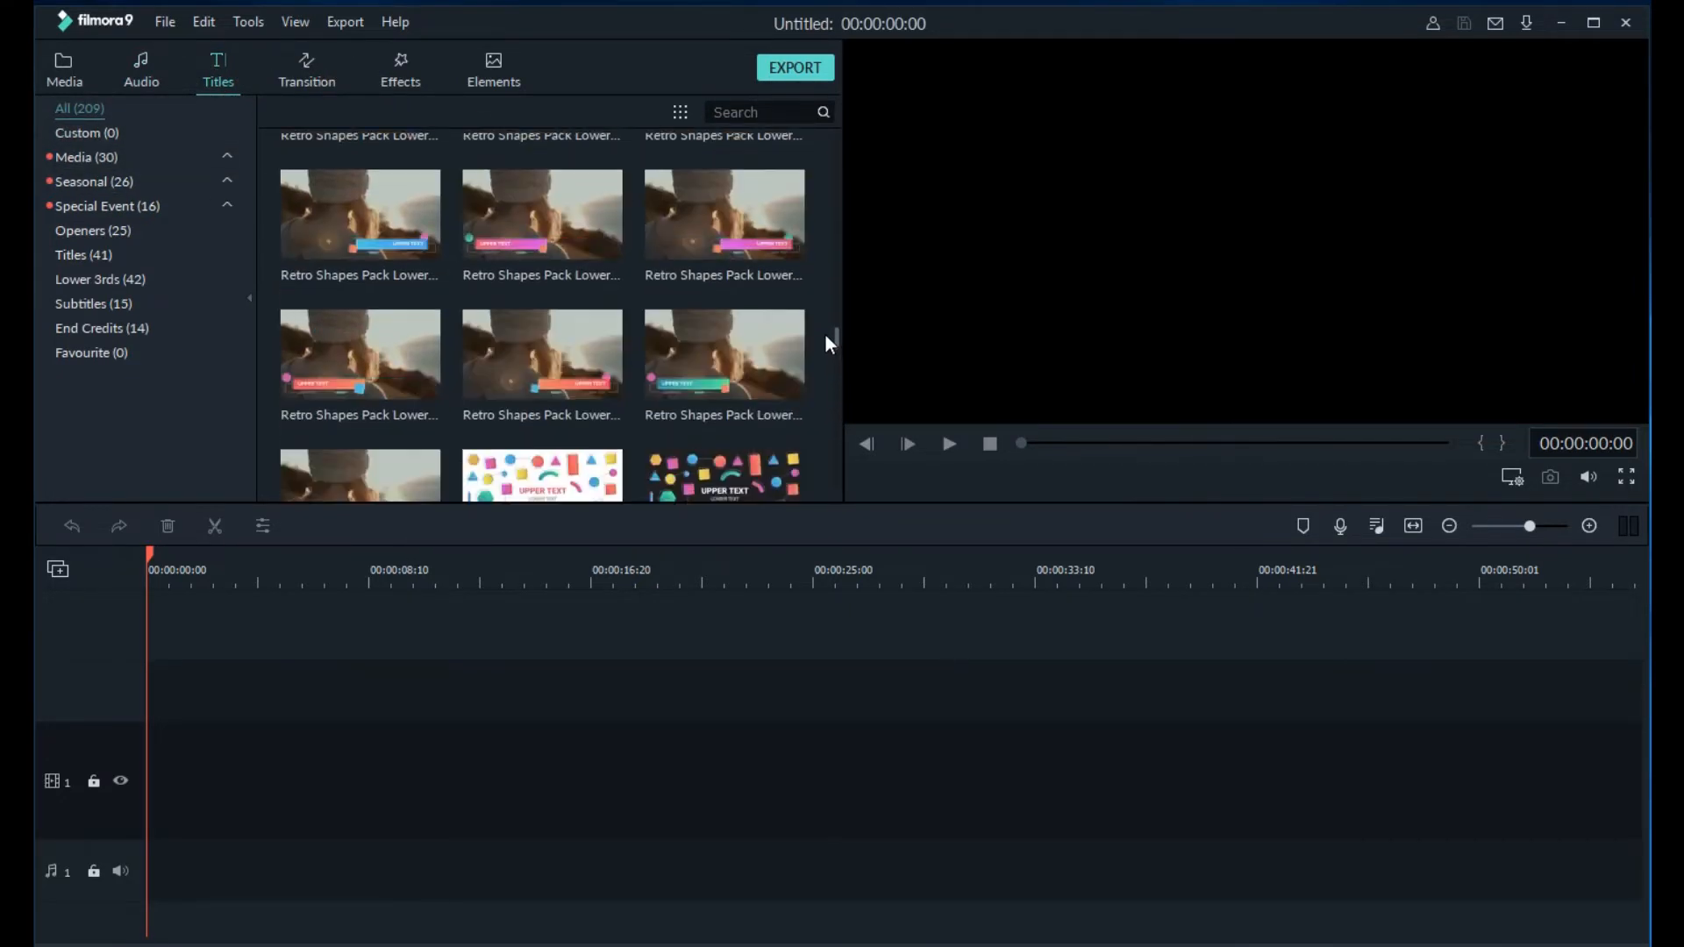
scroll("down", 3)
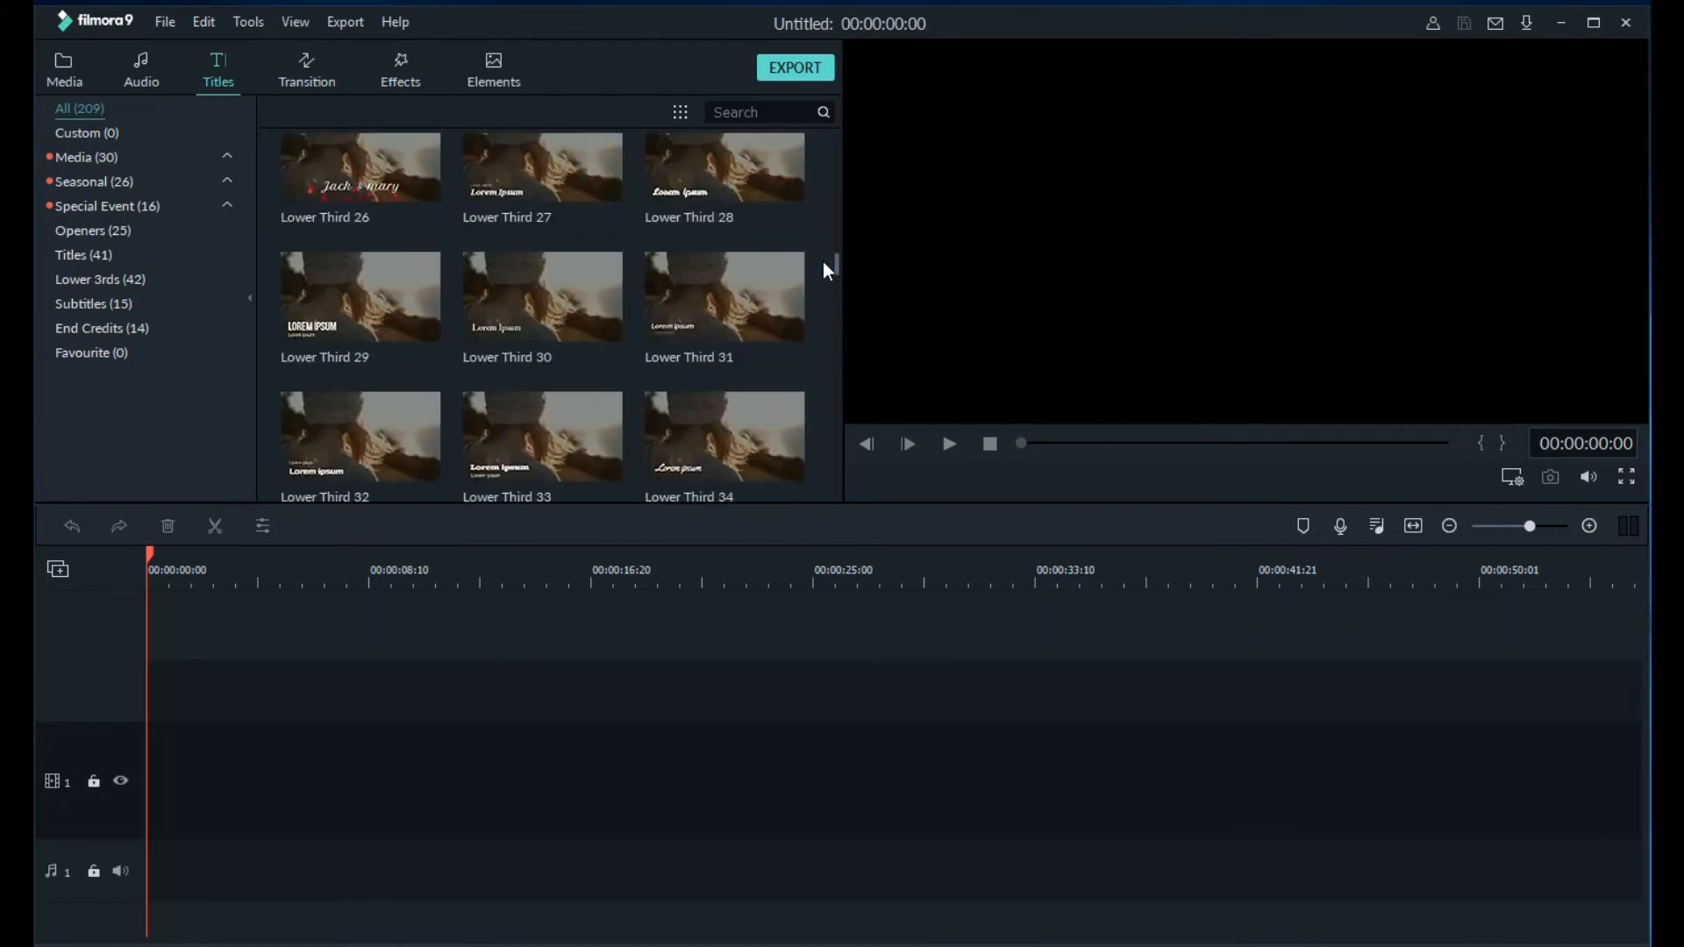
scroll("down", 3)
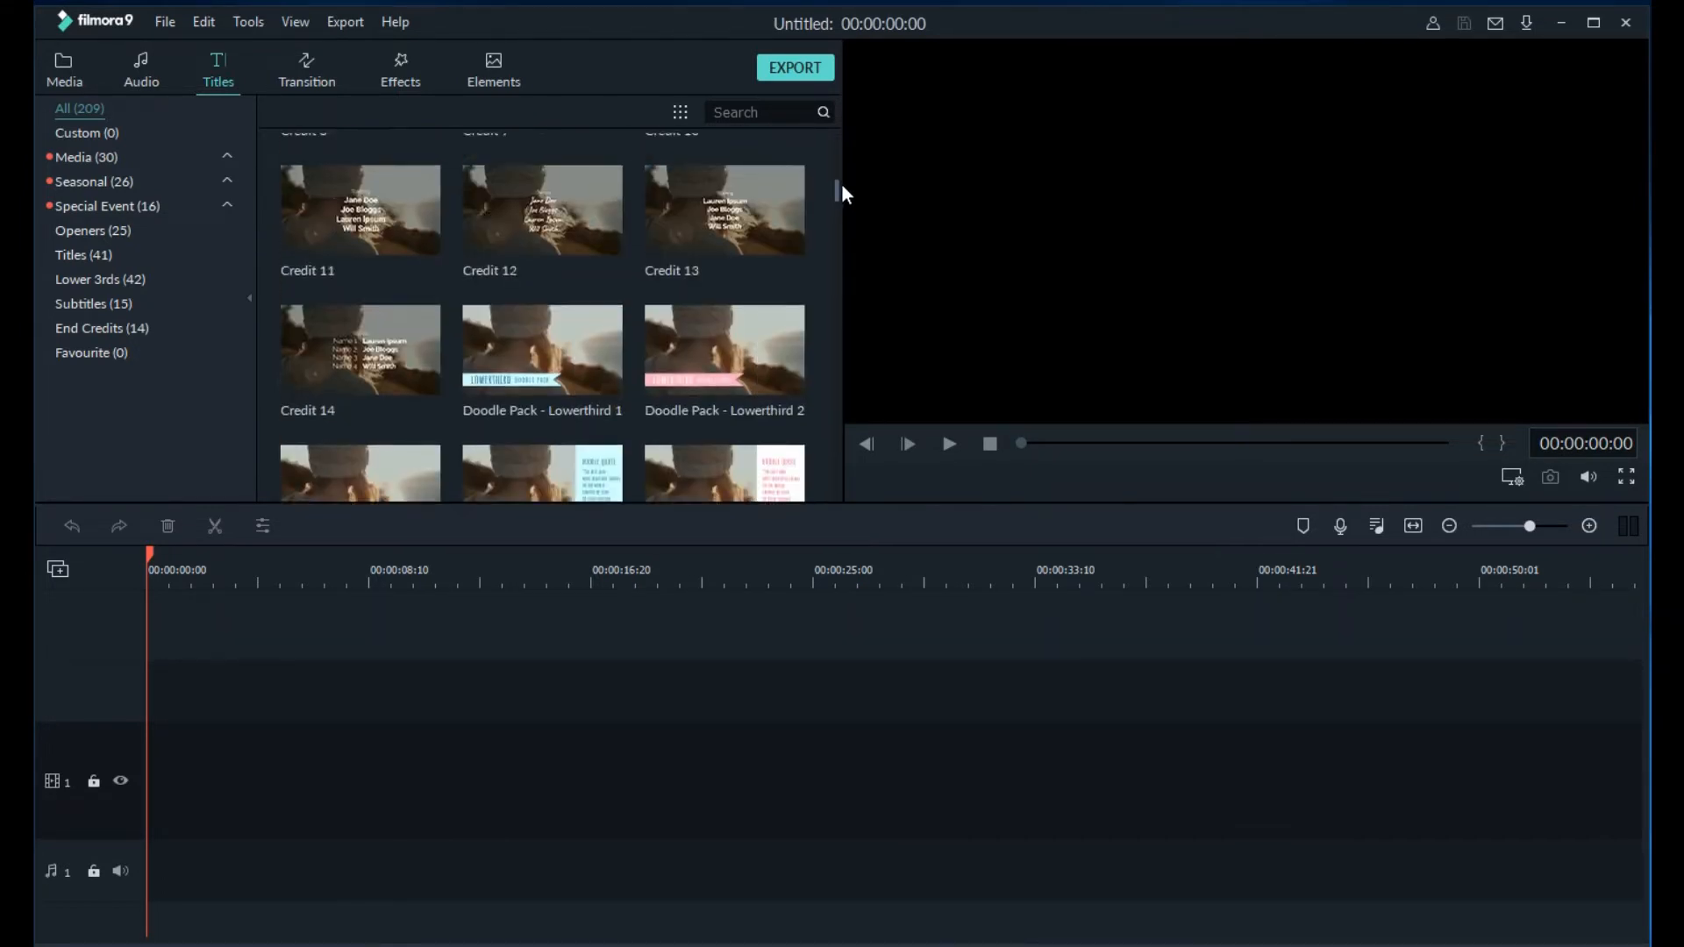
left_click(307, 67)
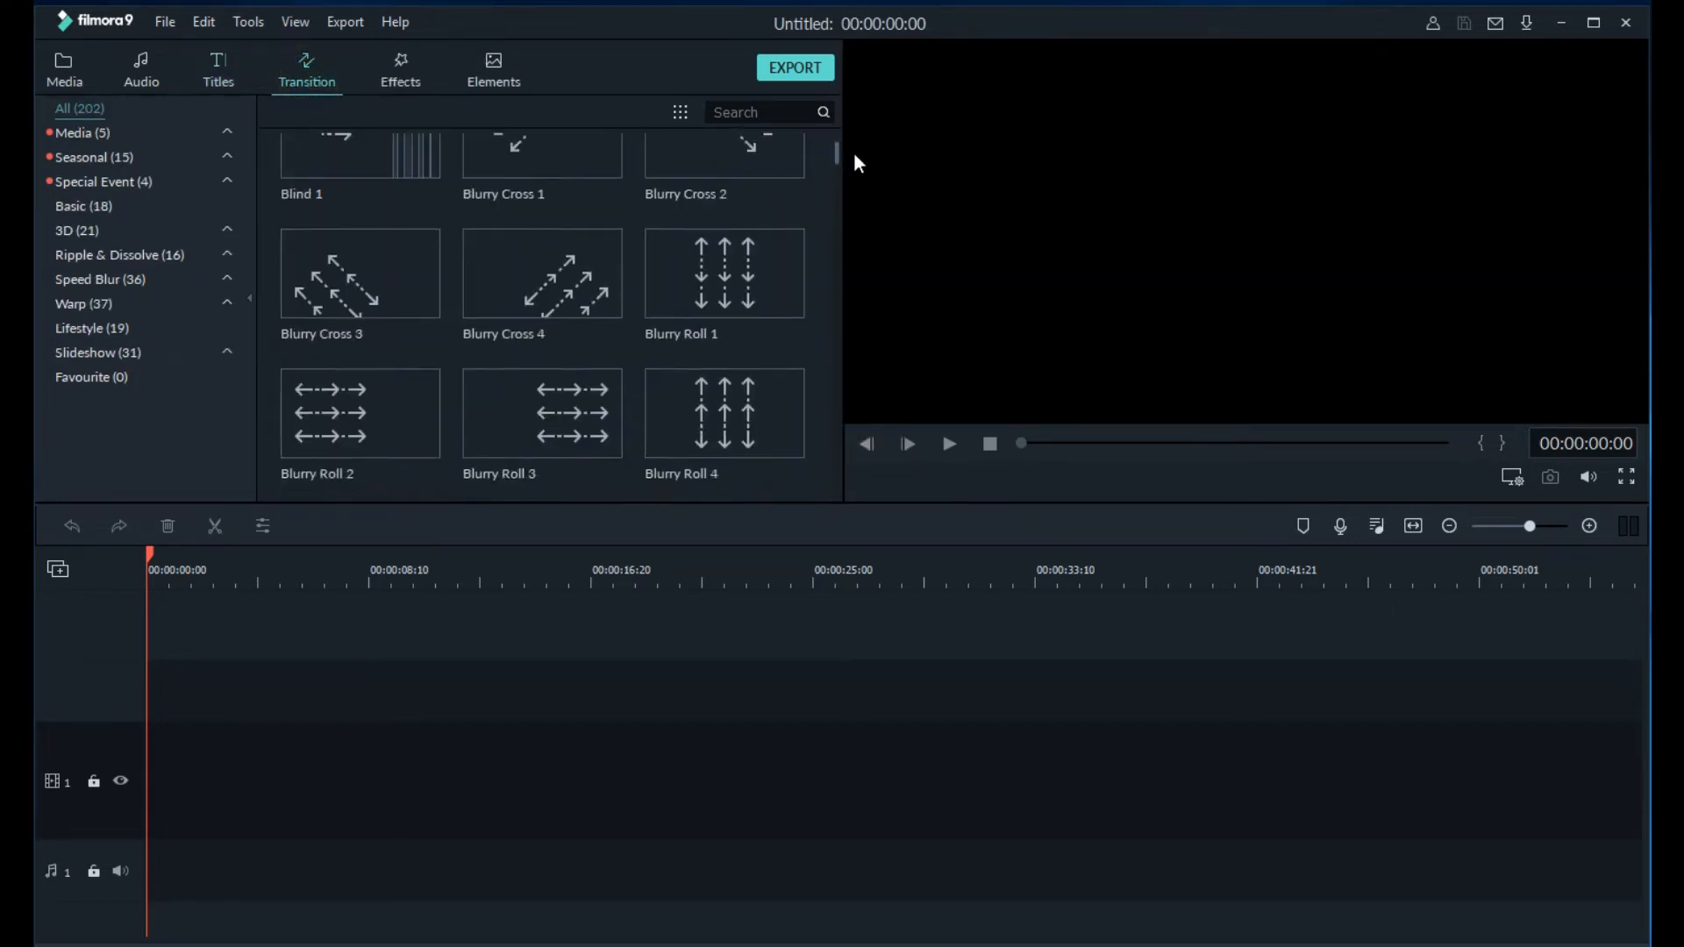
scroll("down", 3)
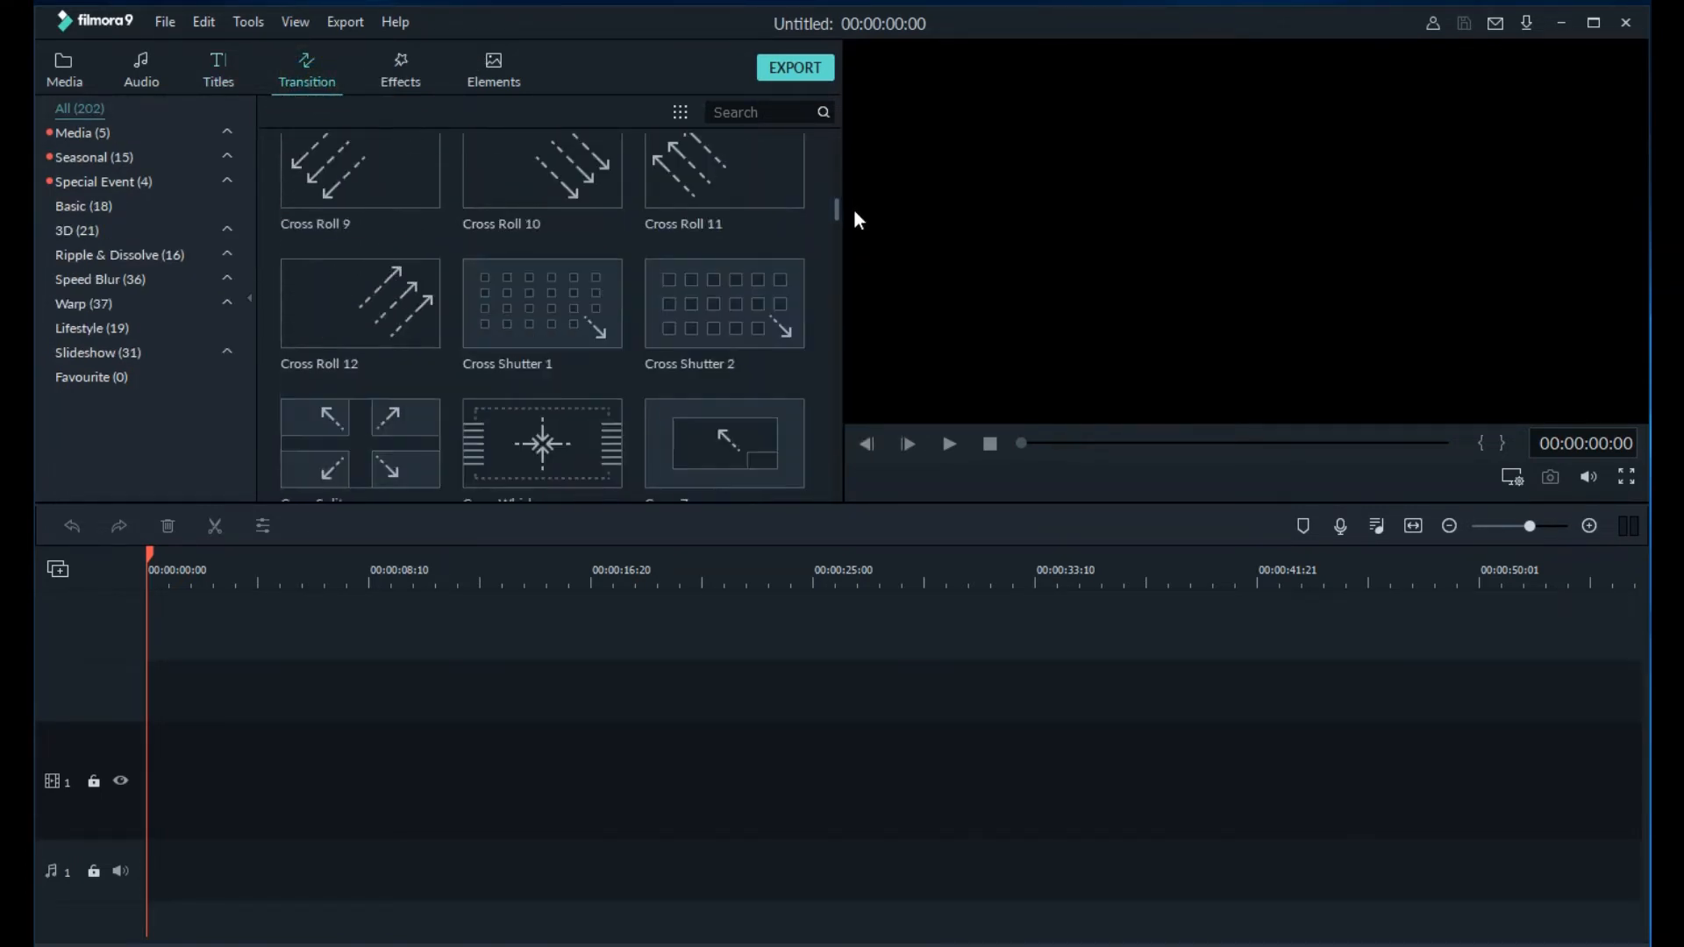
scroll("down", 3)
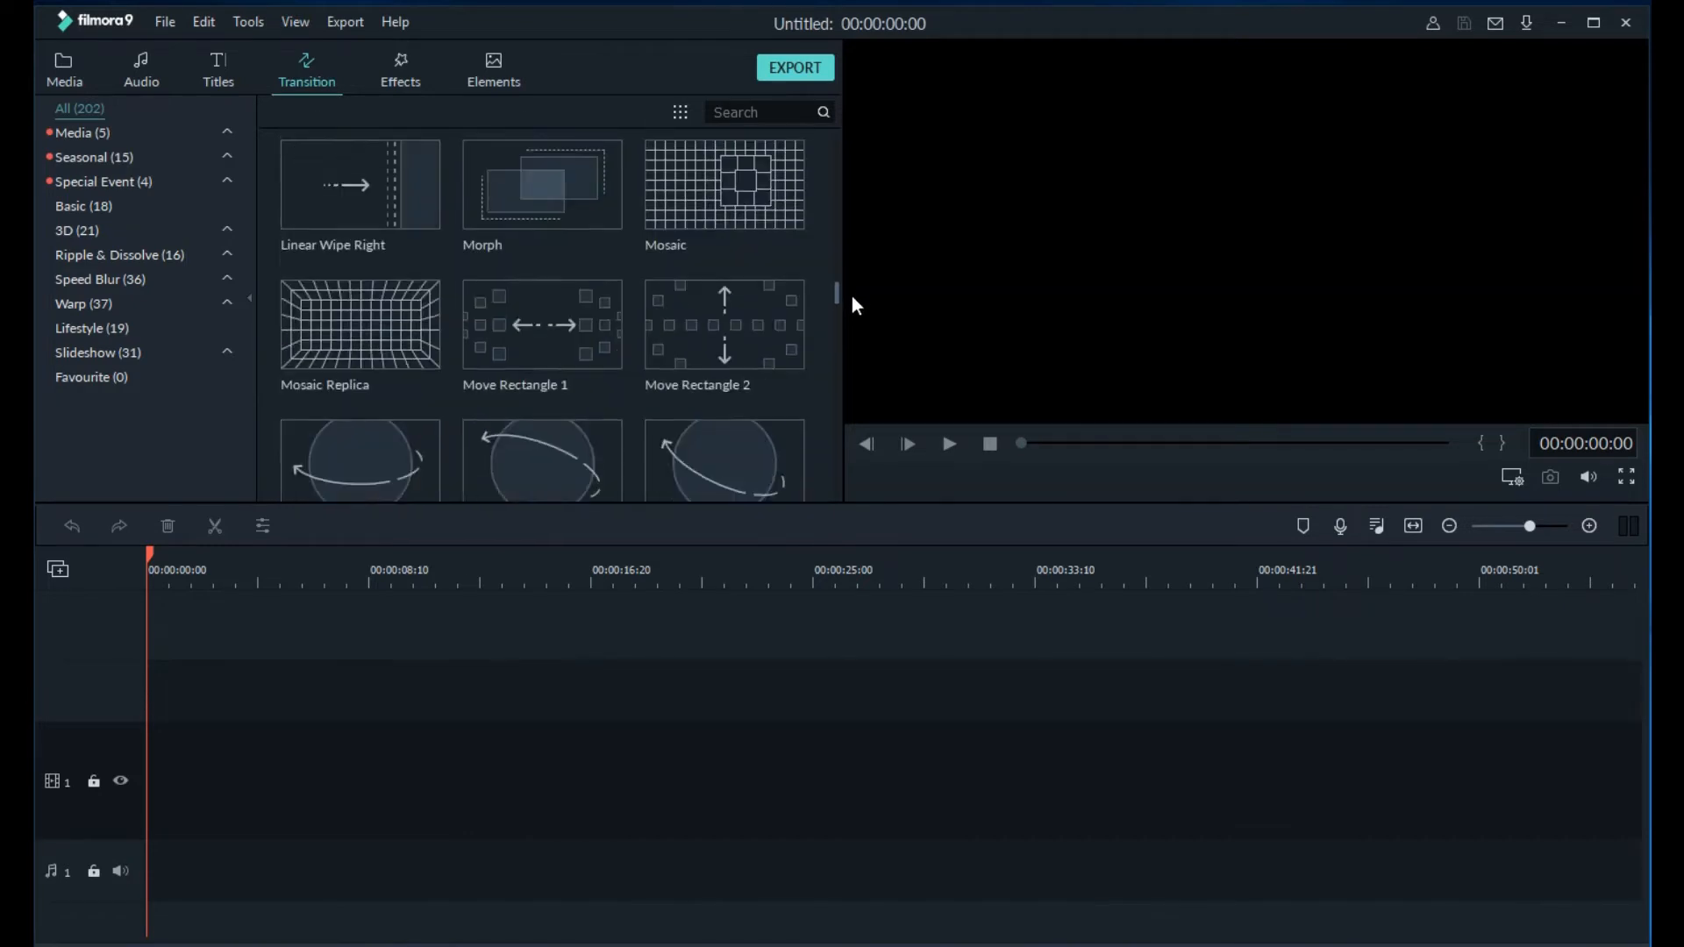
scroll("down", 3)
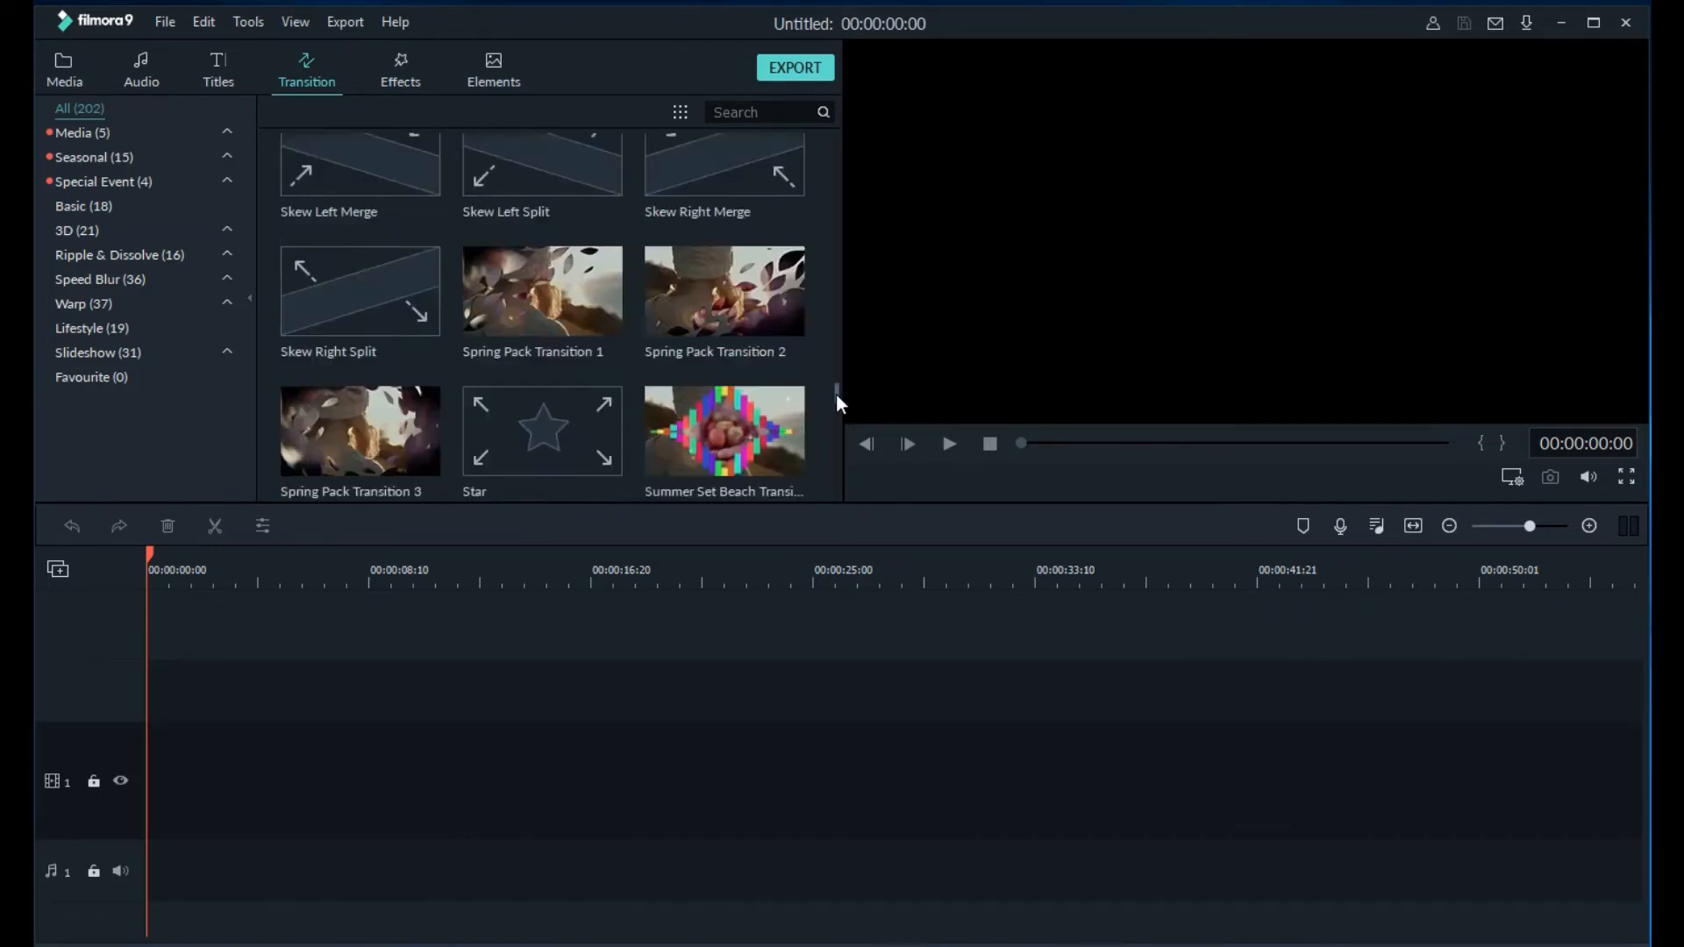
scroll("down", 3)
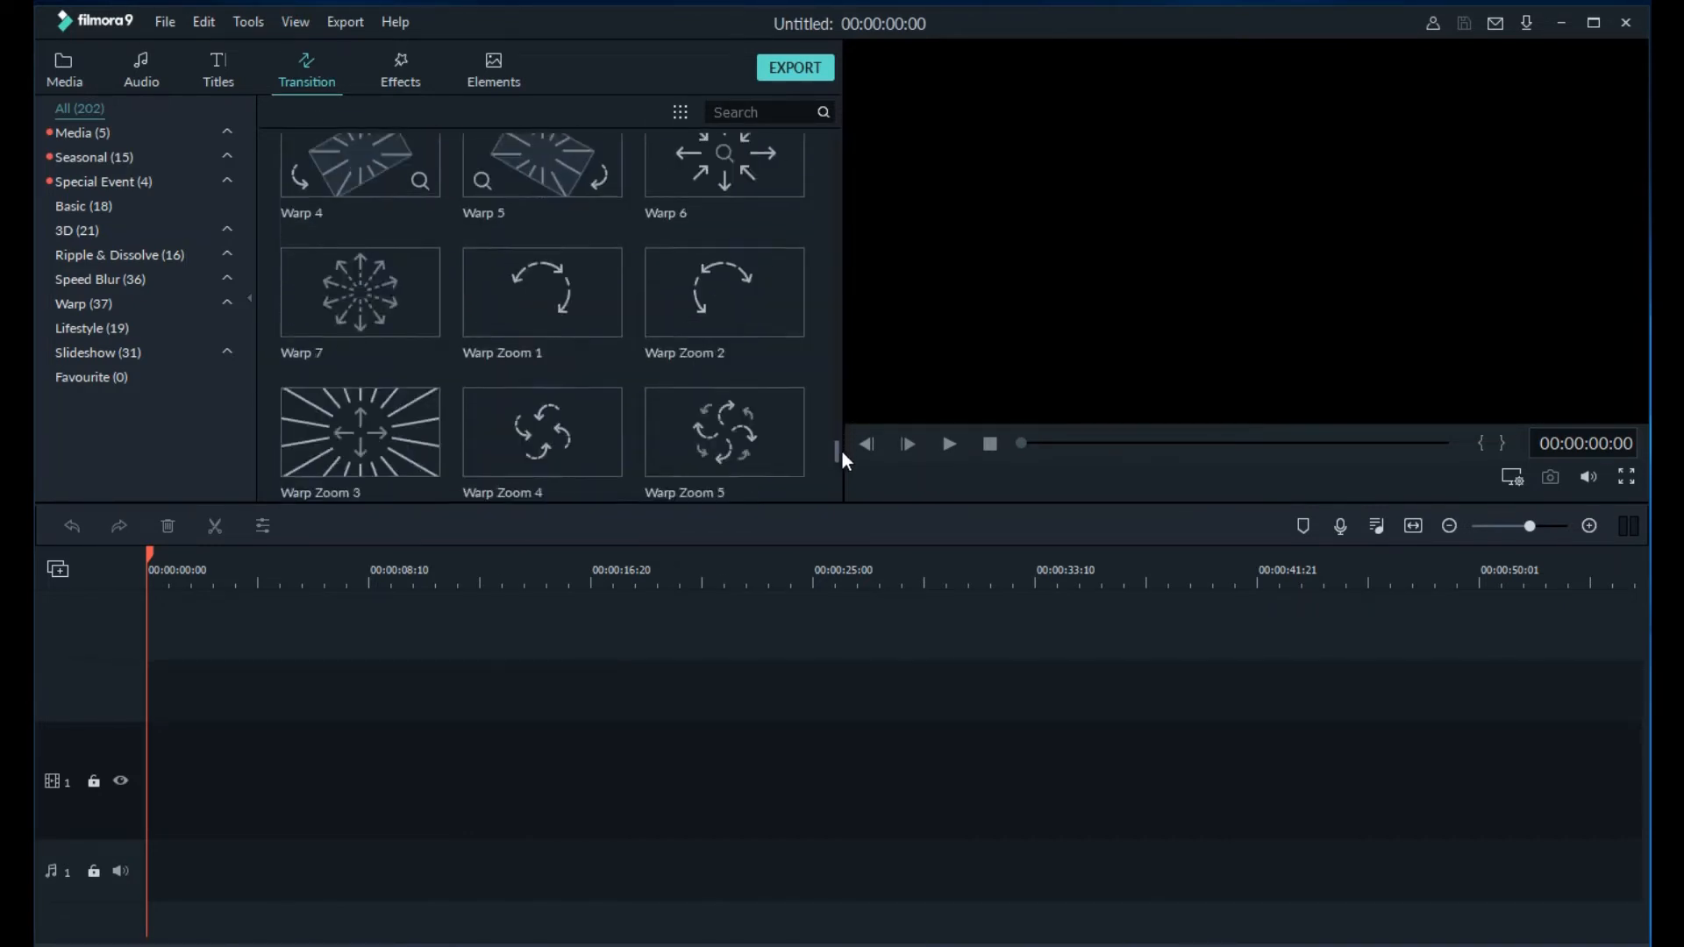
scroll("down", 3)
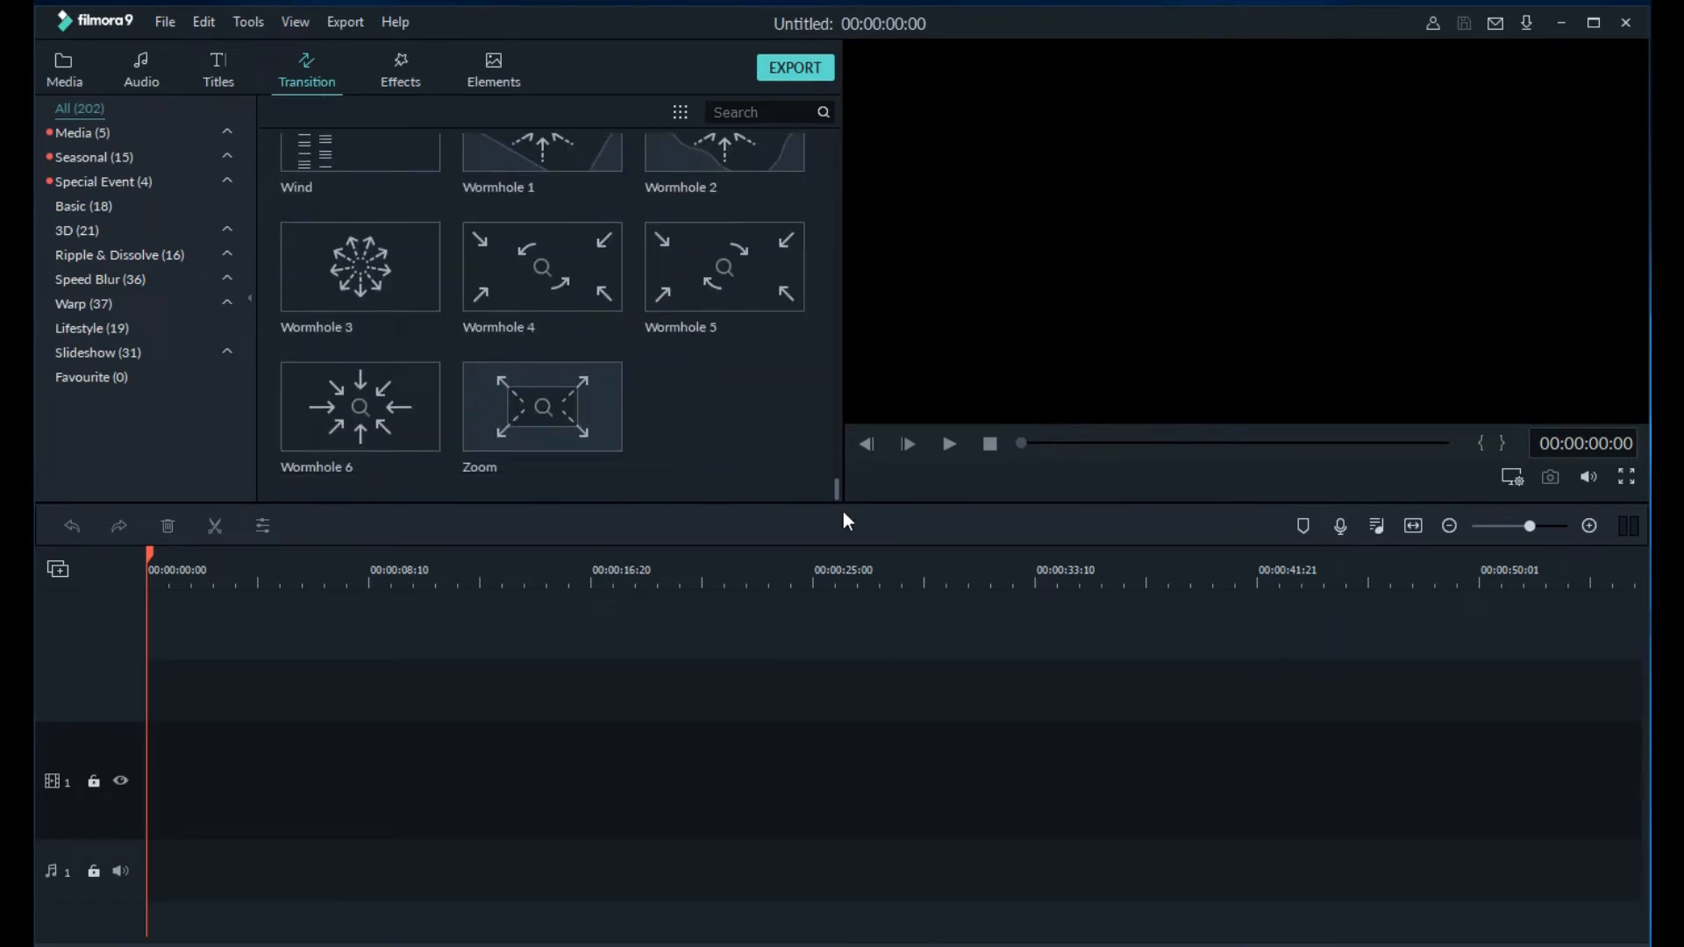
Scroll through the Effects filter categories and the Elements graphics library.
left_click(401, 68)
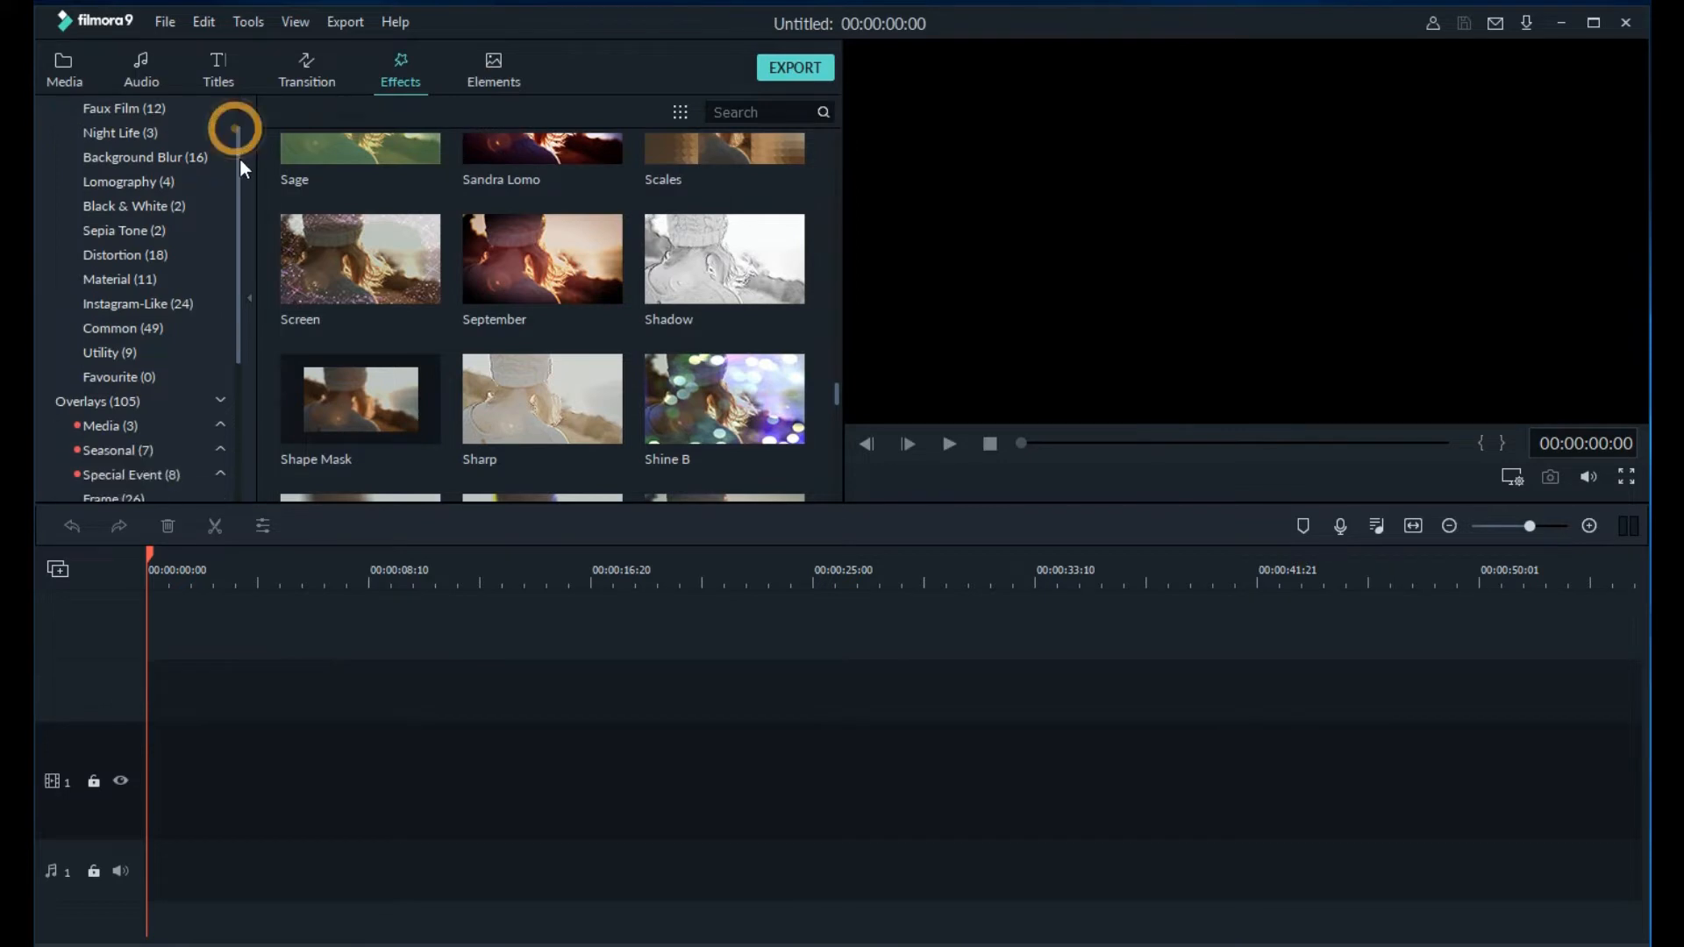
scroll("down", 3)
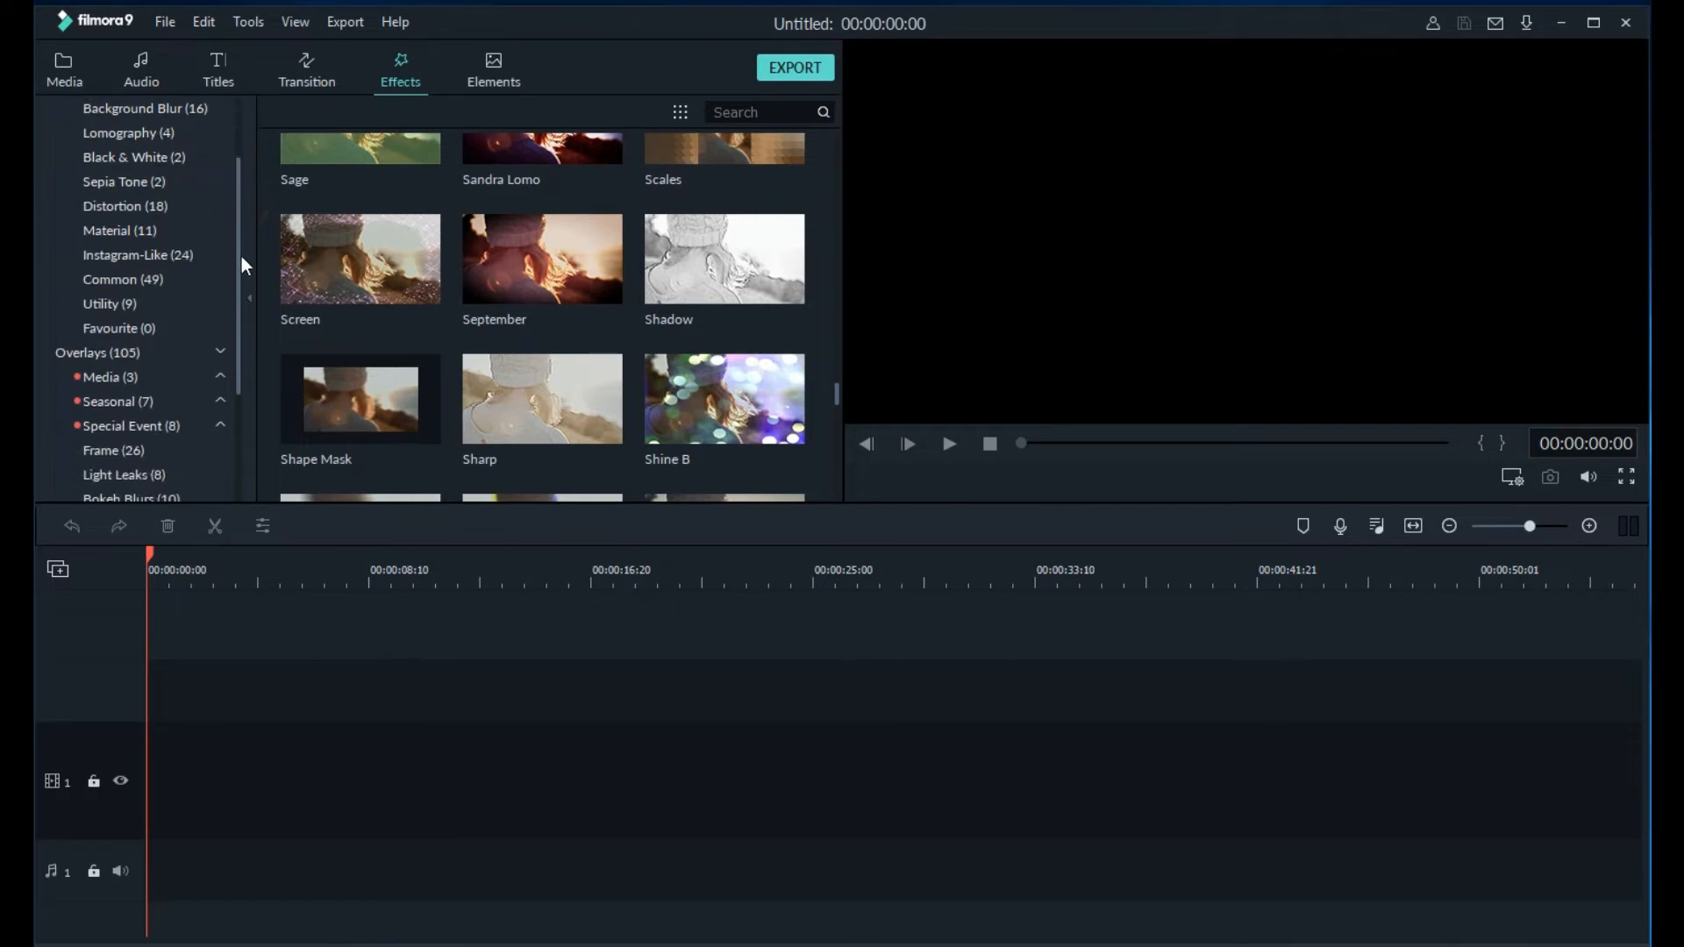
scroll("down", 3)
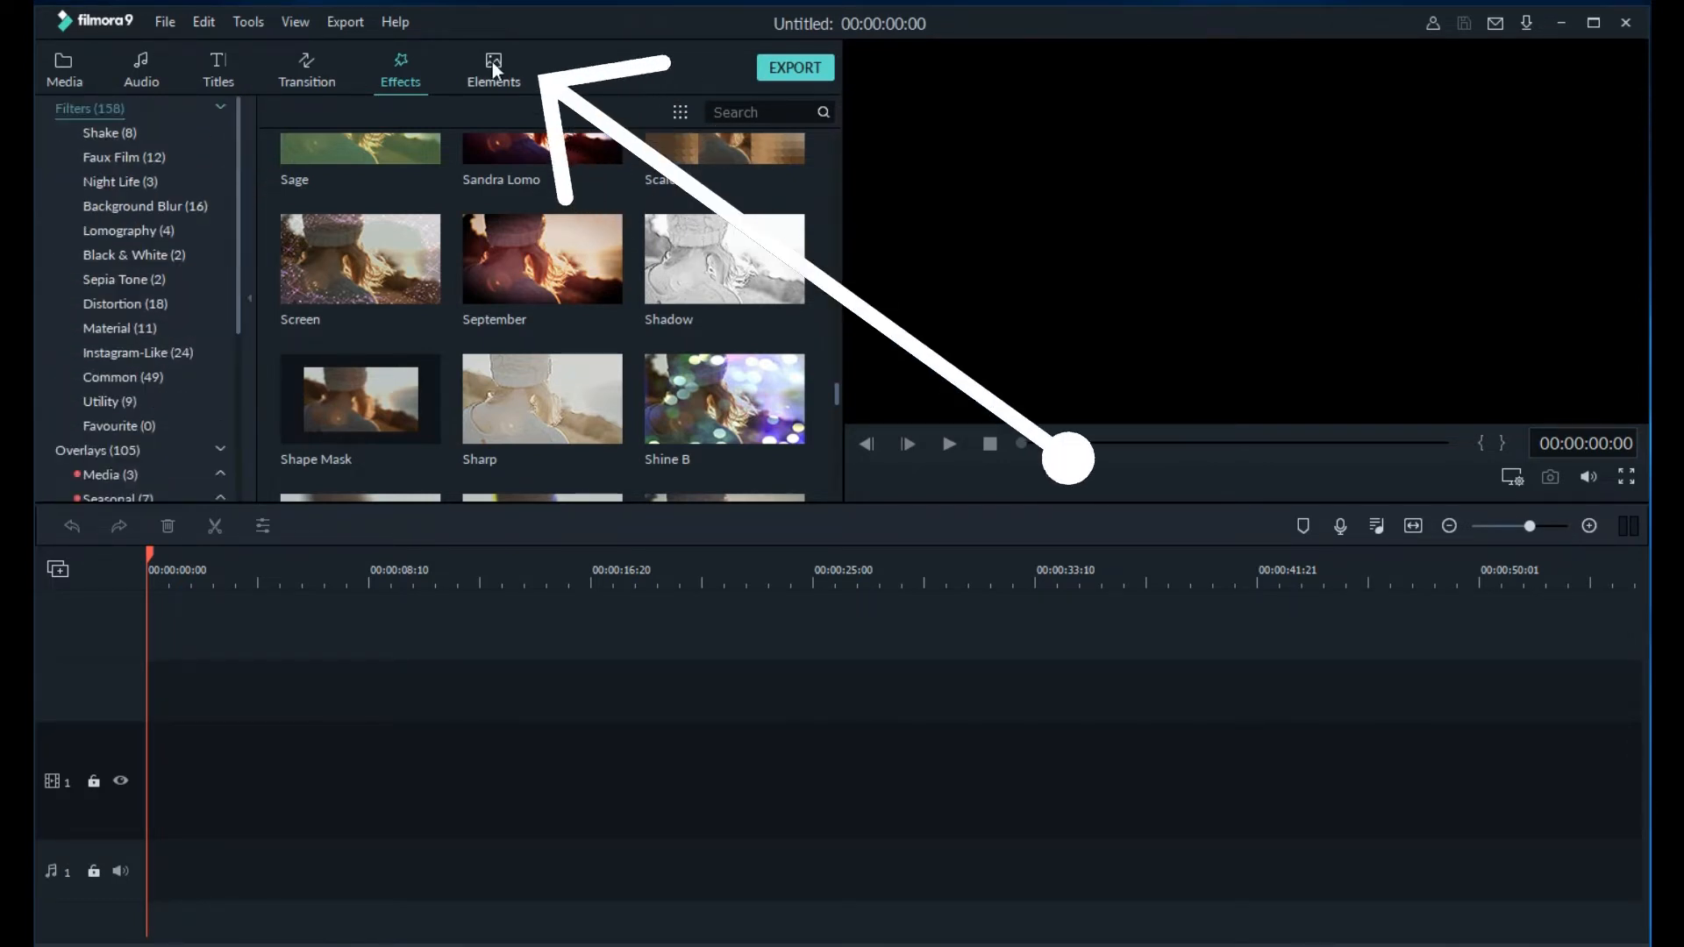
left_click(493, 68)
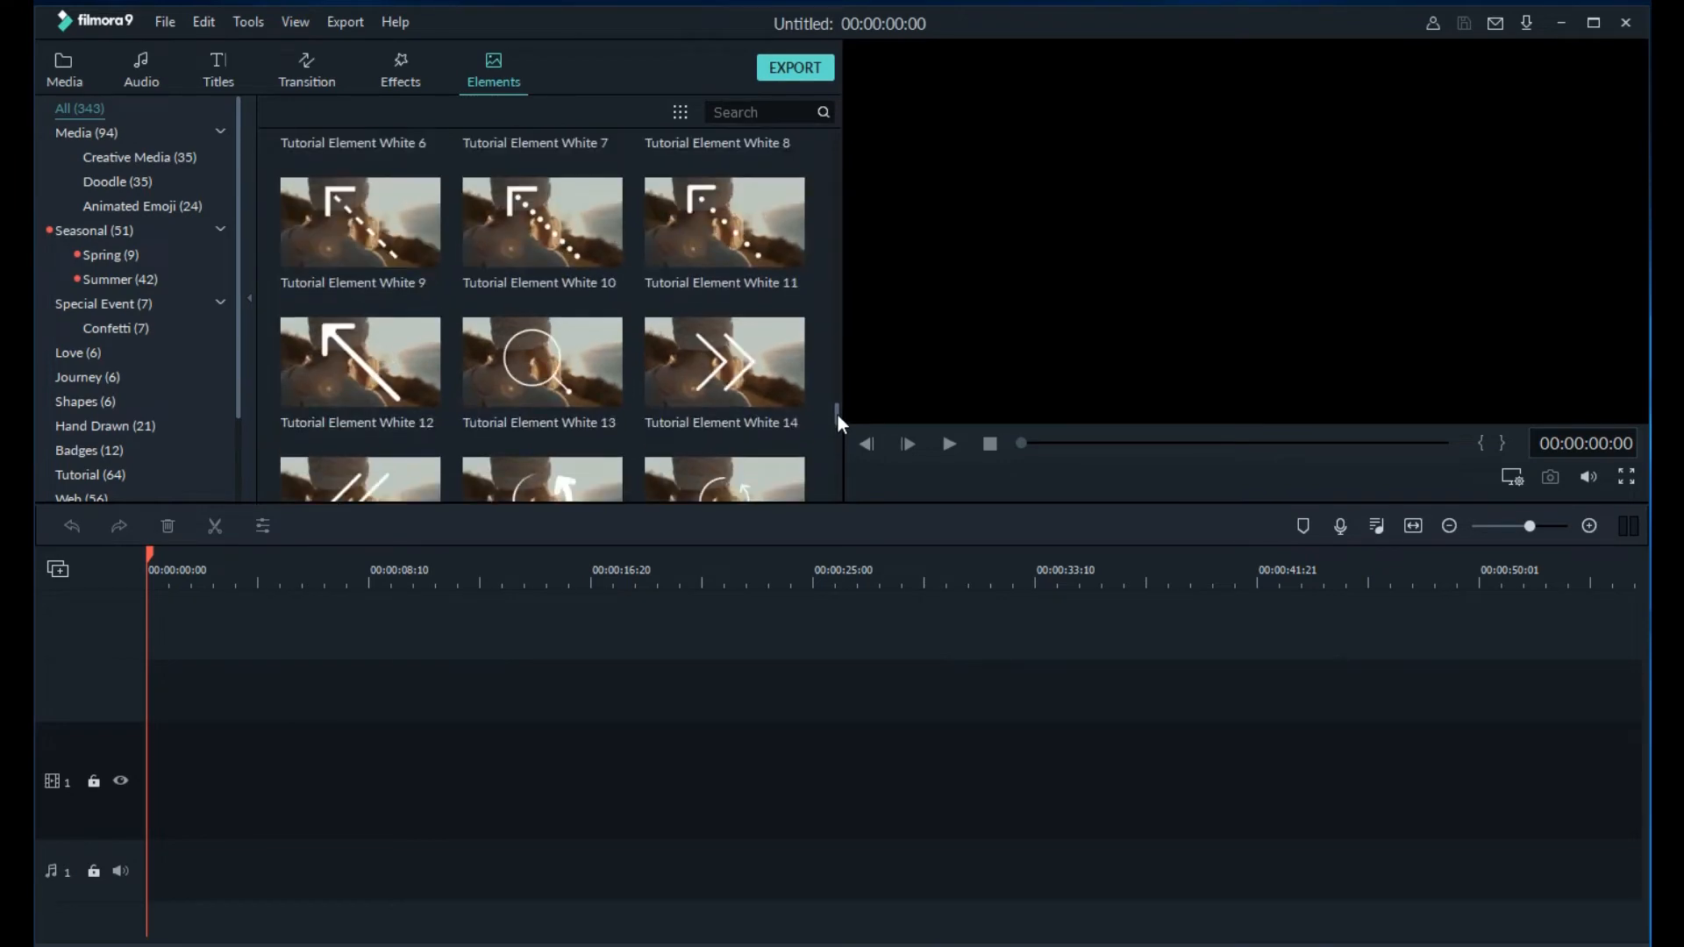
scroll("down", 3)
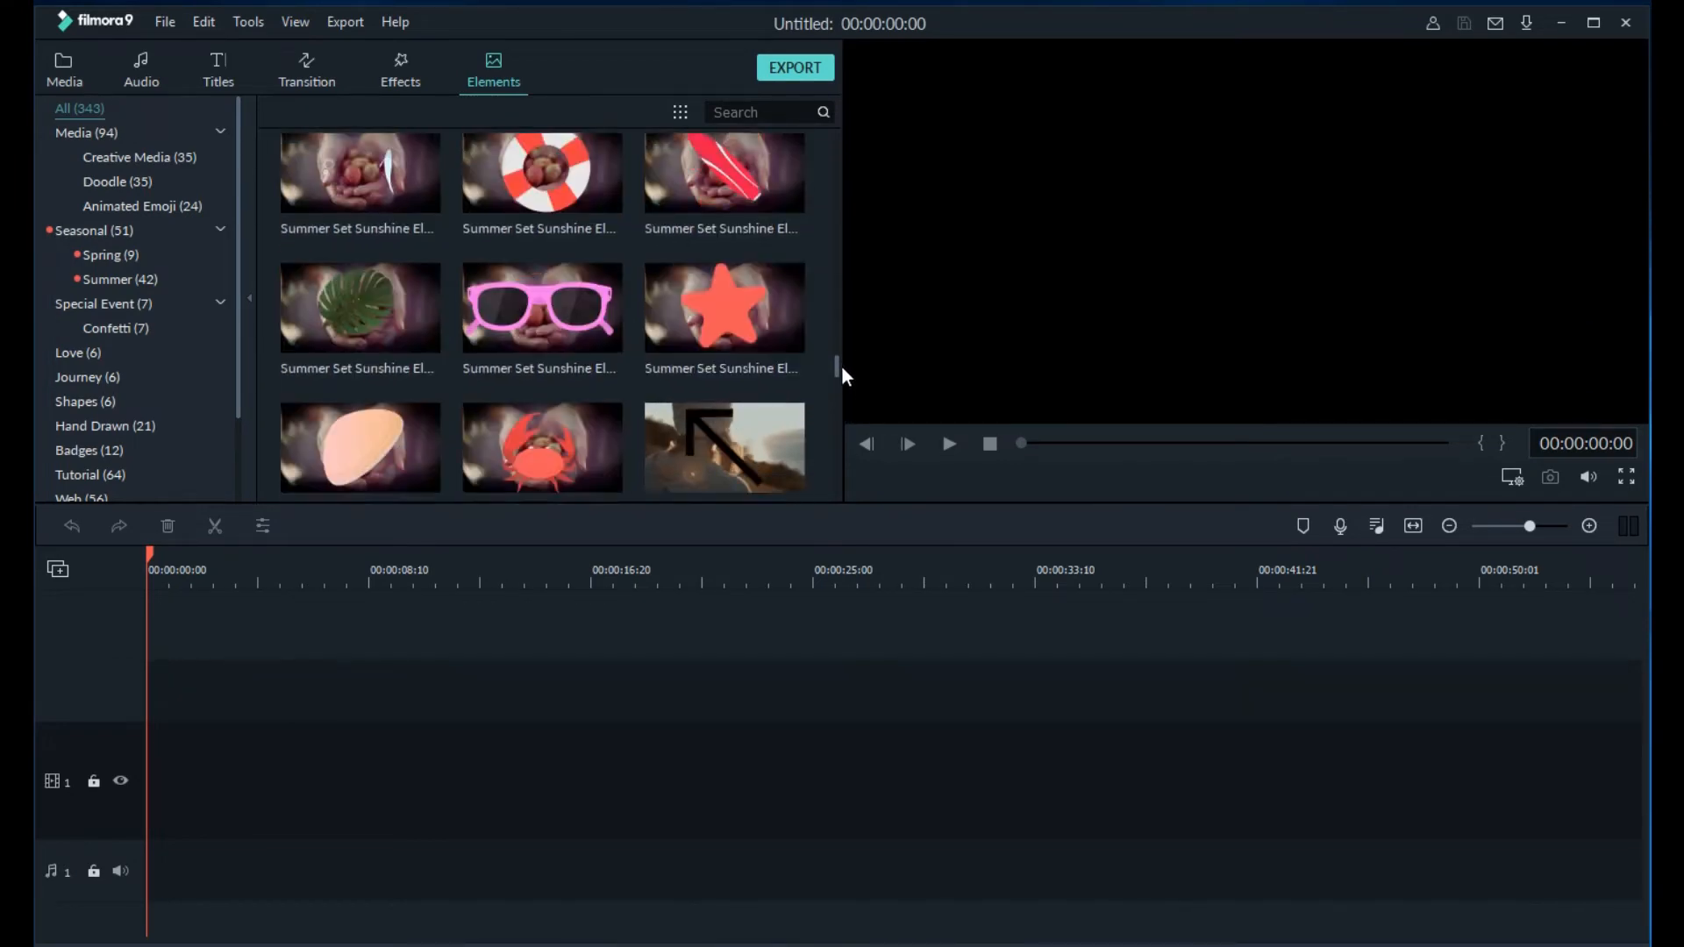
scroll("down", 3)
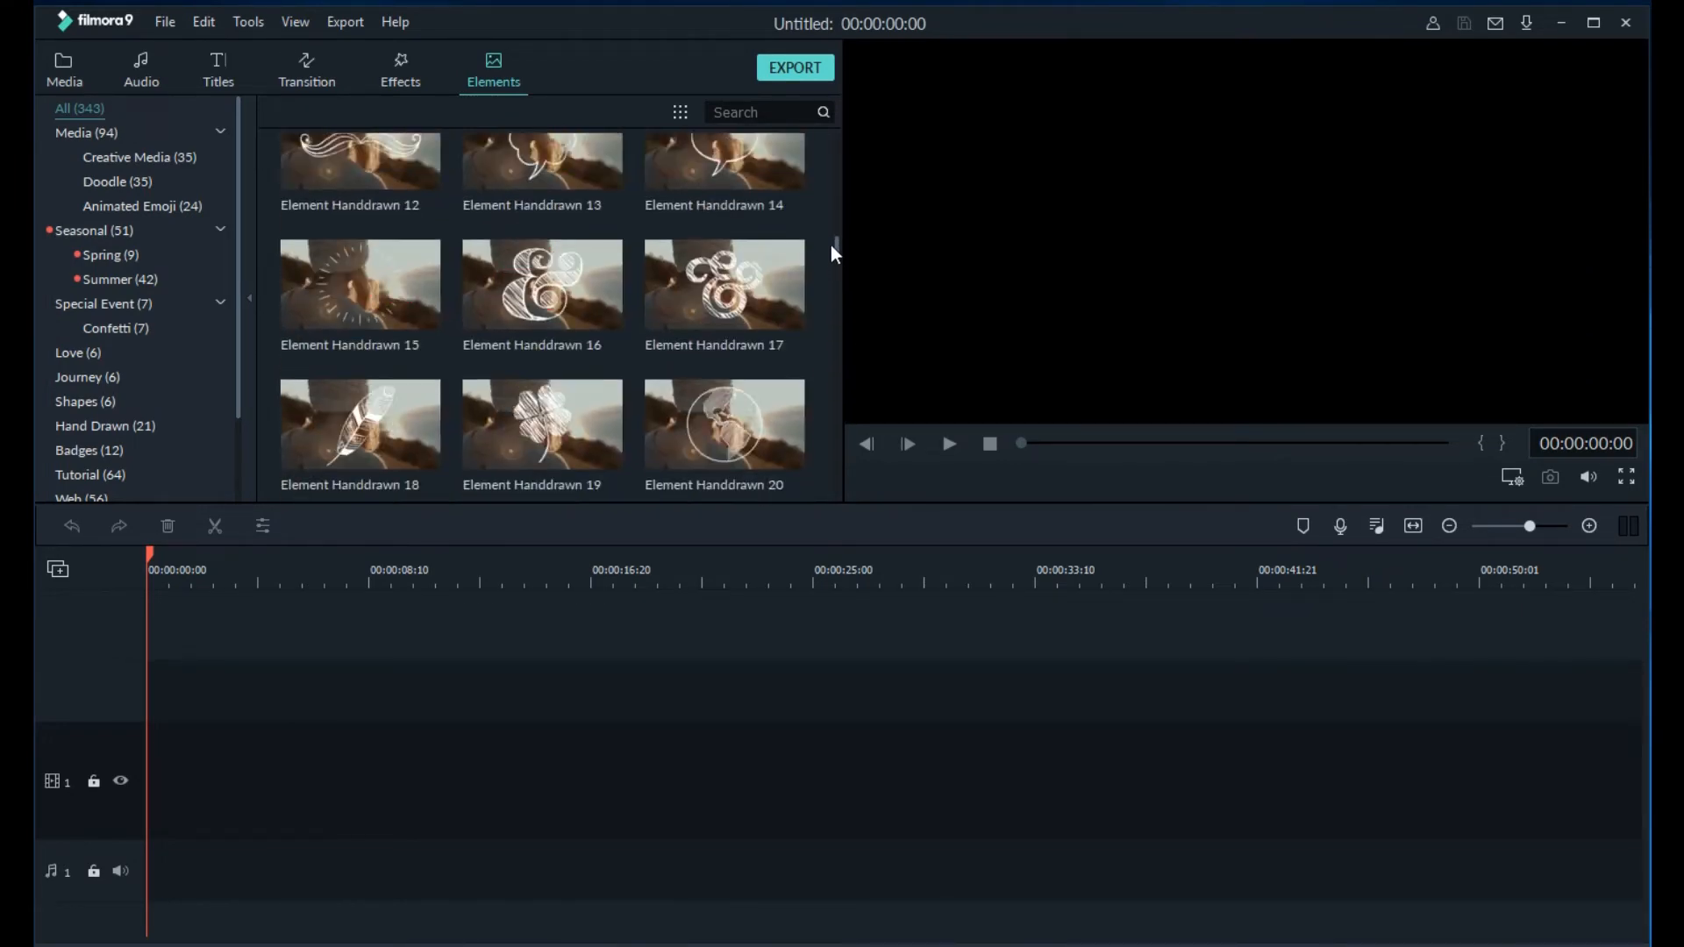
left_click(65, 69)
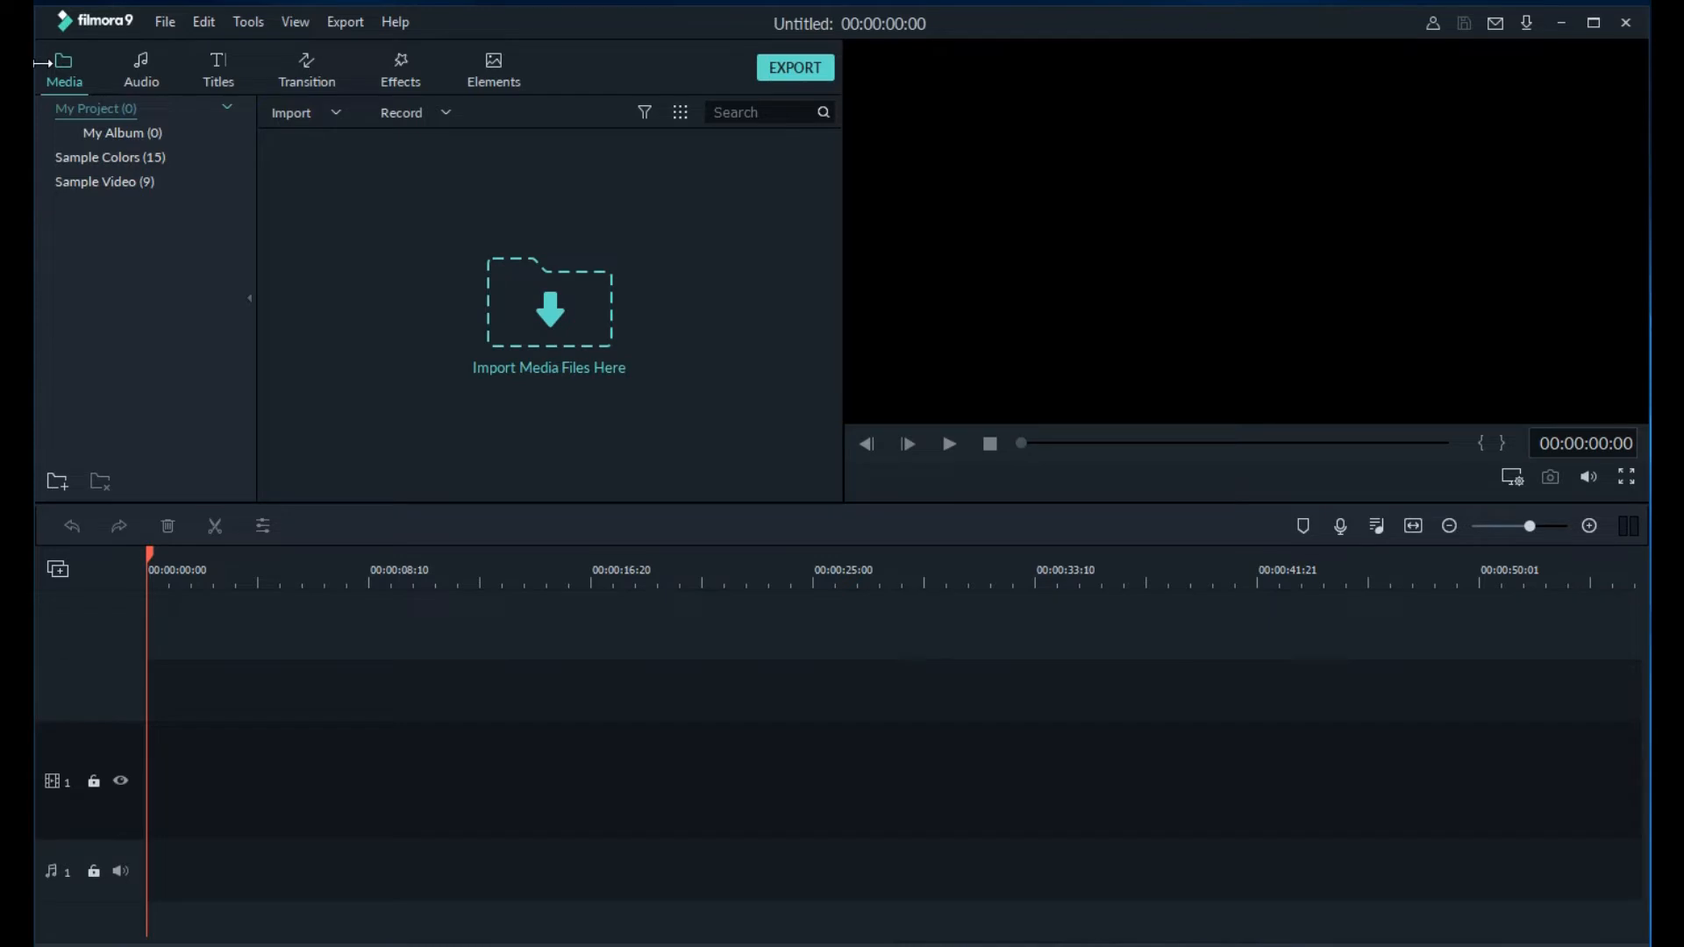
Open Project Settings from the File menu.
left_click(164, 20)
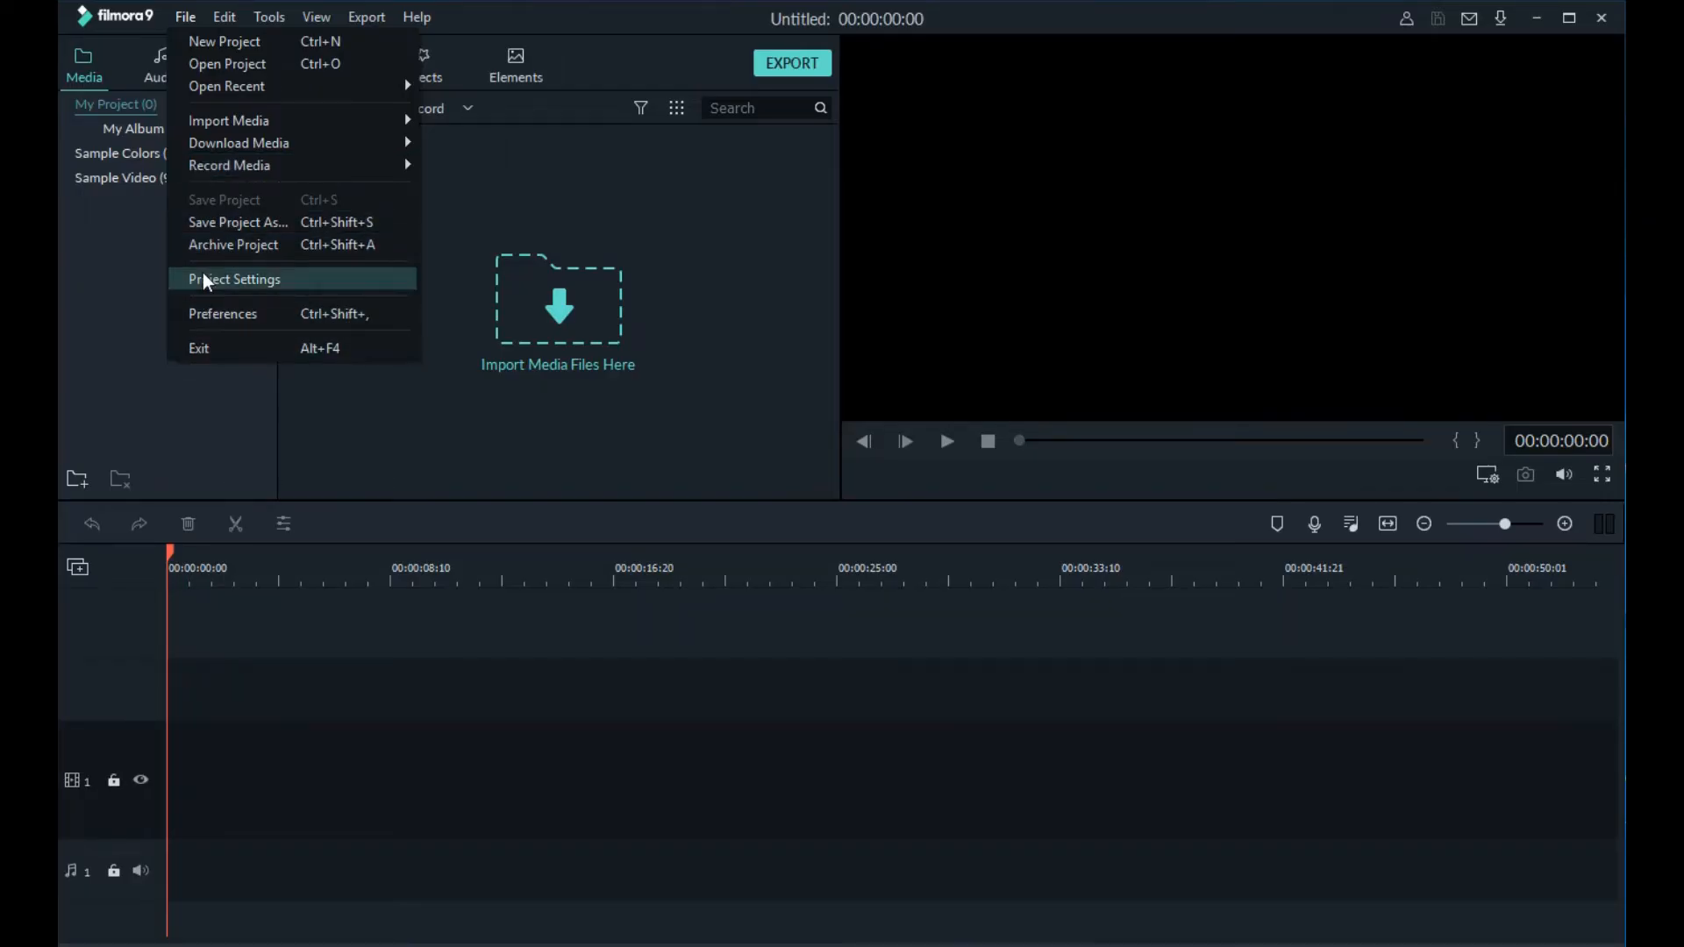
left_click(234, 278)
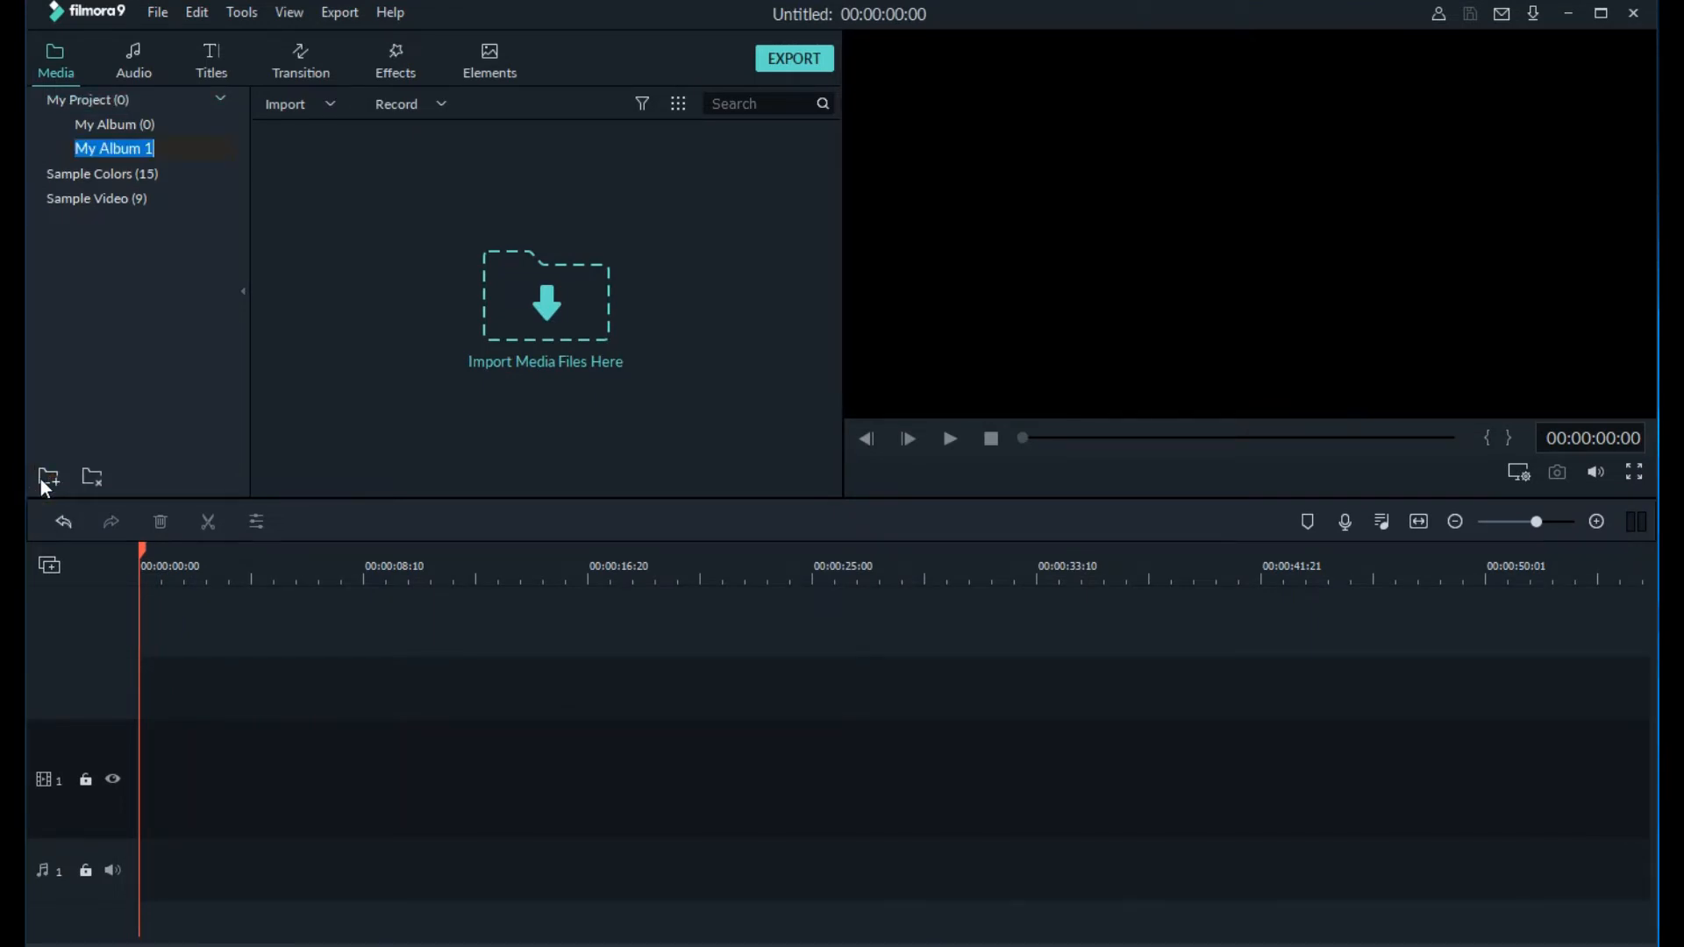
Name the new media albums 'fast load' and 'Tools'.
type("fast load (4")
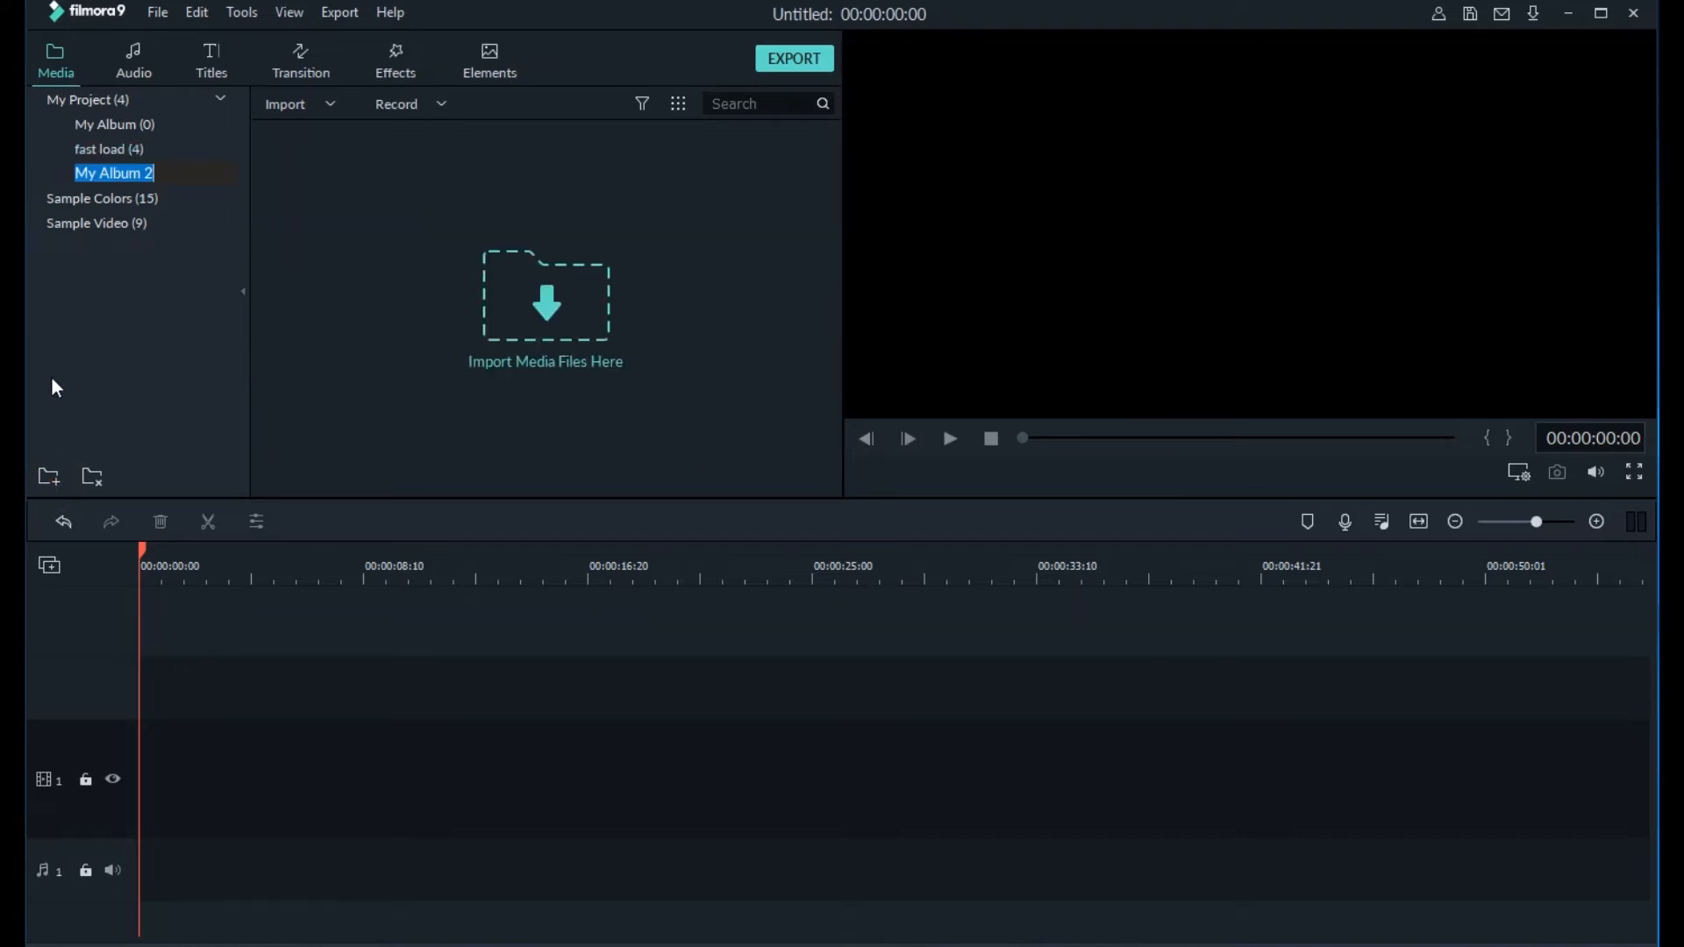
type("Tools (12")
type("Vehicles")
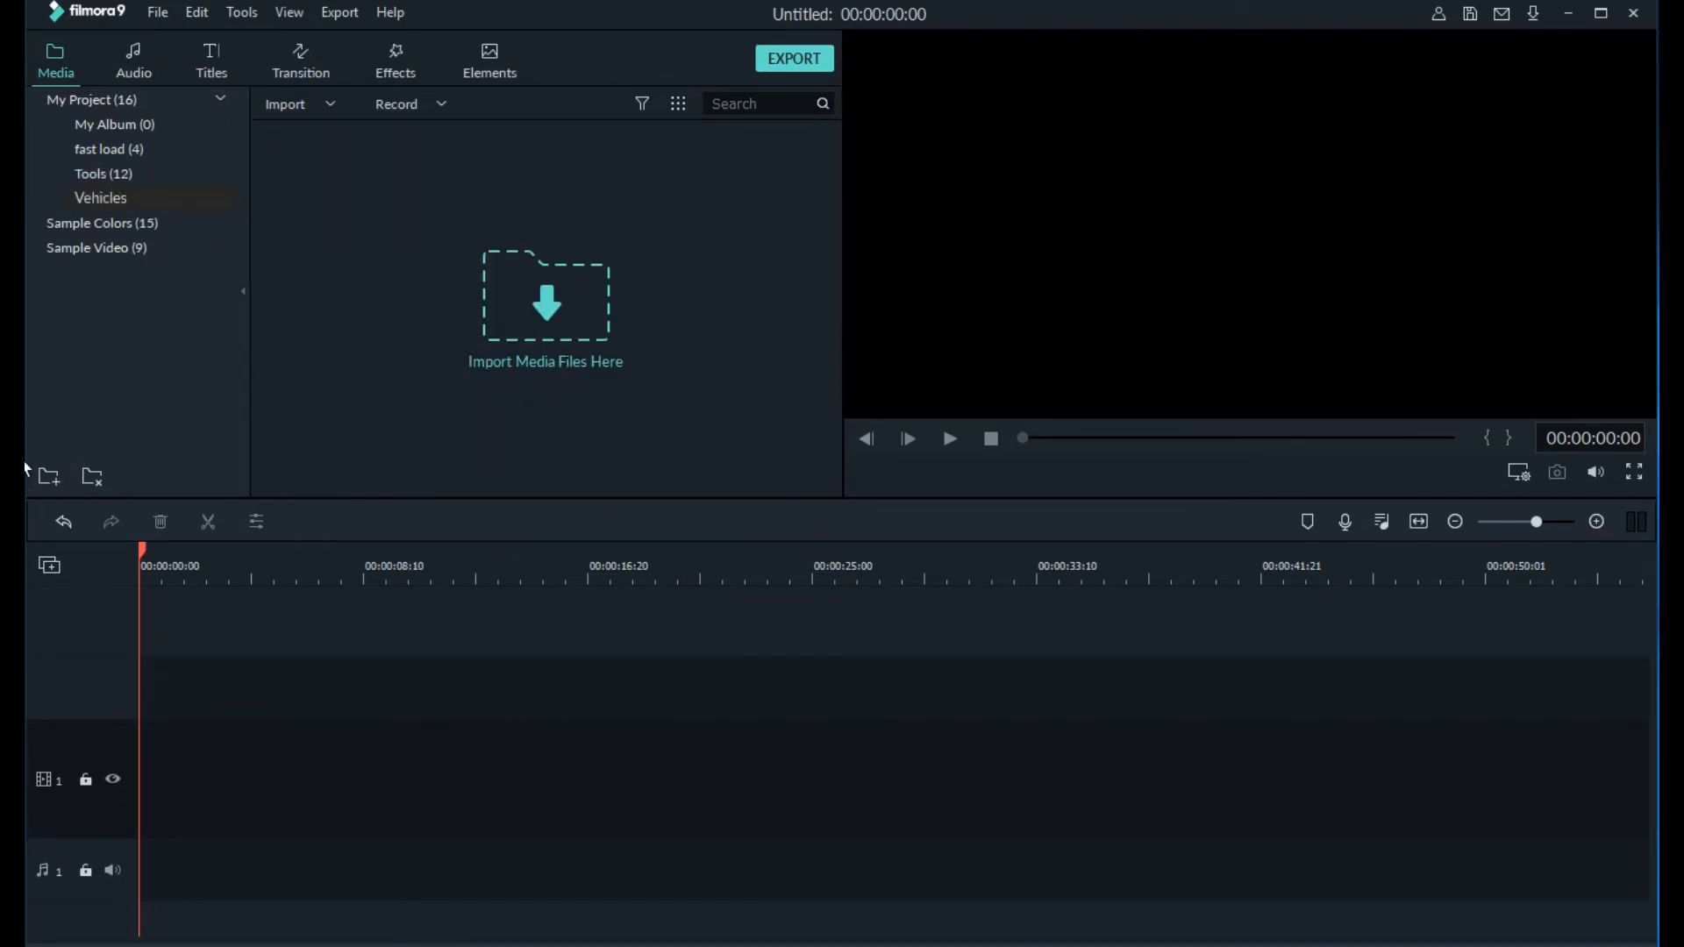
Drag the red Gradient7 sample colour from Sample Colors to the timeline start.
left_click(101, 197)
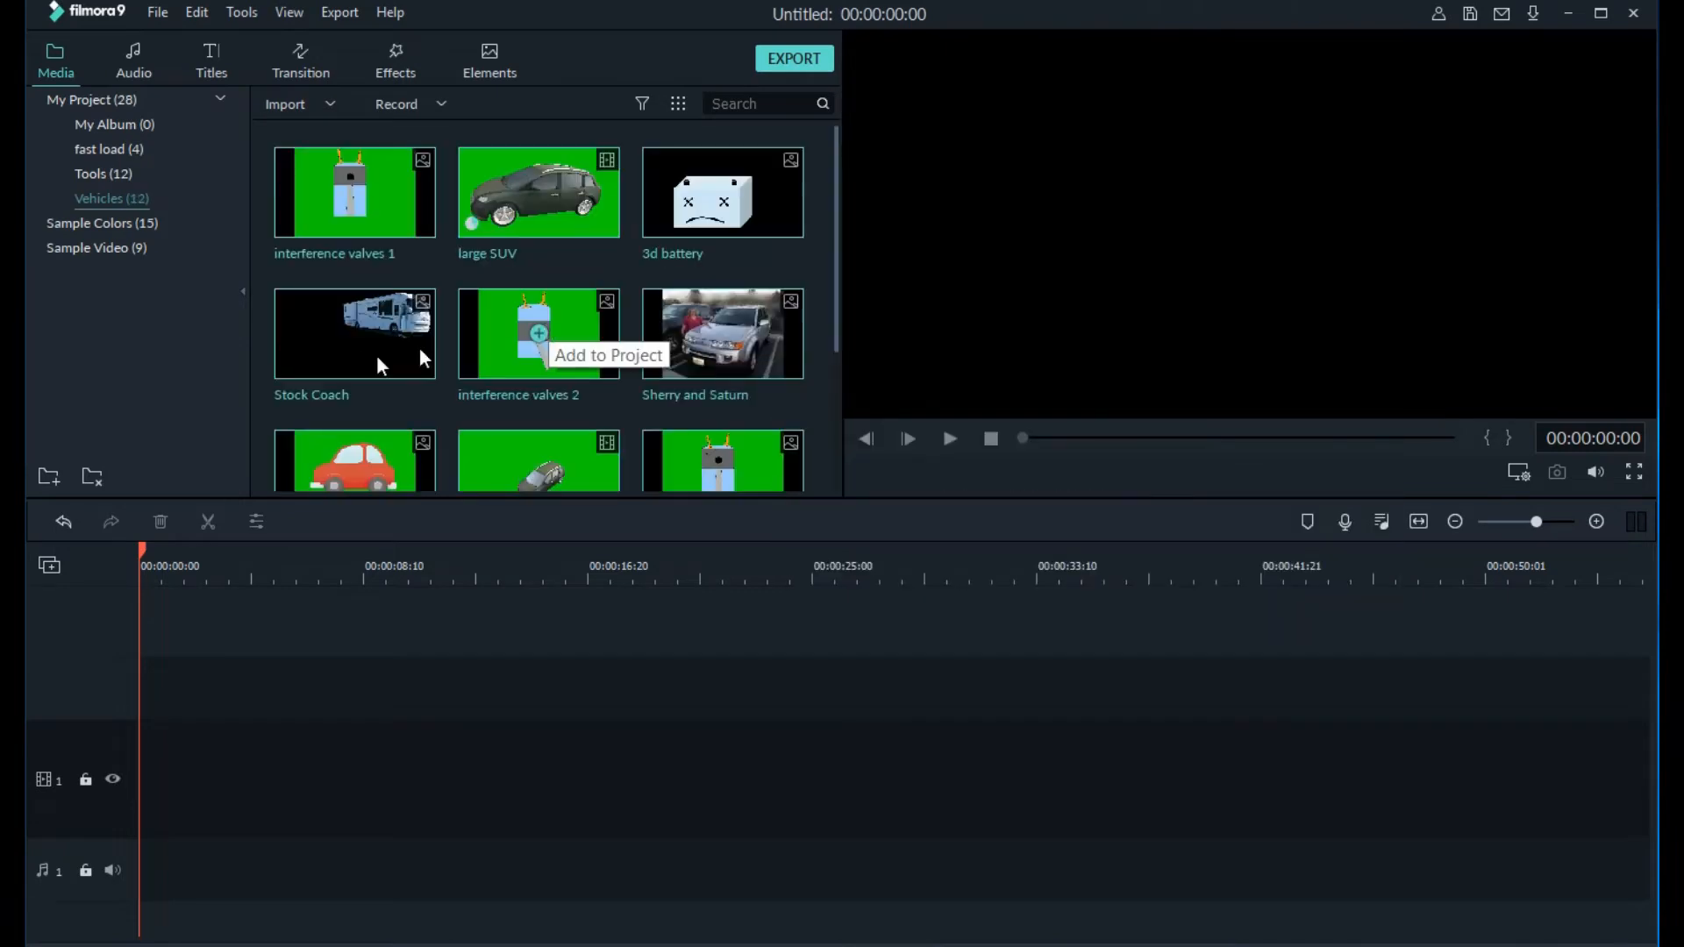
left_click(100, 224)
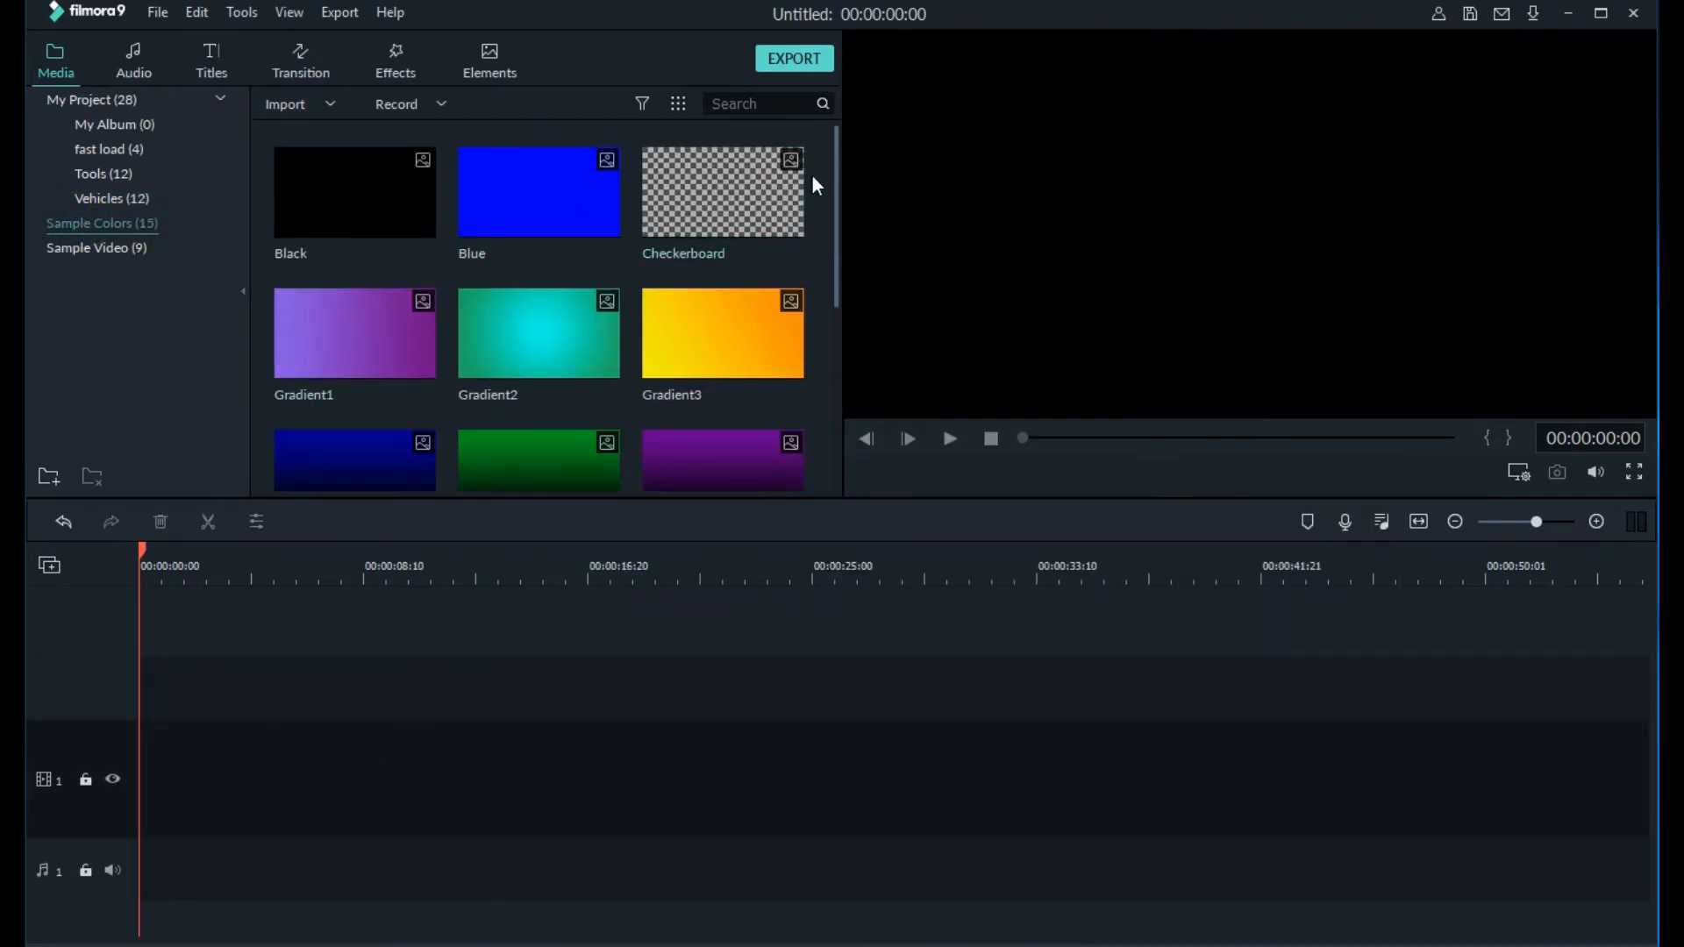
scroll("down", 3)
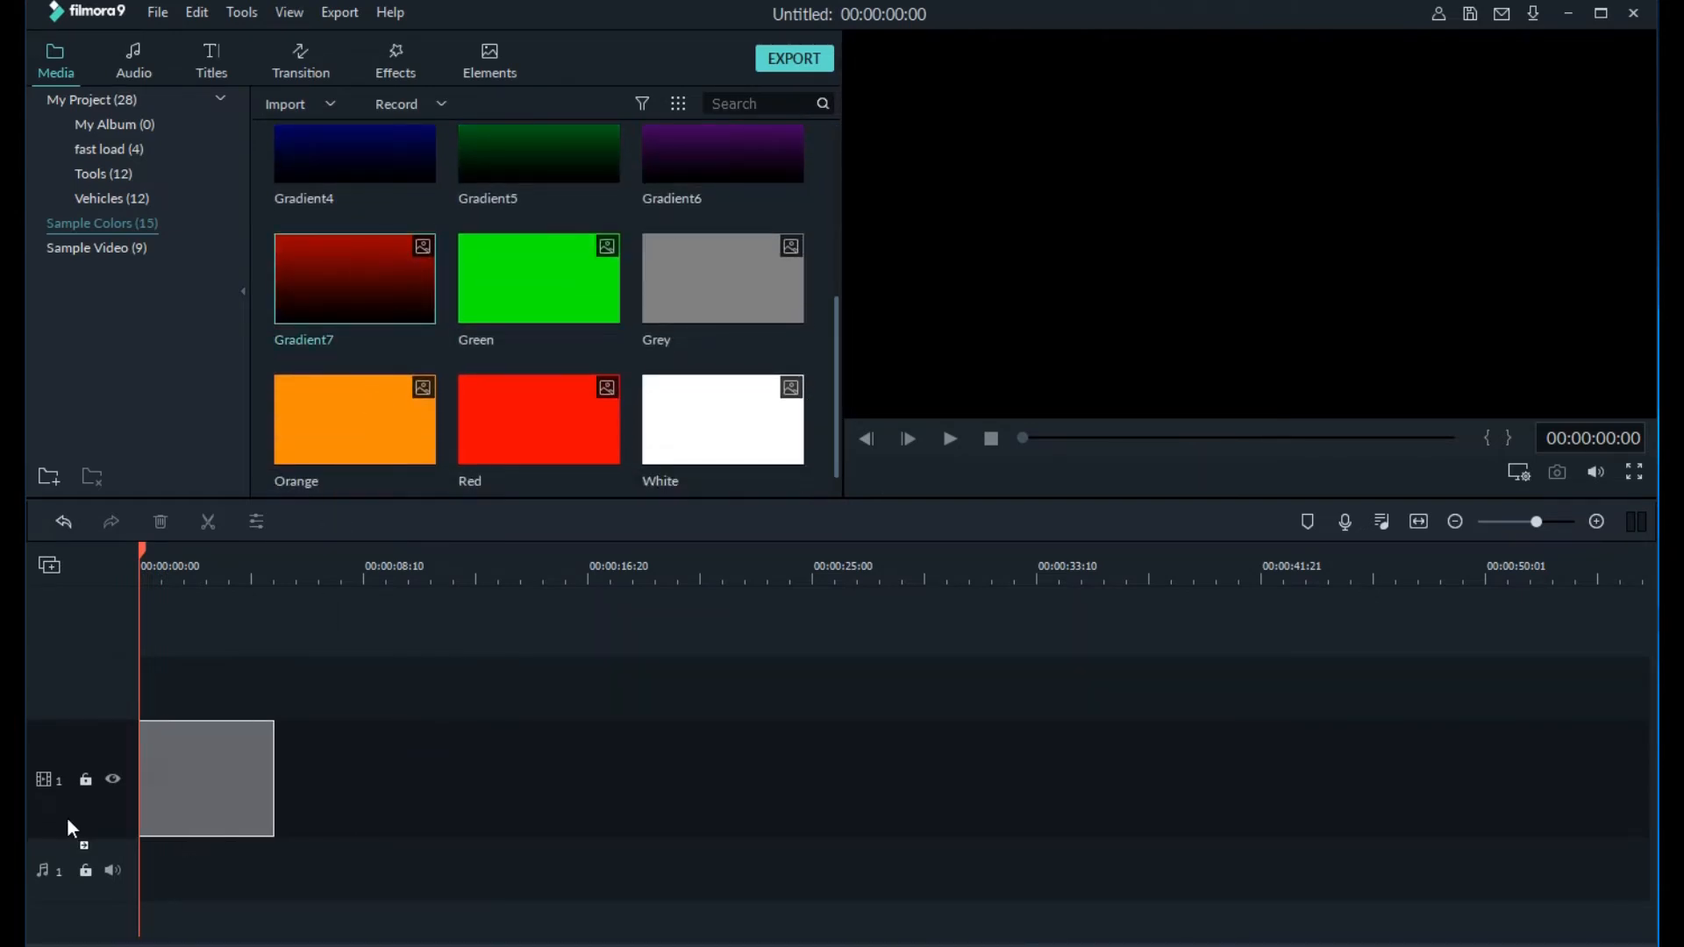
left_click_drag(354, 278, 204, 688)
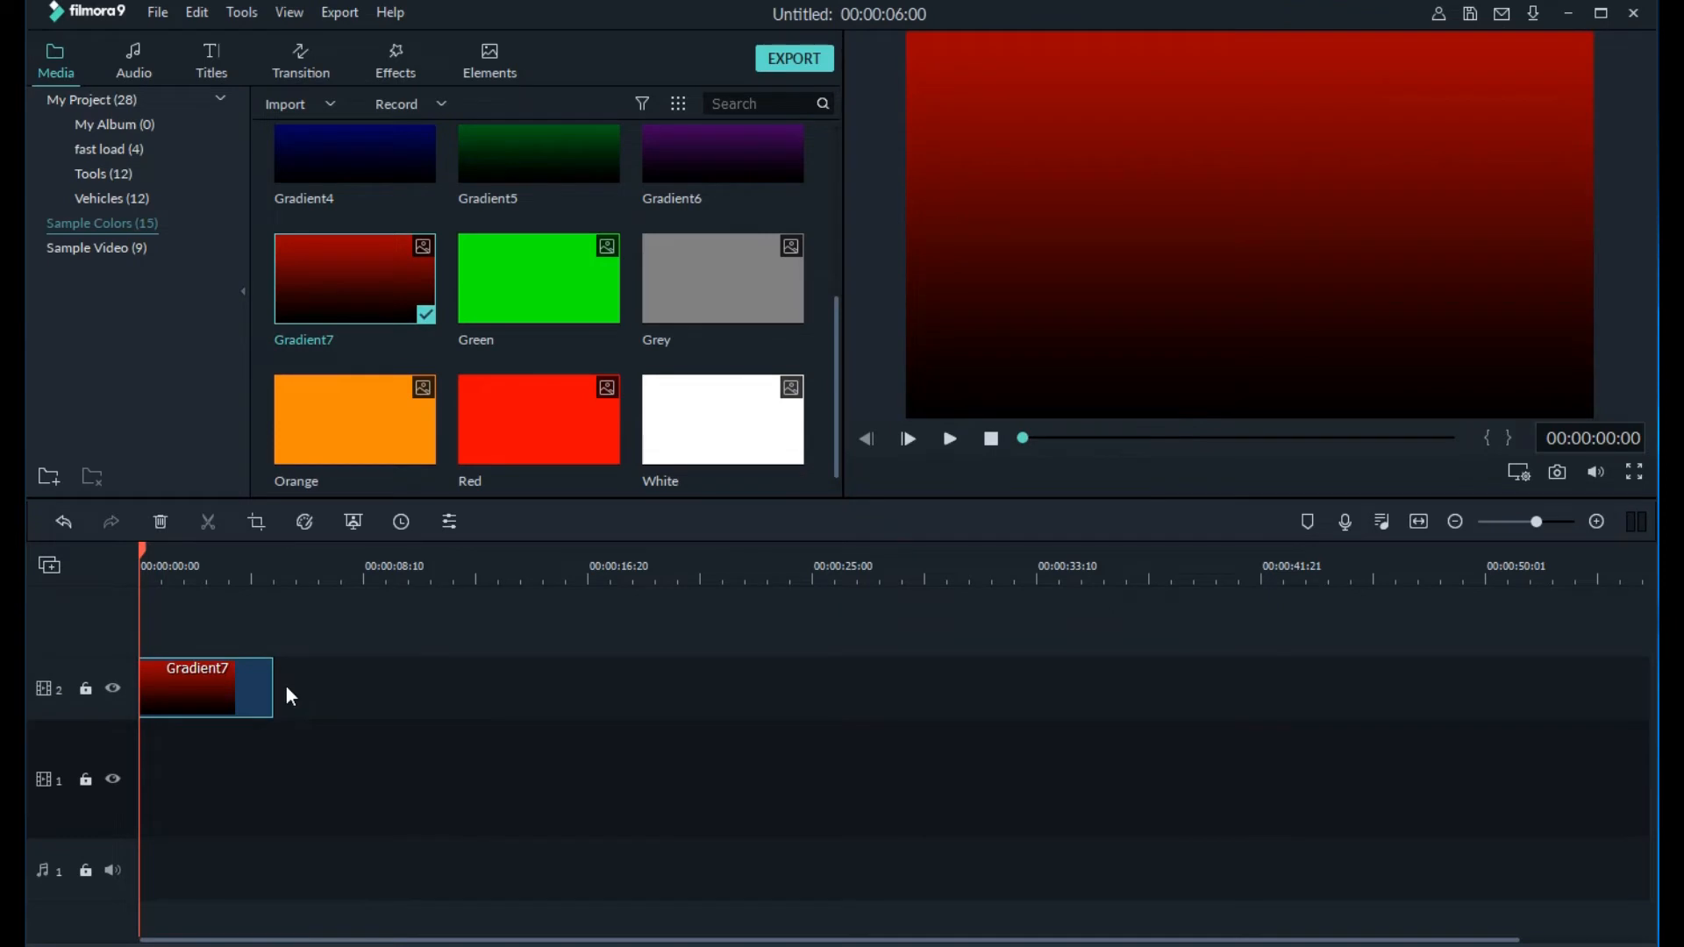
left_click(110, 197)
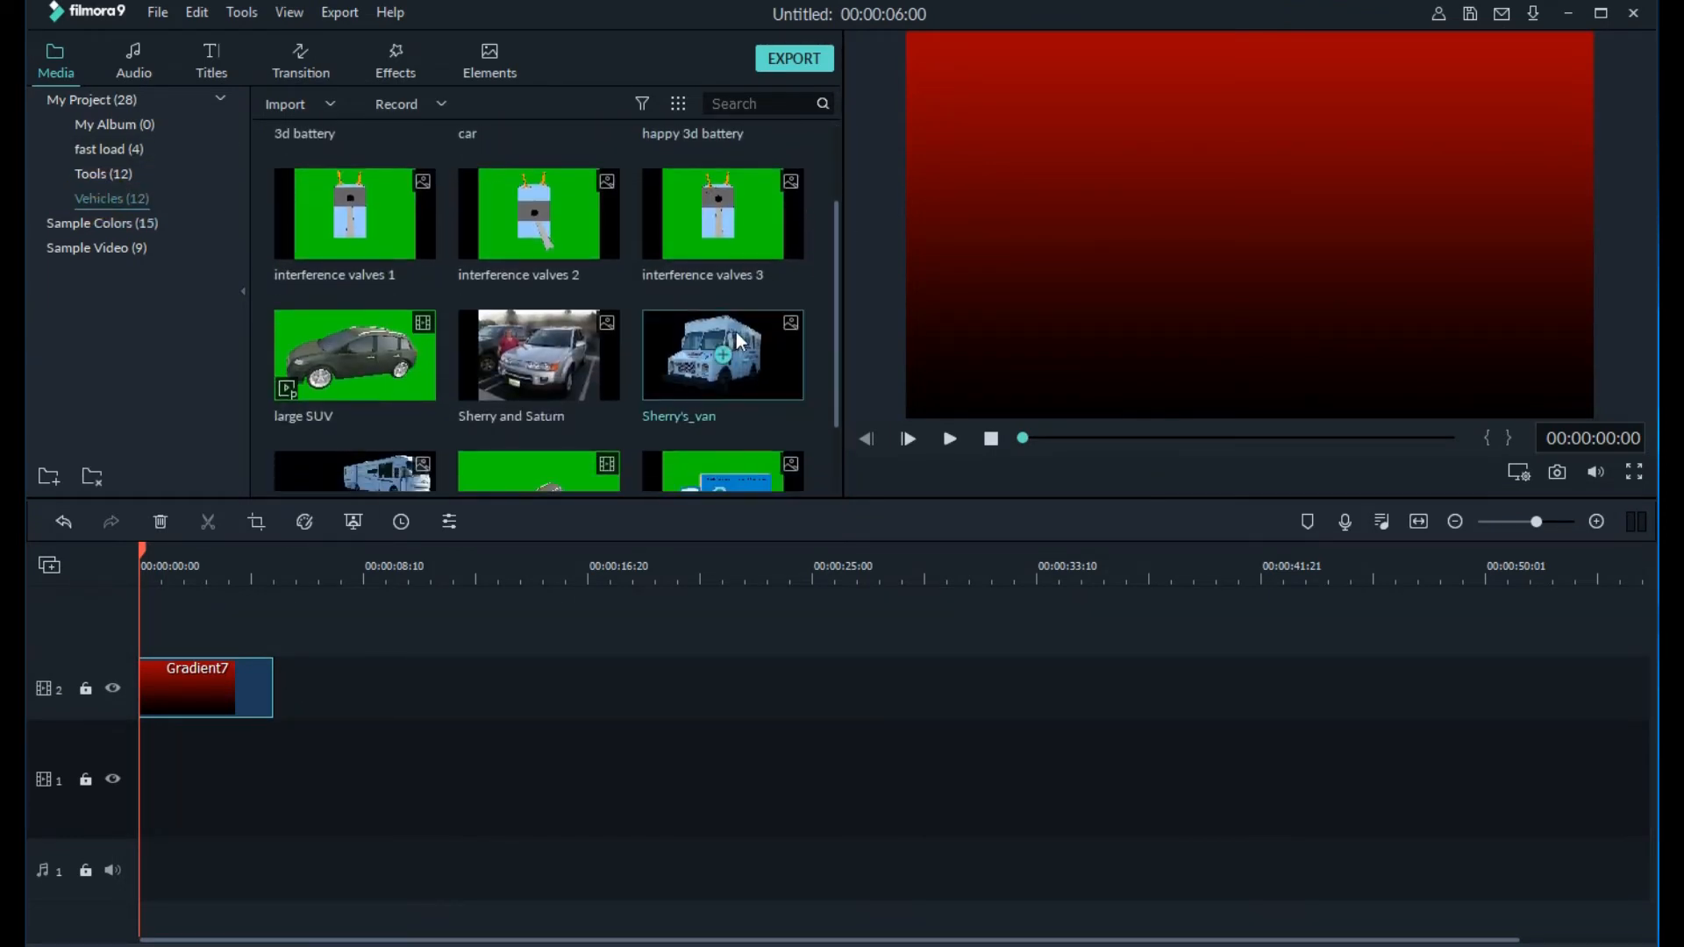
Add Sherry's_van above Gradient7 and the large SUV clip on a new top track.
left_click_drag(722, 354, 156, 752)
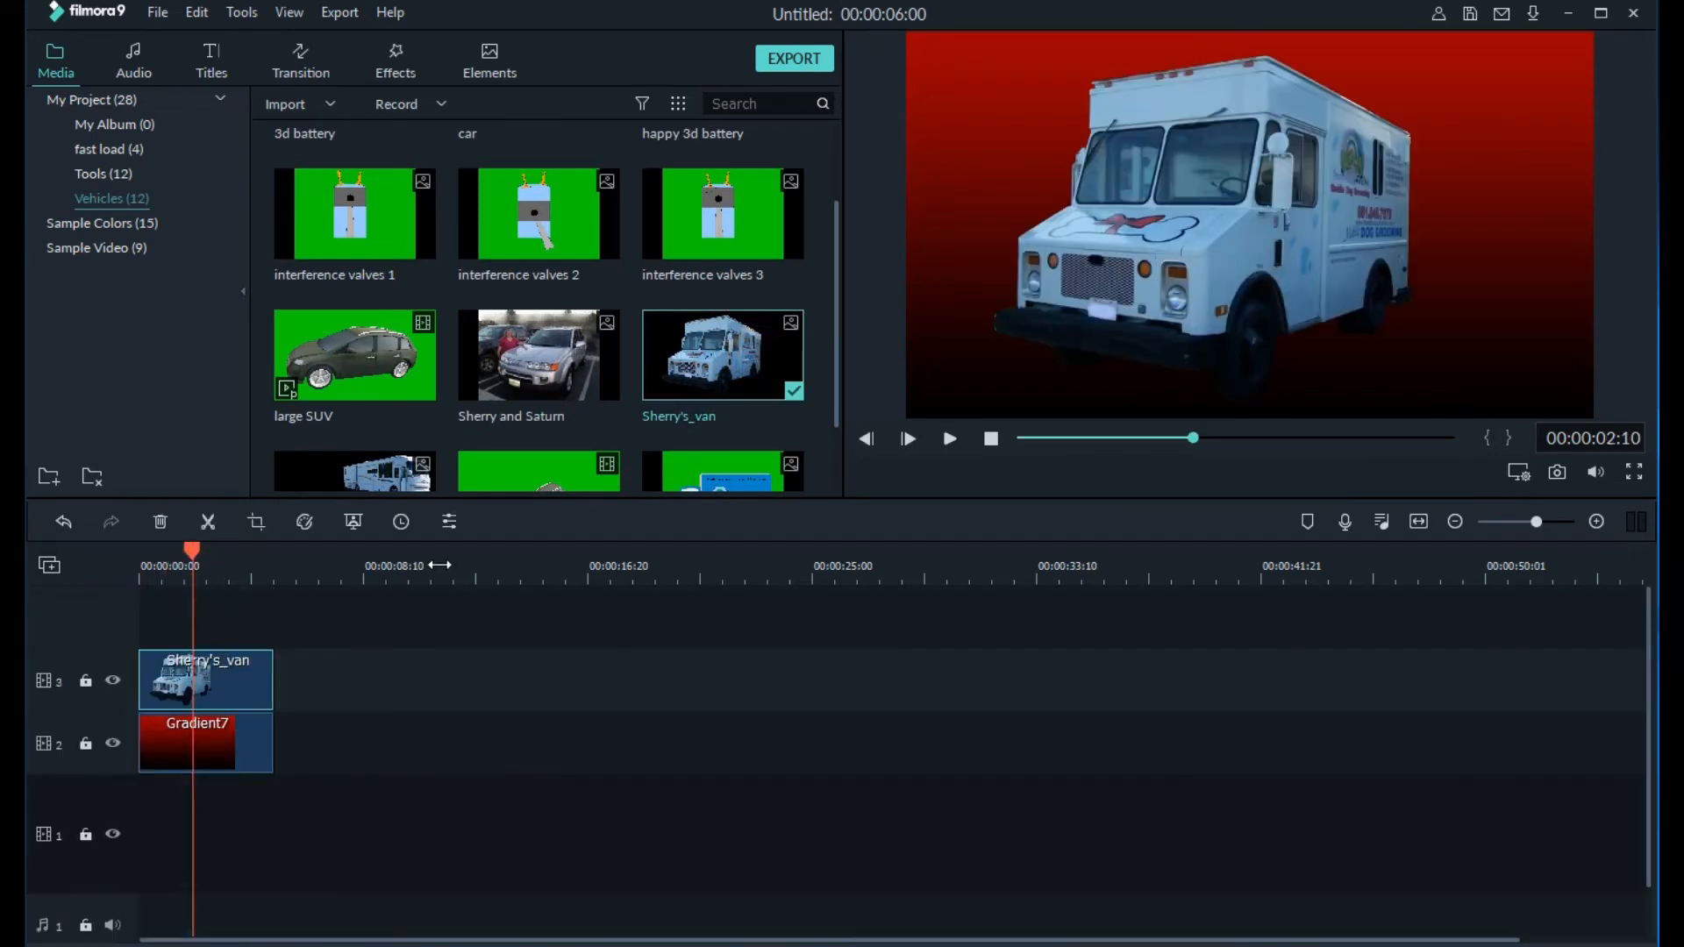
left_click(1249, 226)
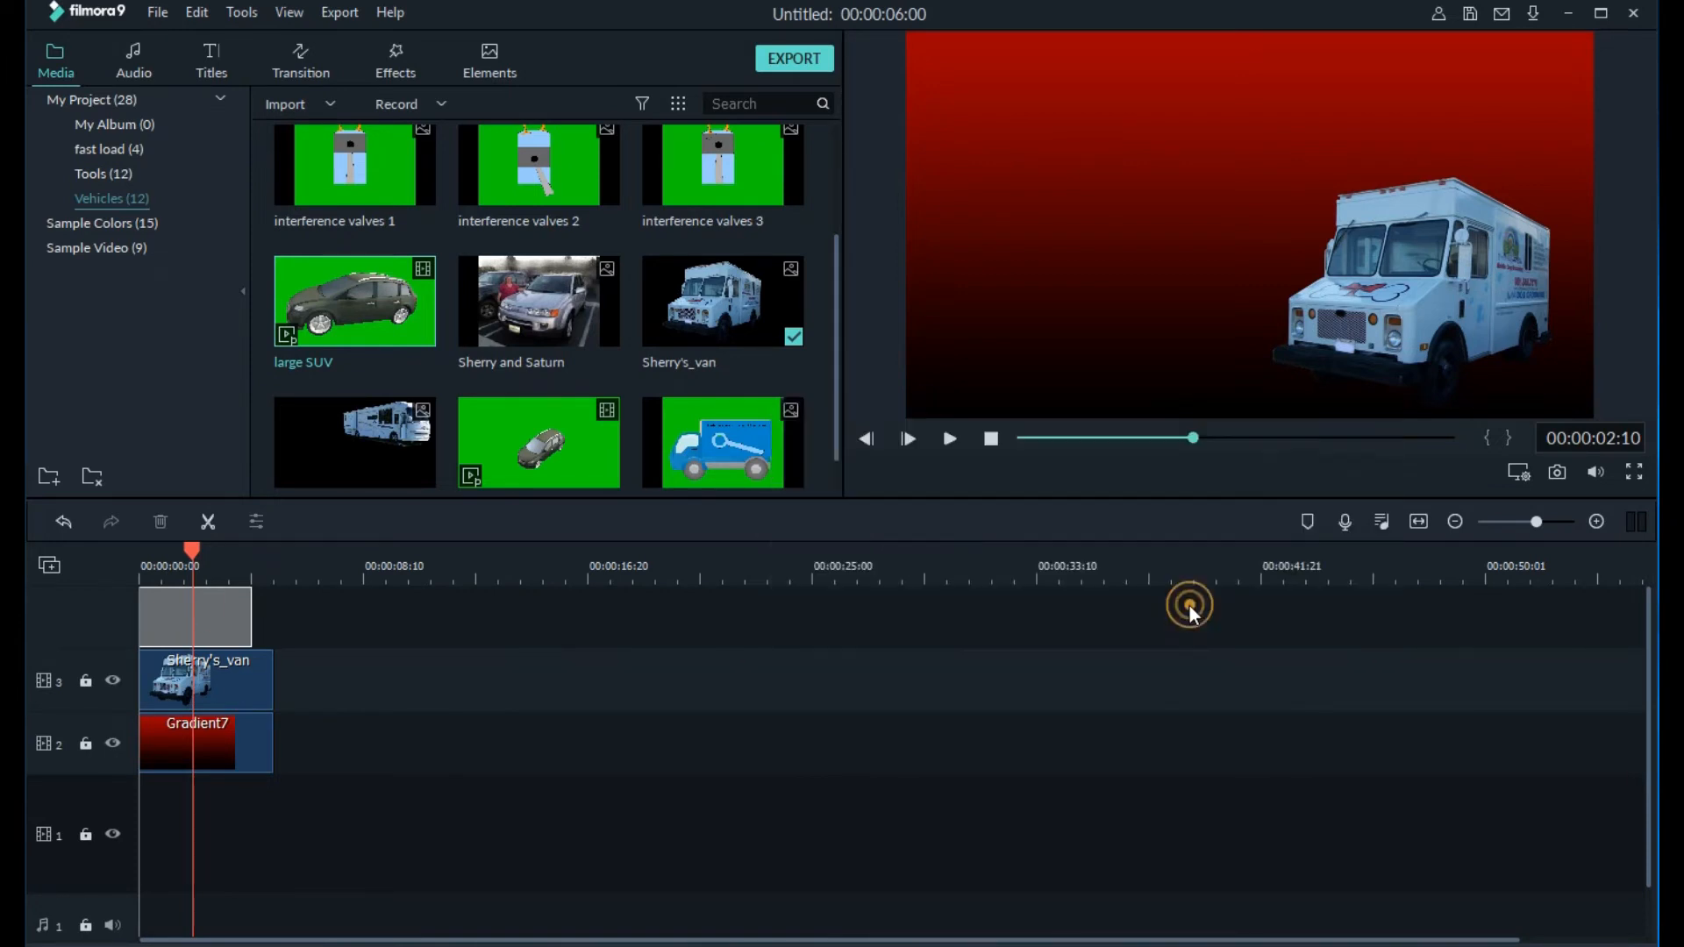
left_click_drag(354, 301, 204, 677)
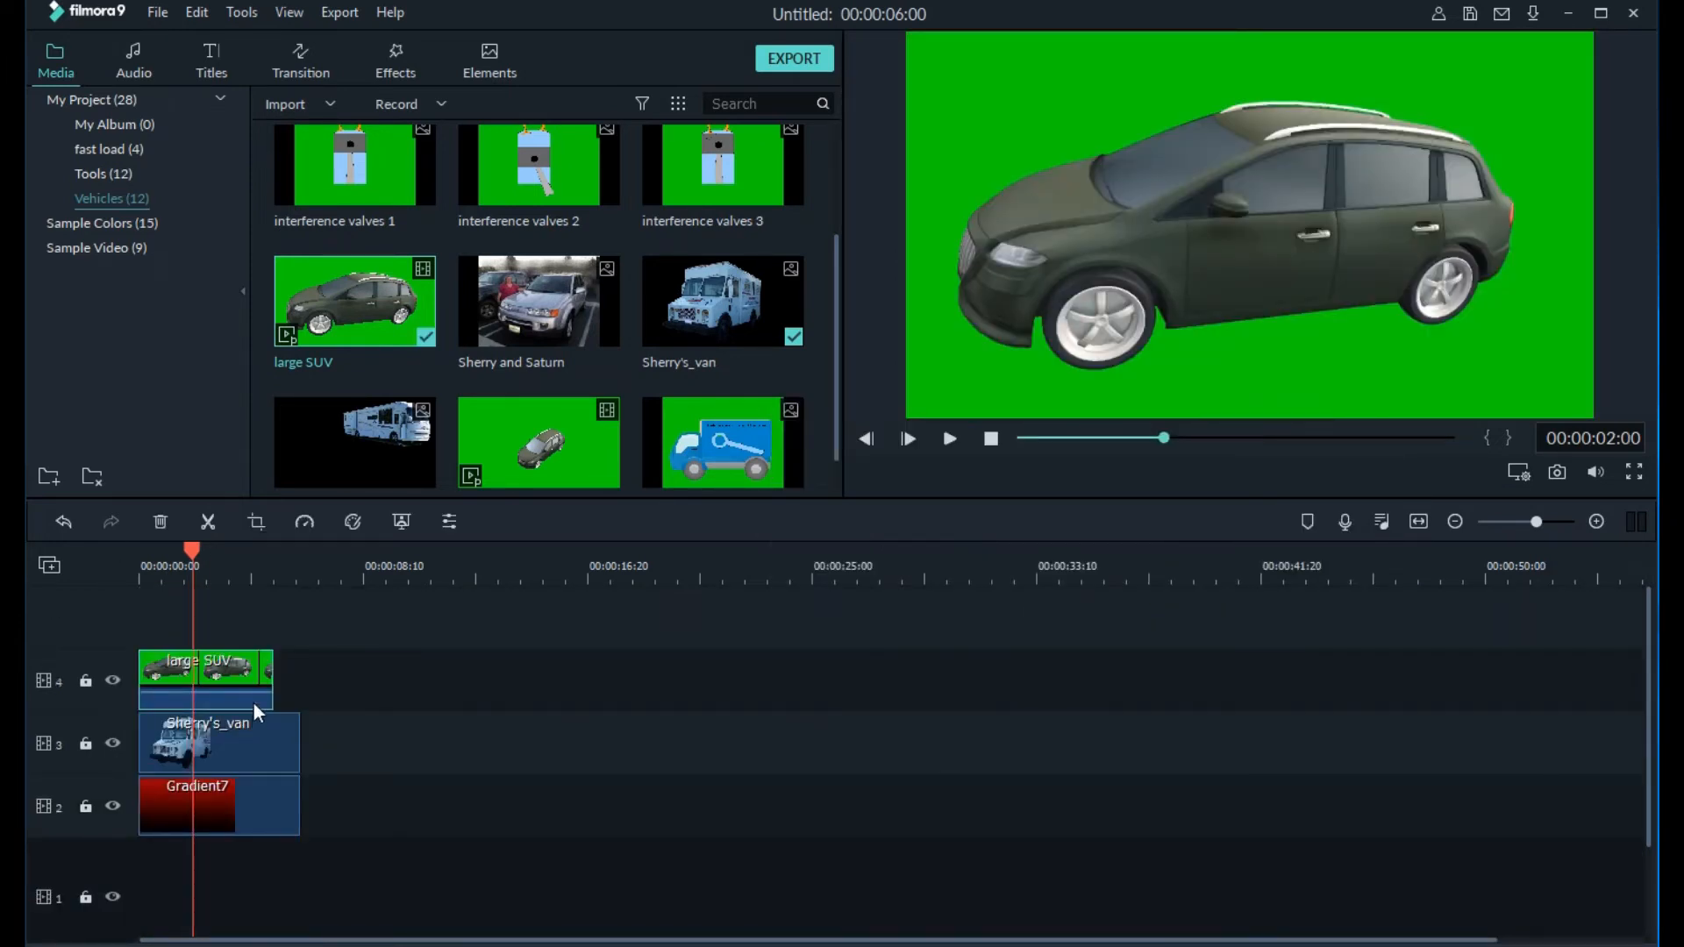
Key out the large SUV's green screen and shrink it toward the upper left.
right_click(205, 676)
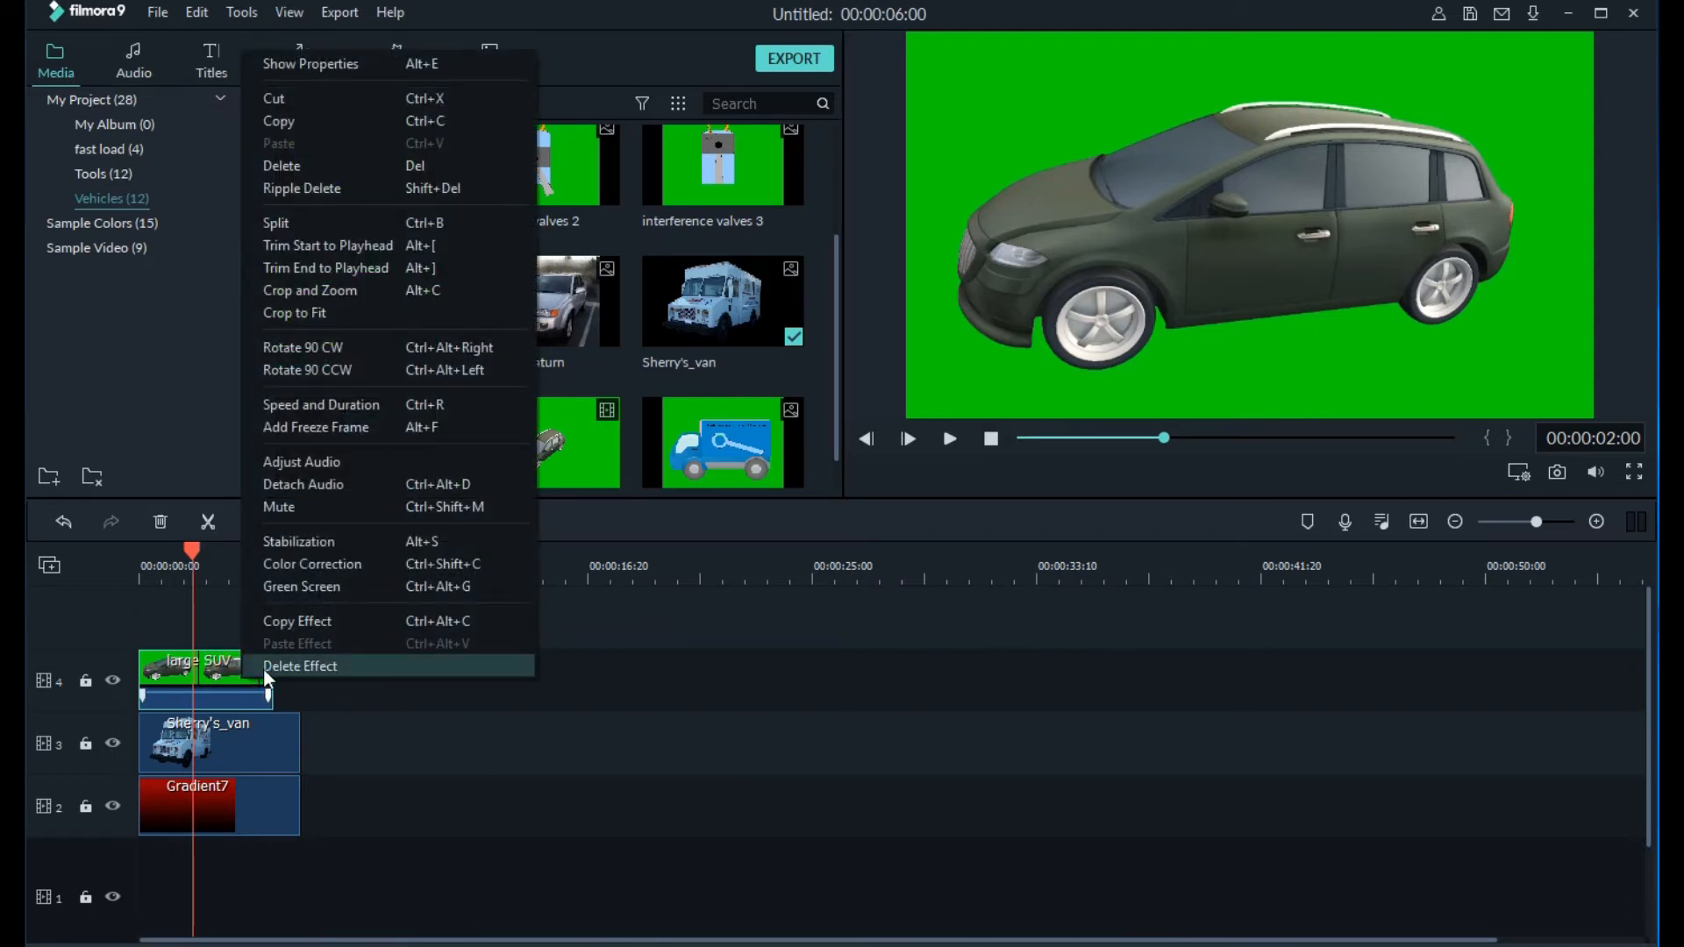
mouse_move(310, 506)
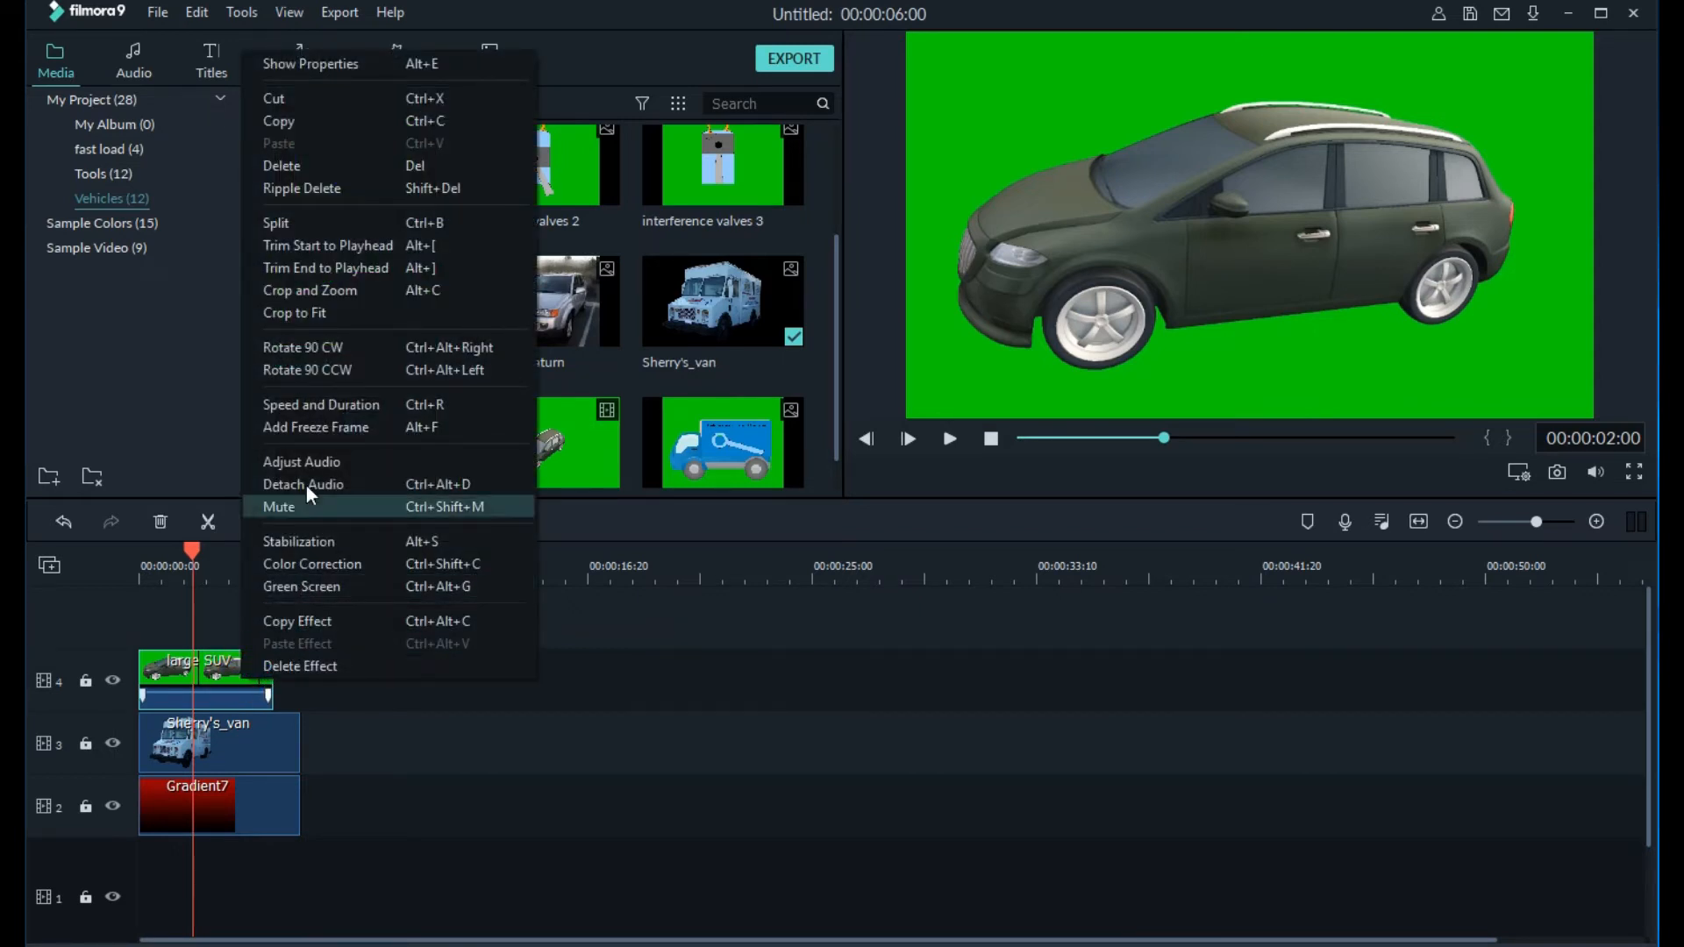
mouse_move(296, 120)
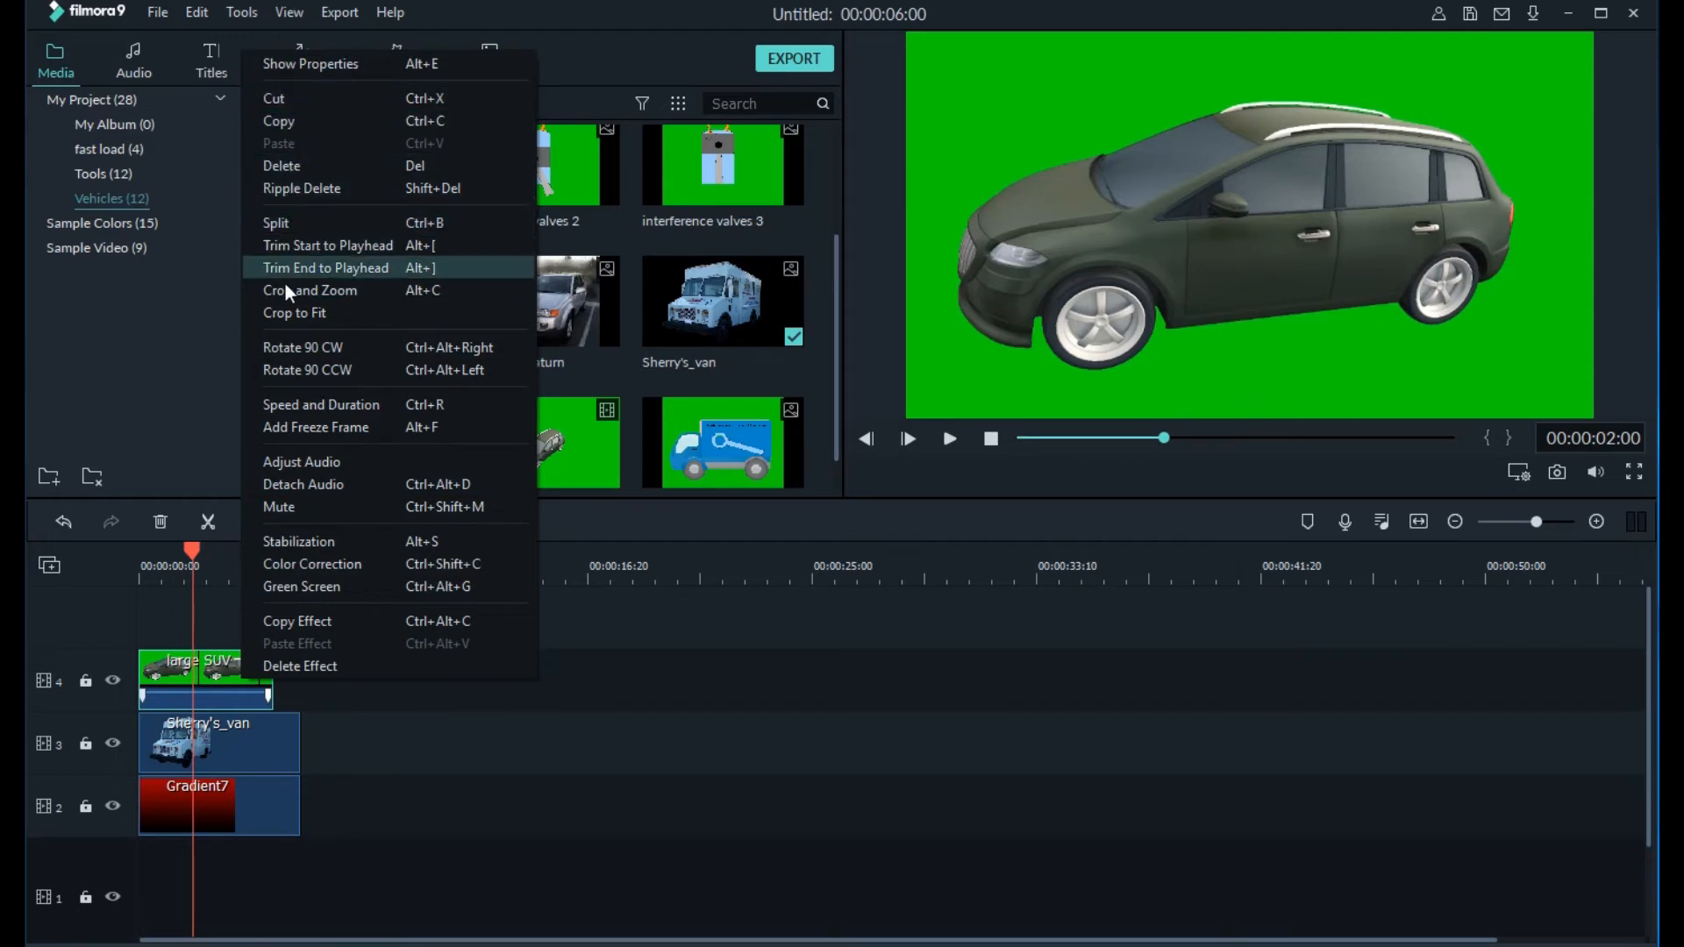
mouse_move(279, 587)
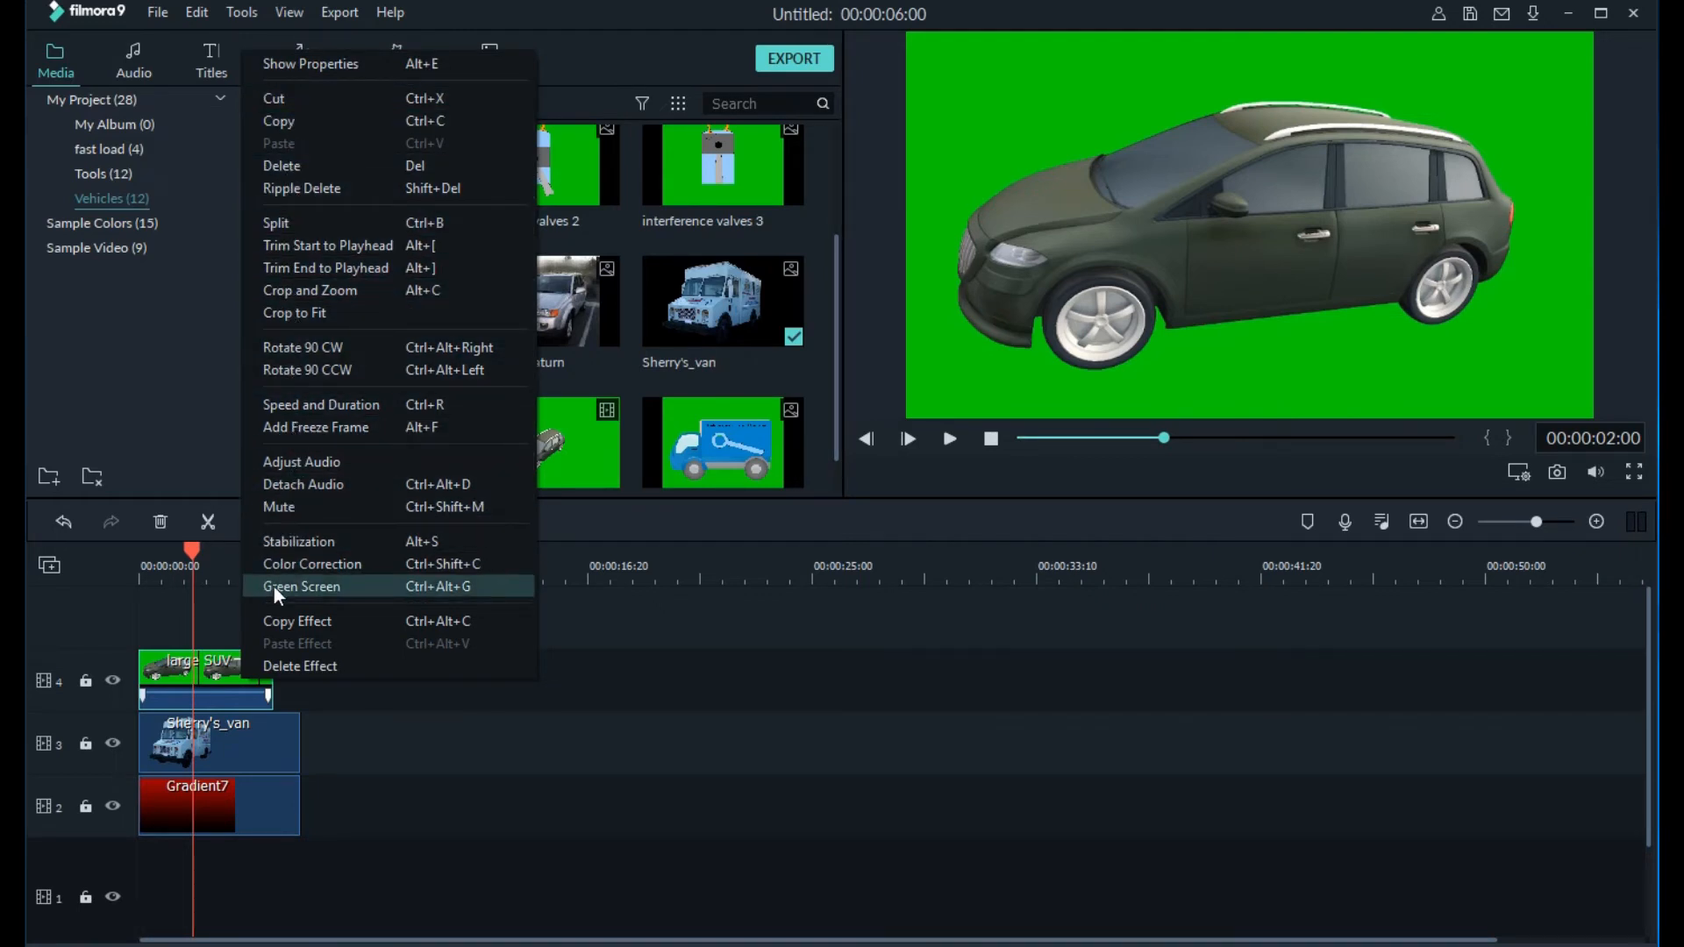
left_click(301, 587)
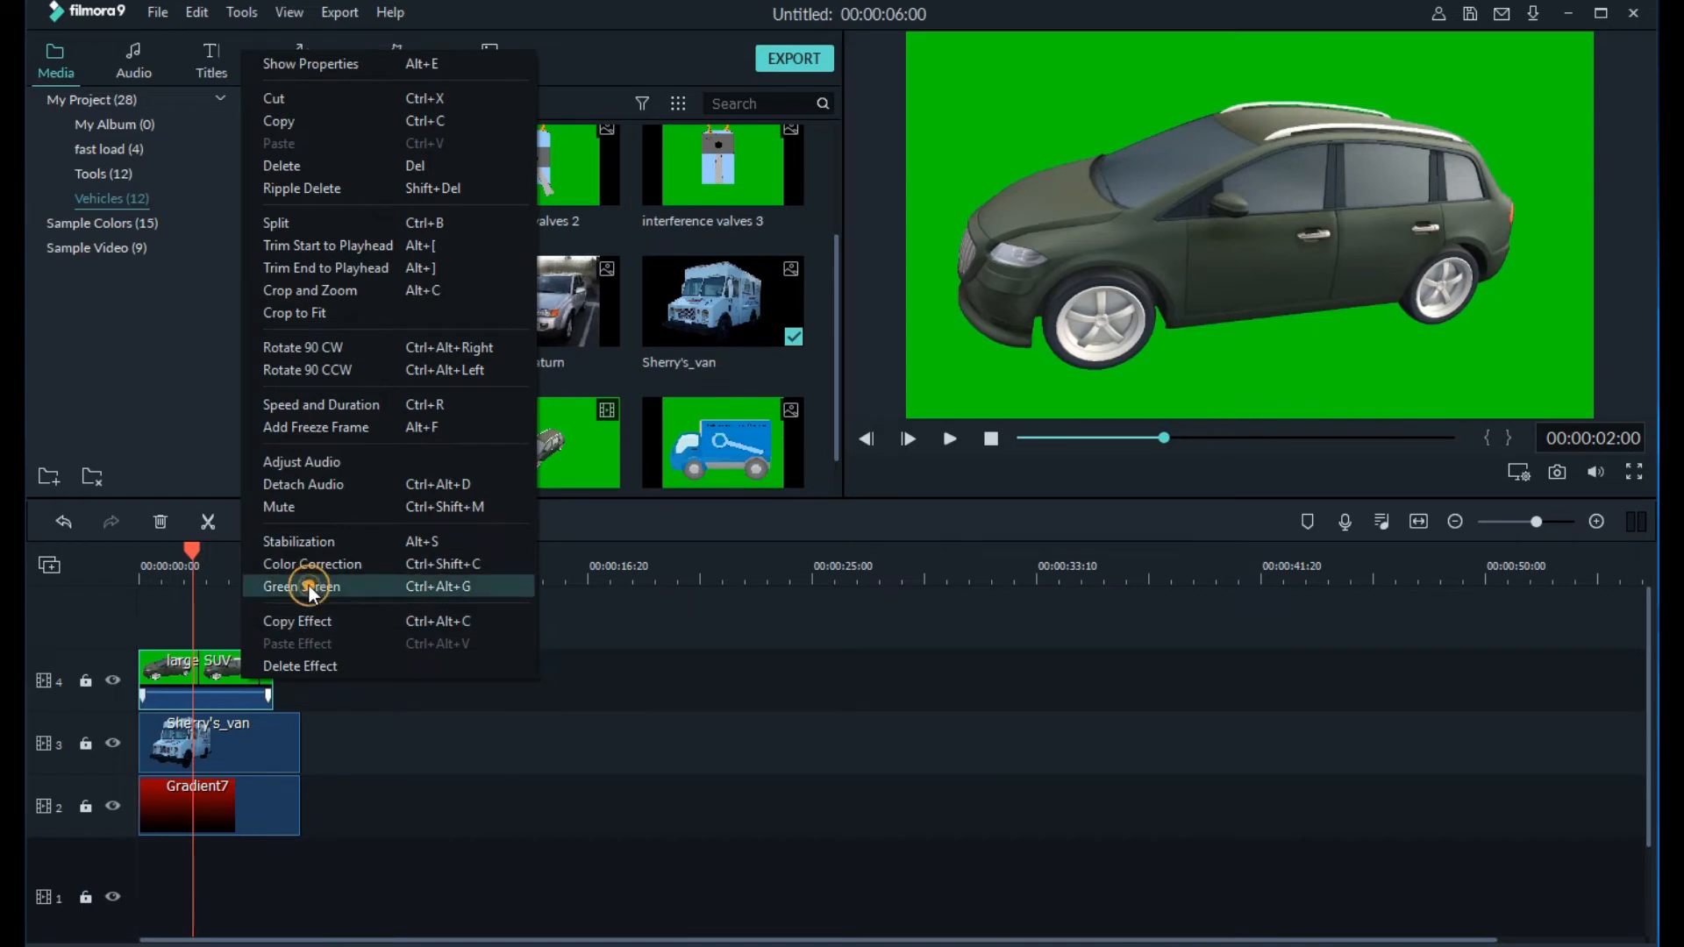
left_click(301, 587)
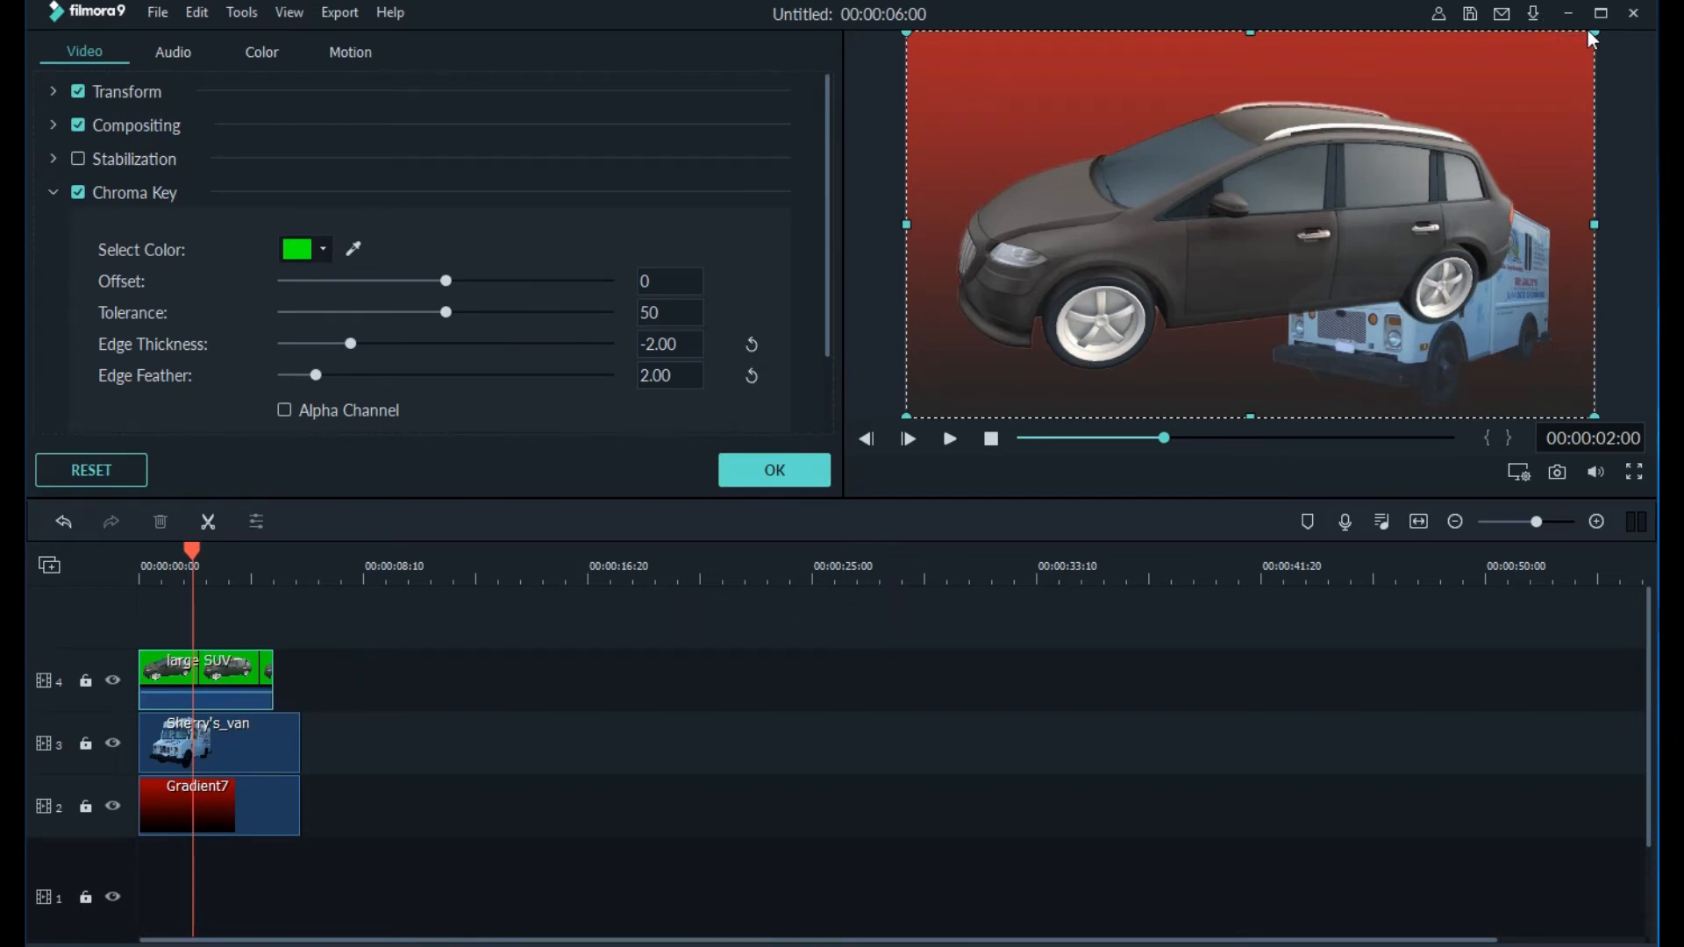
left_click_drag(1594, 40, 1320, 185)
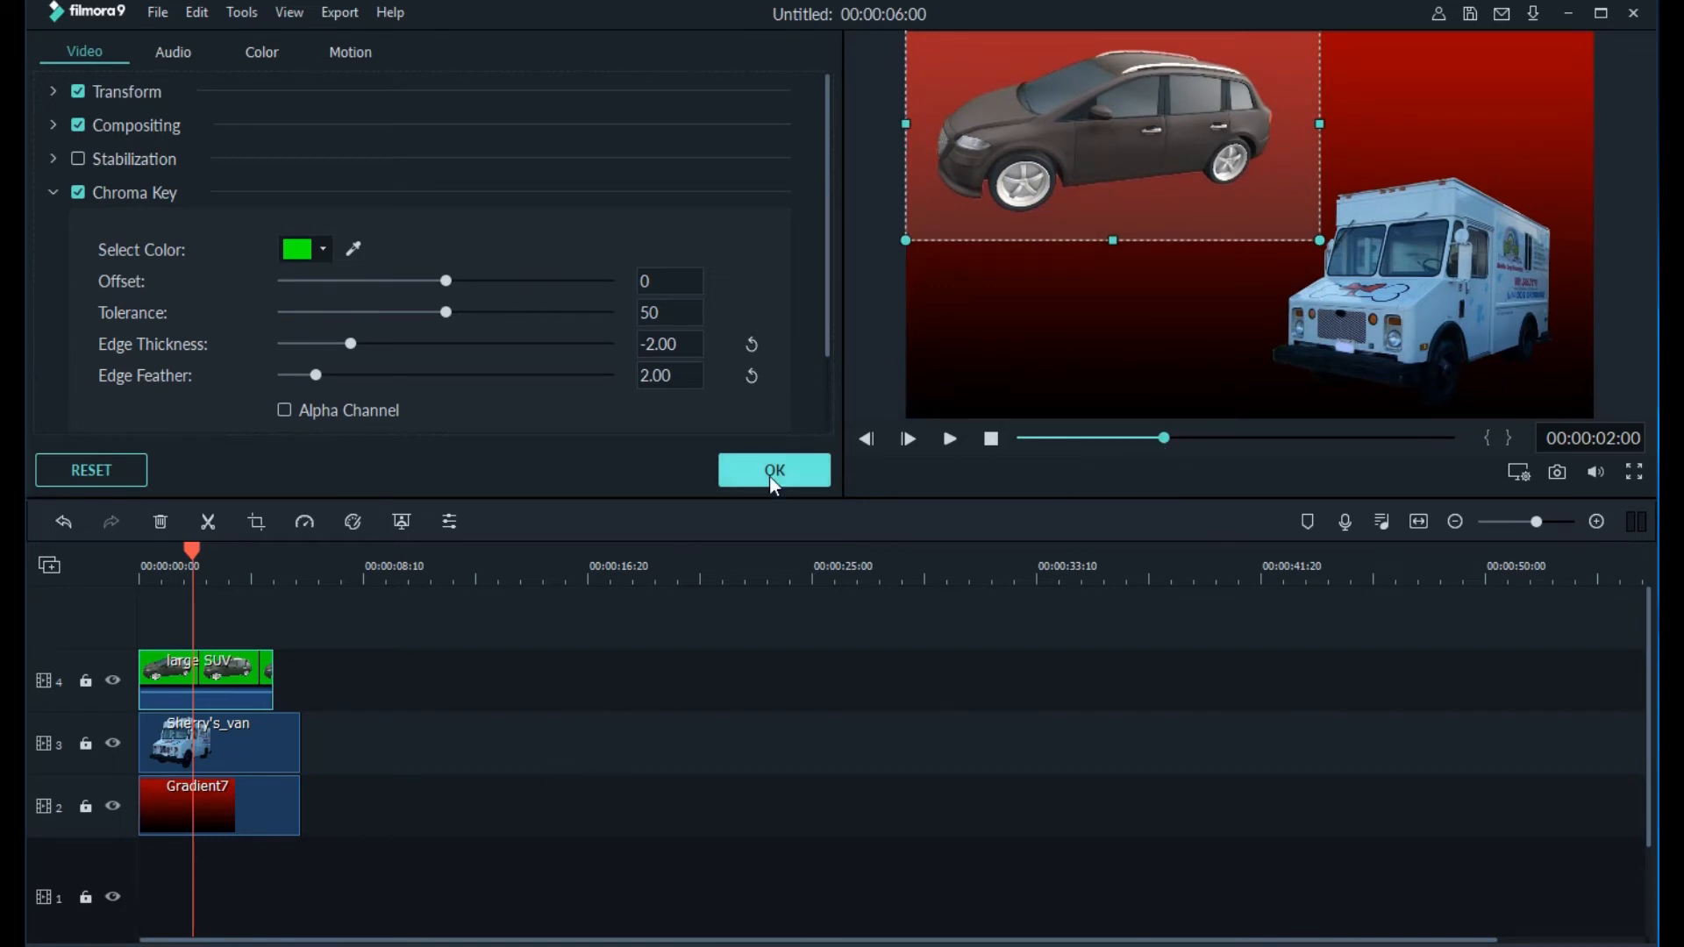
left_click(774, 471)
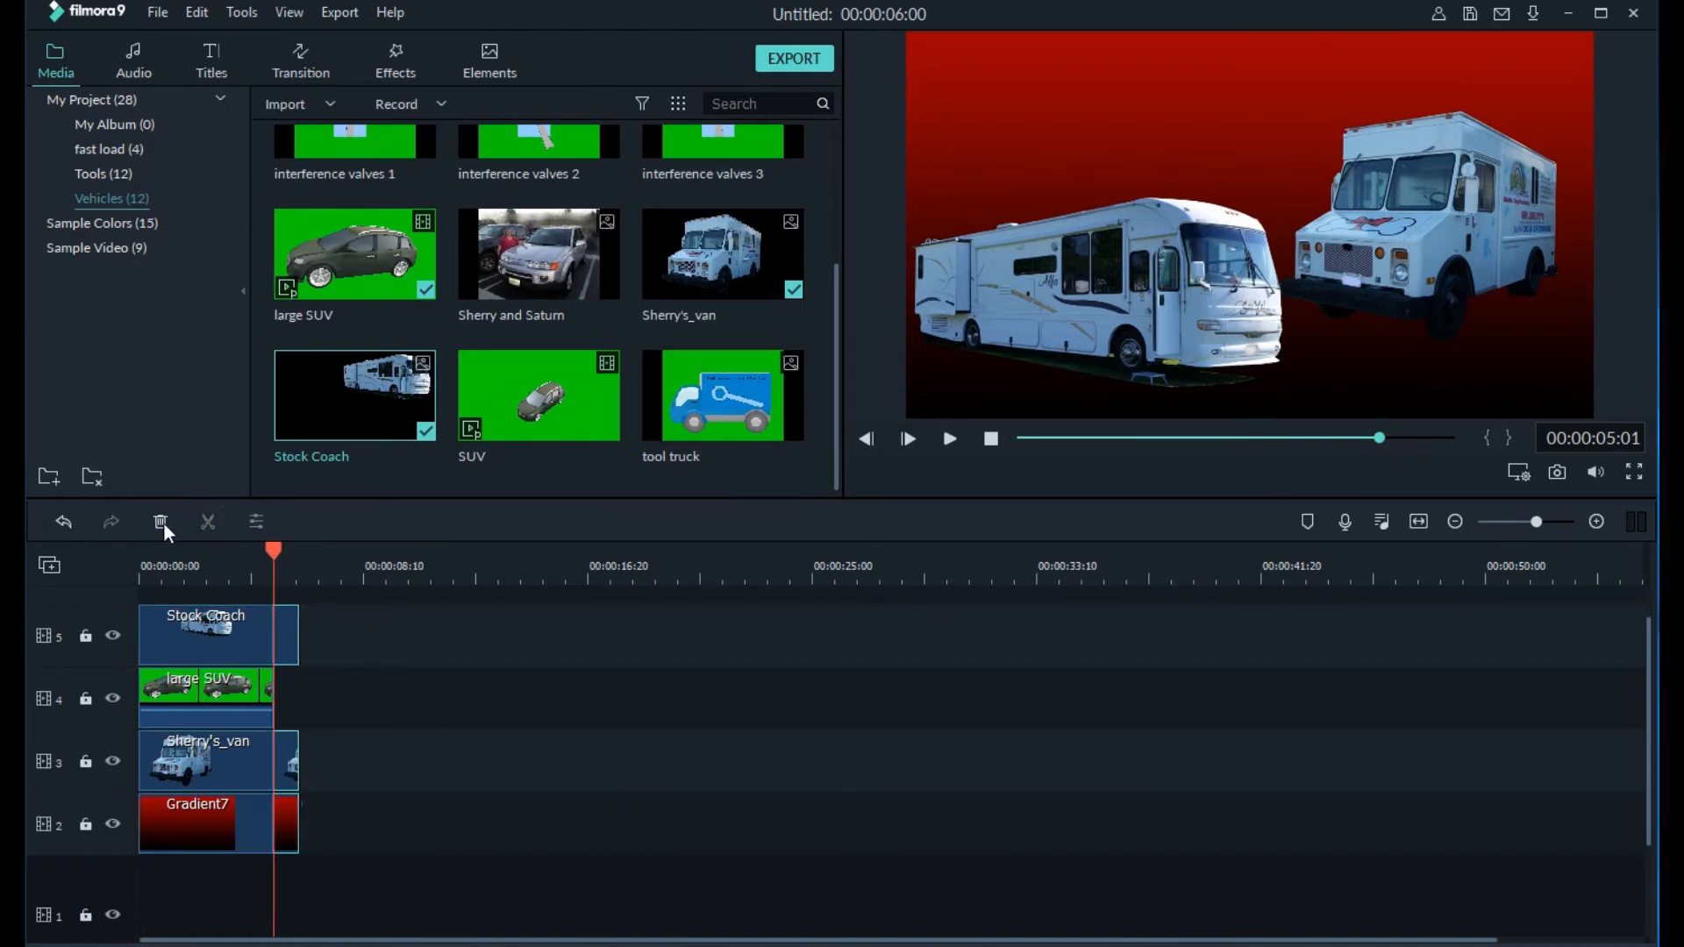
Apply Stretch in and zoom motion to Stock Coach and Zoom in 1 to the van.
double_click(204, 688)
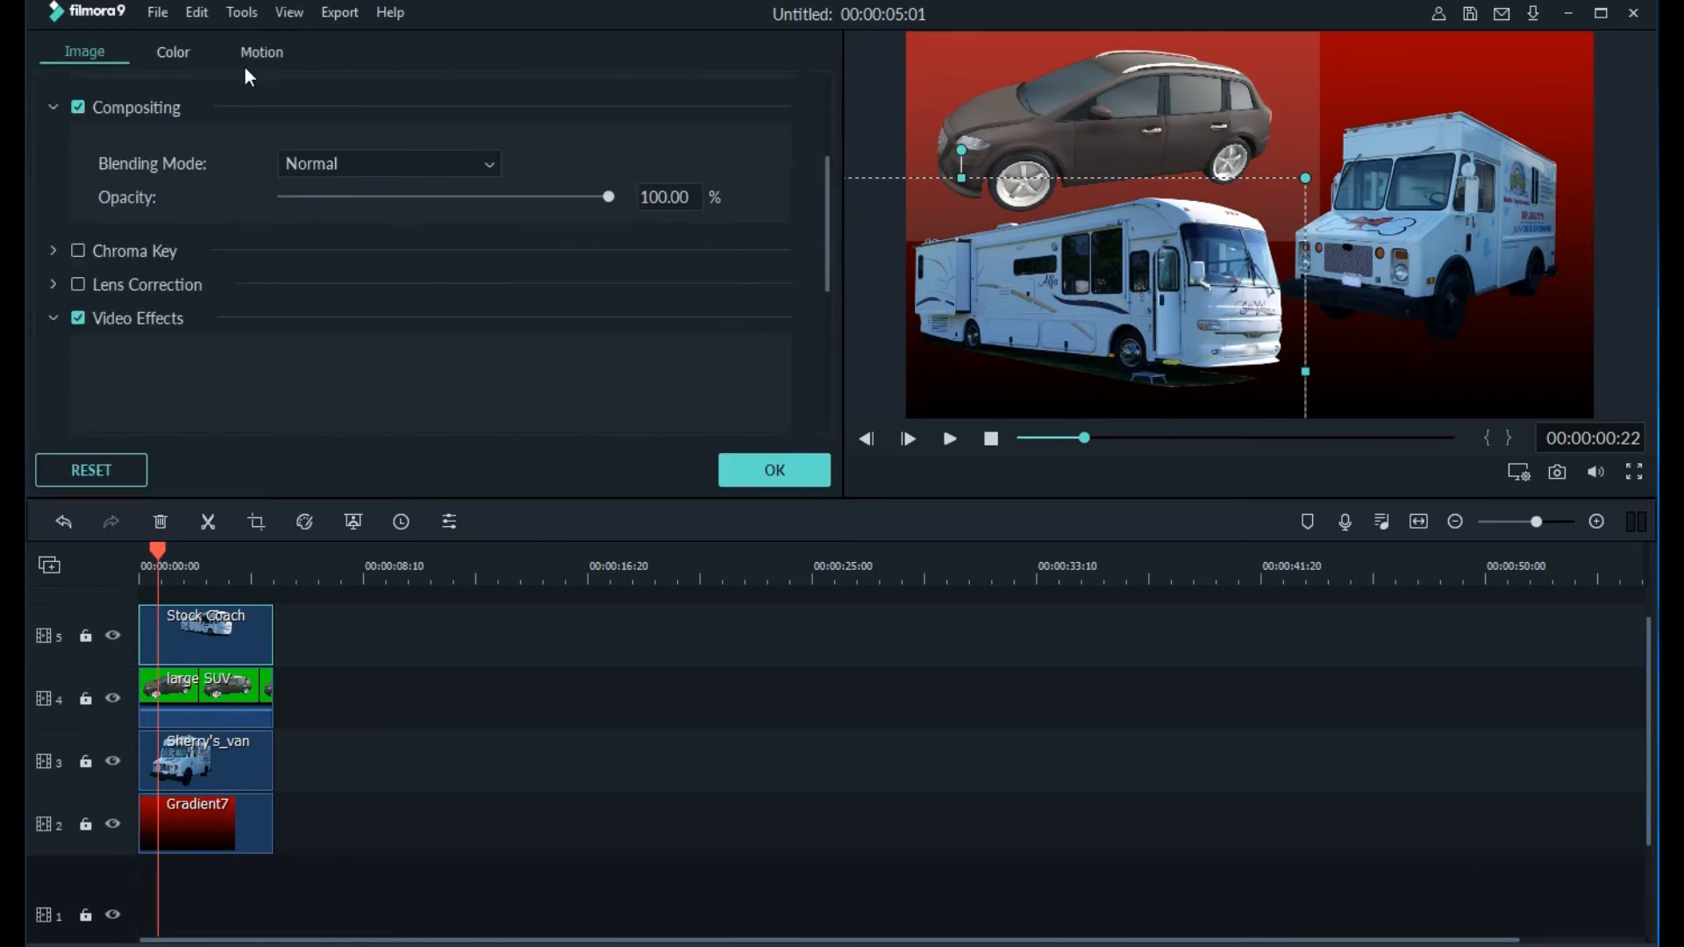
left_click(262, 52)
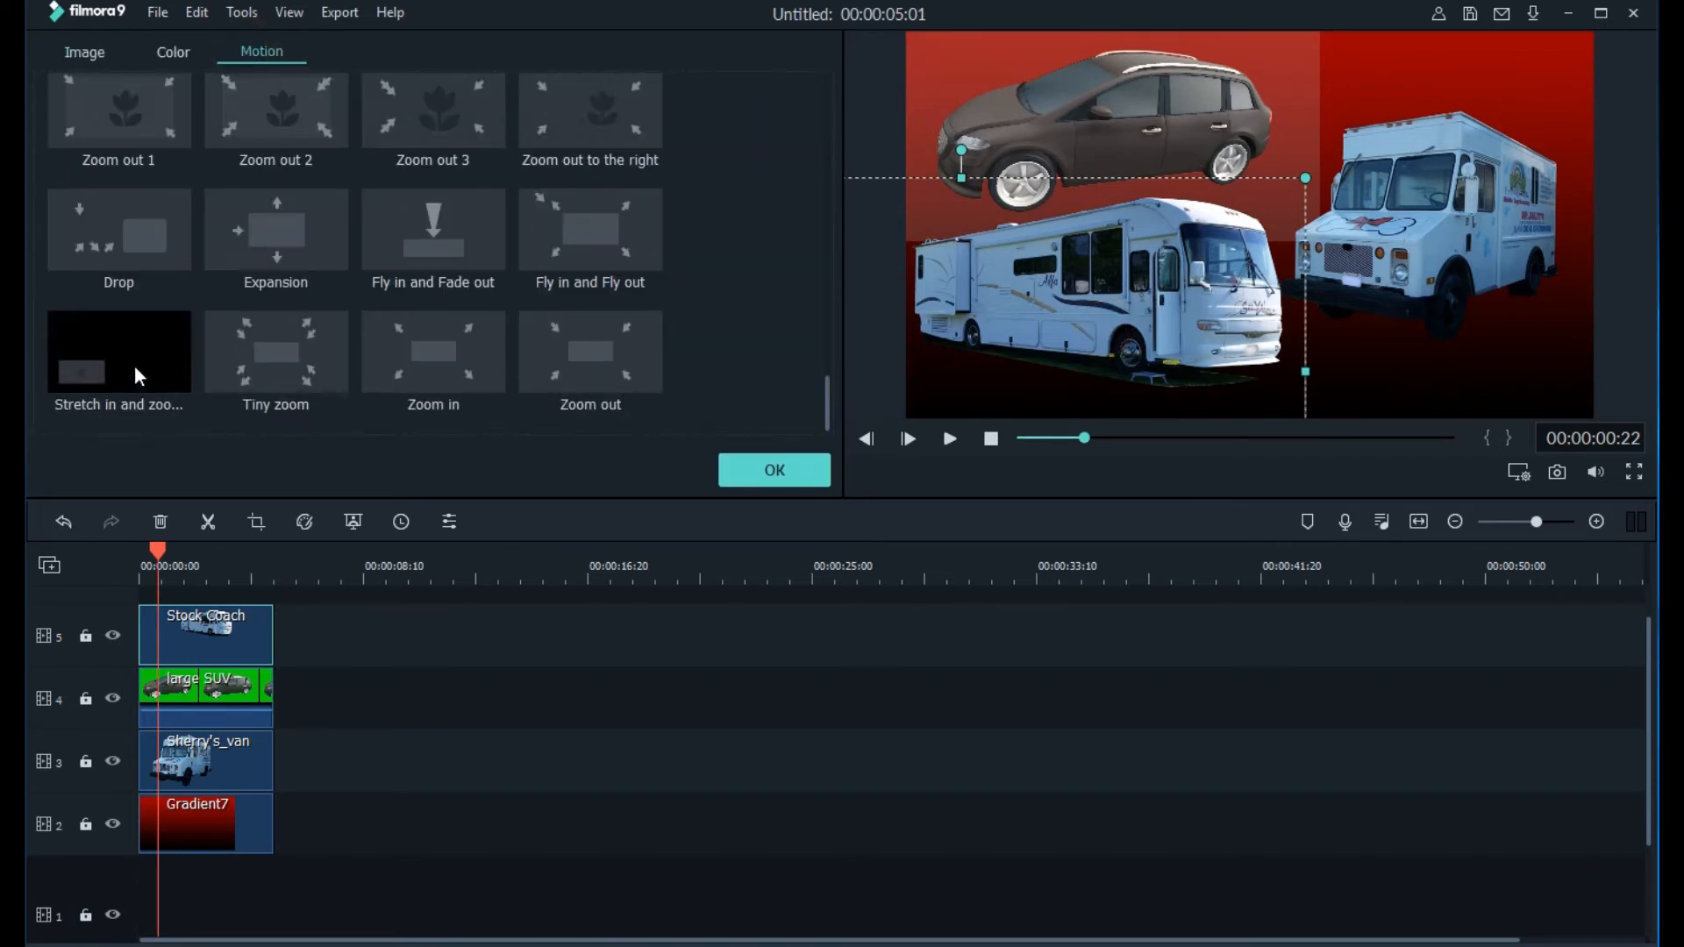
mouse_move(119, 354)
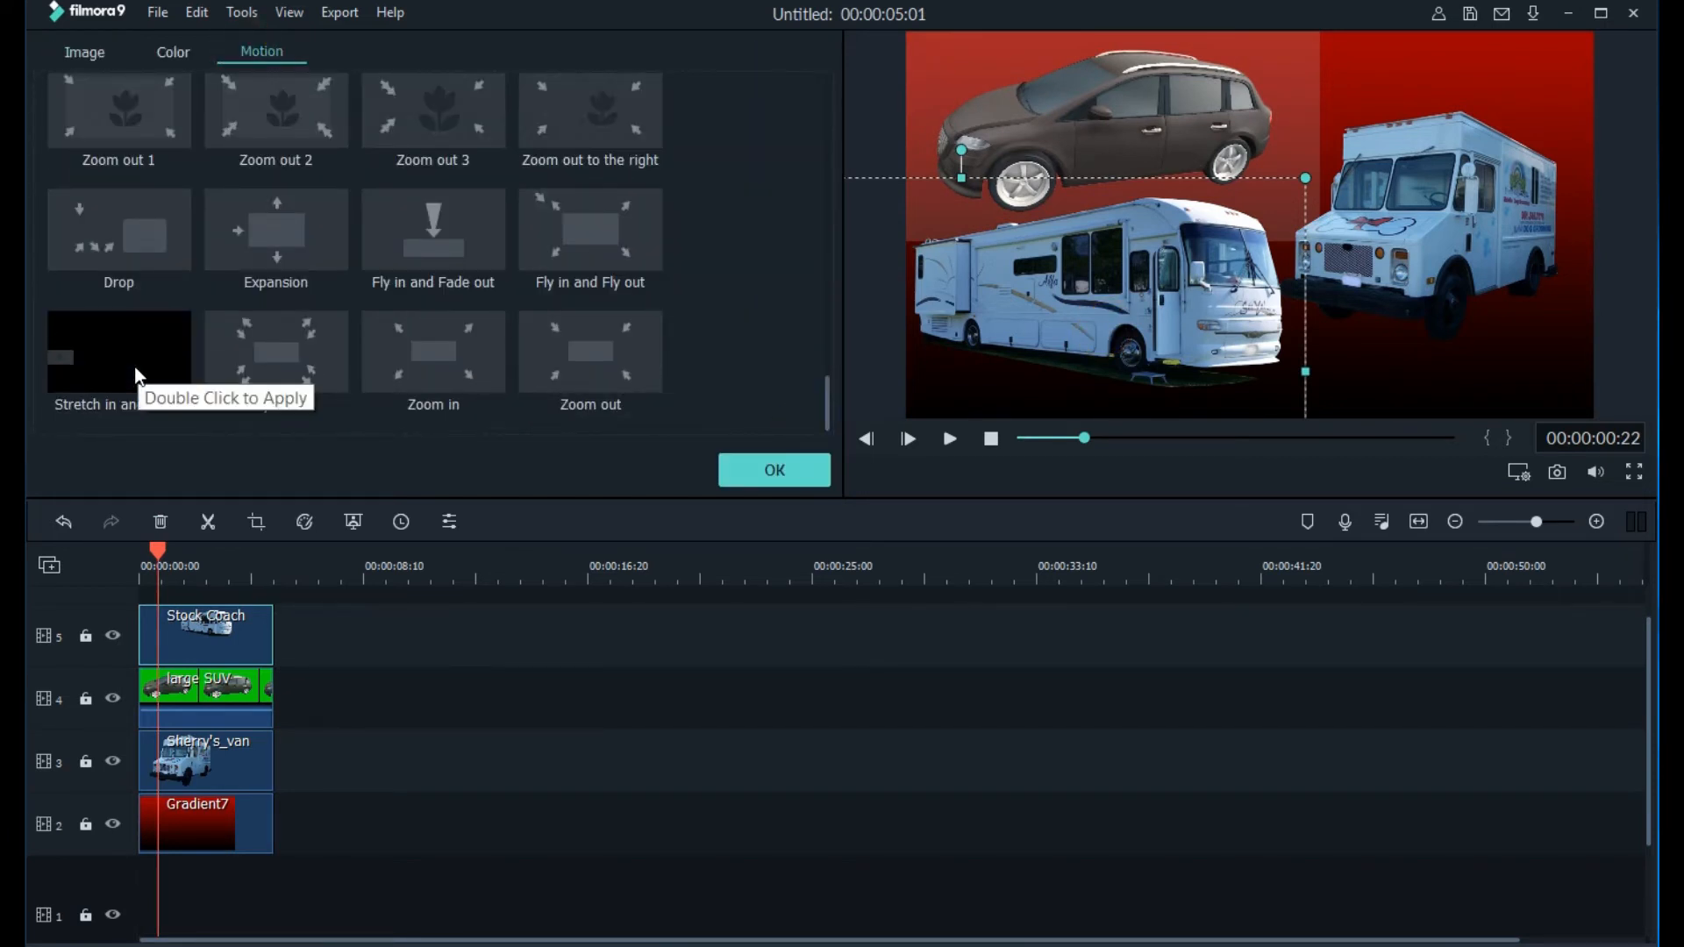
double_click(118, 349)
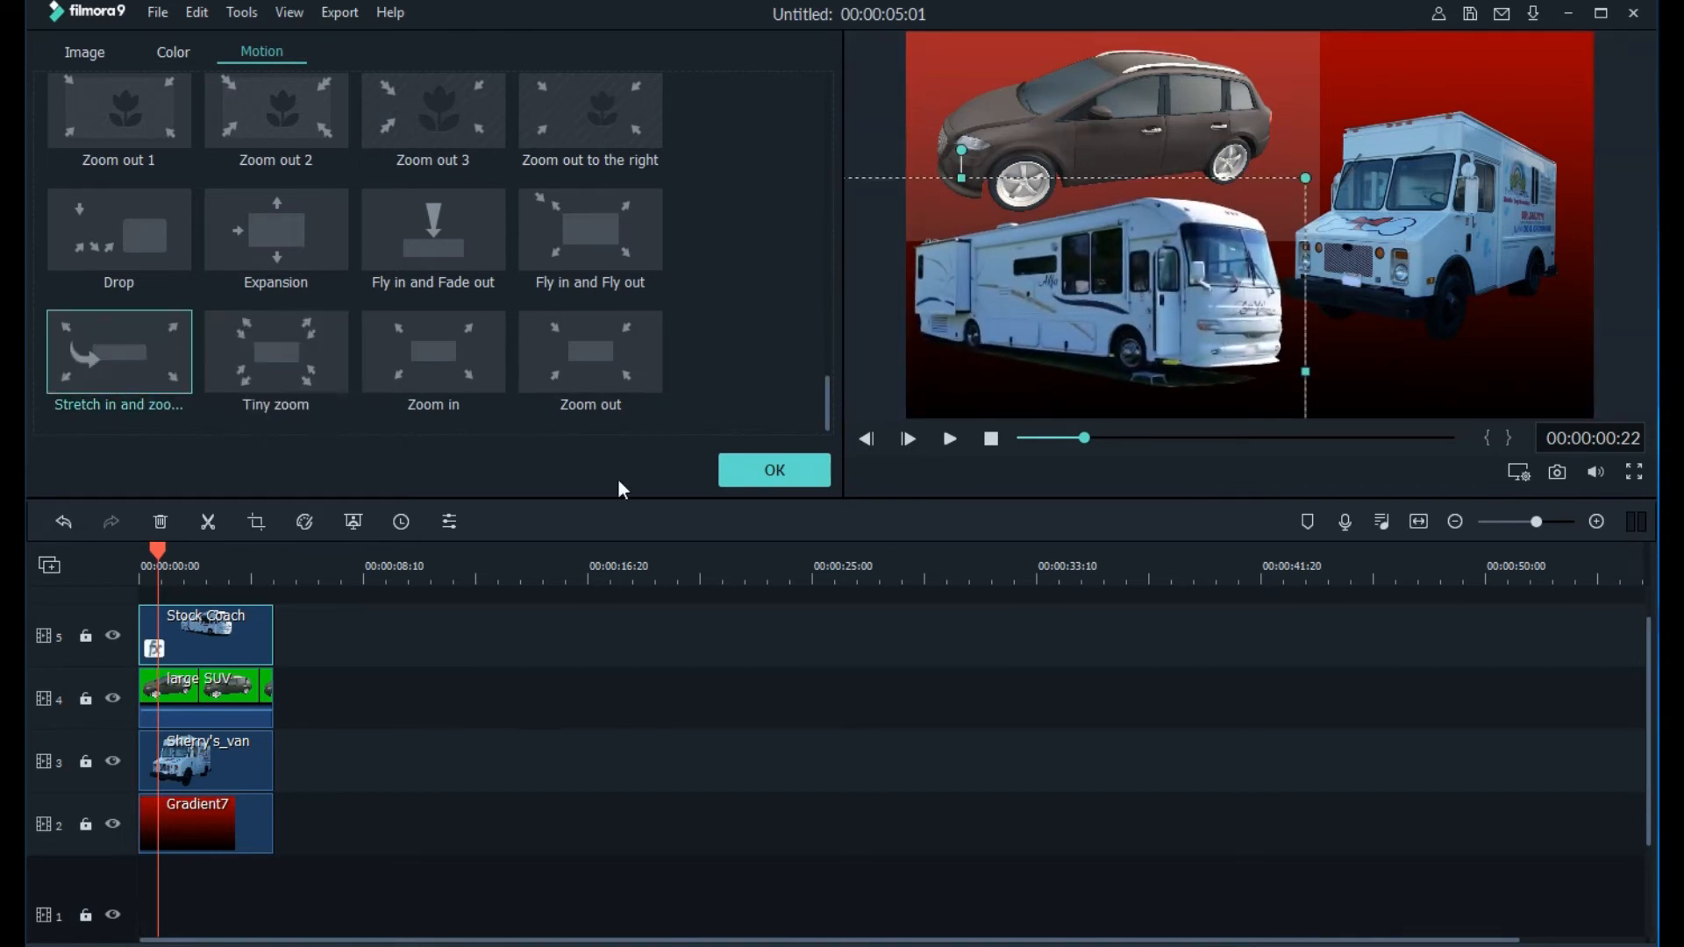
left_click(349, 51)
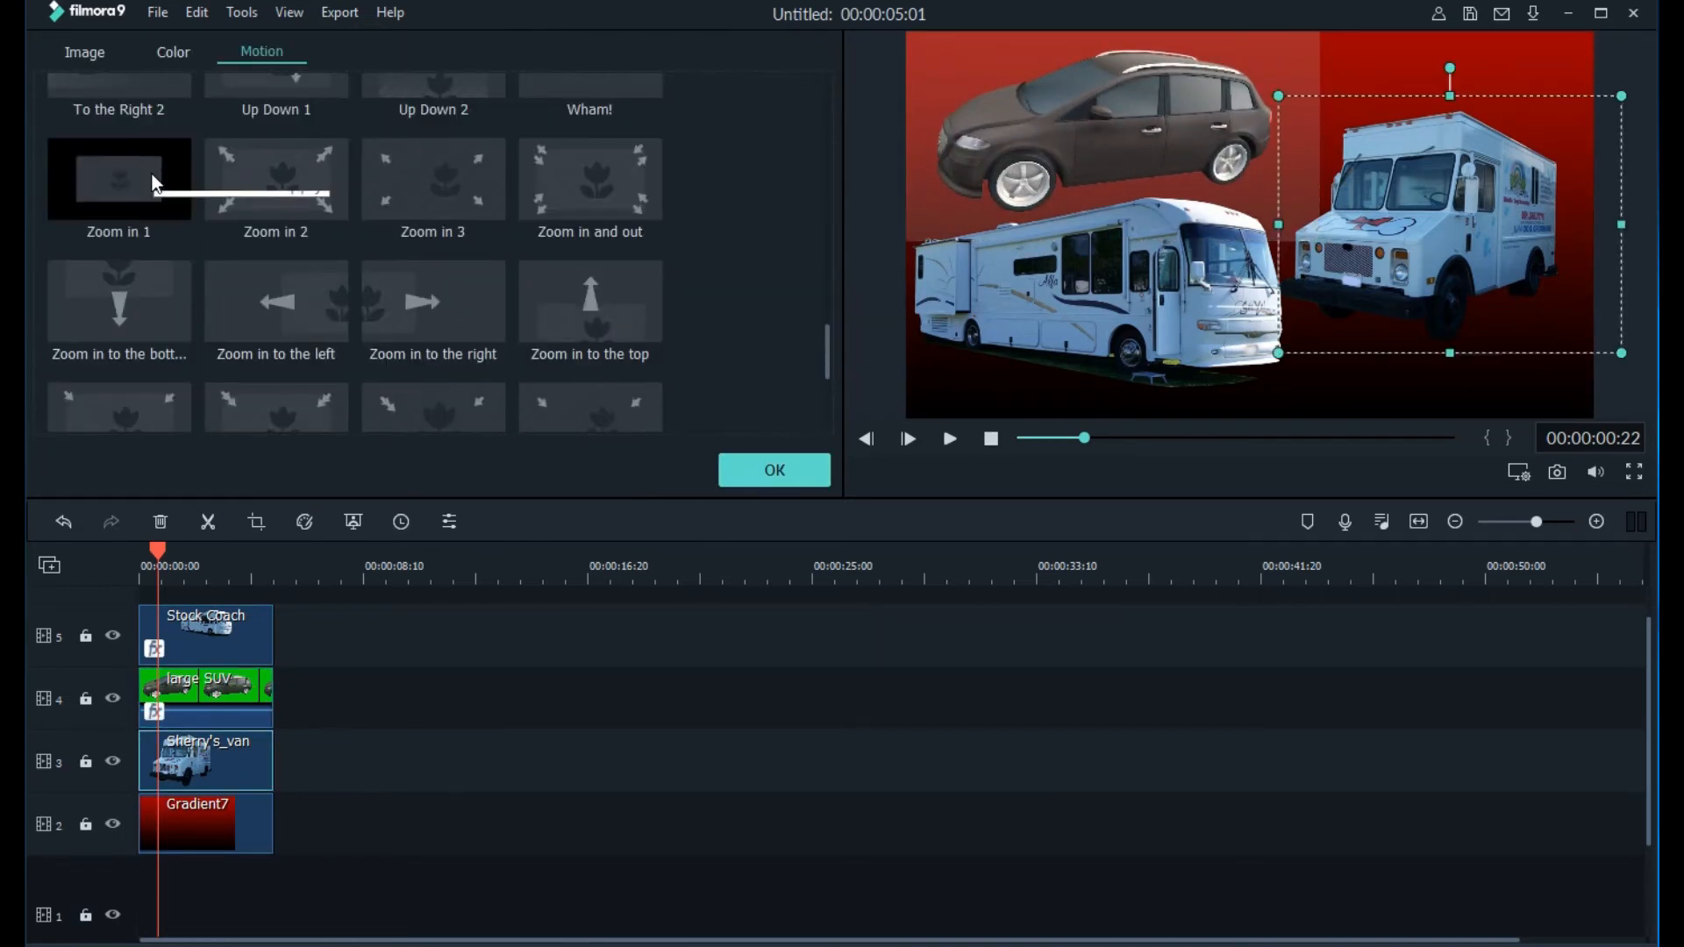
left_click(118, 178)
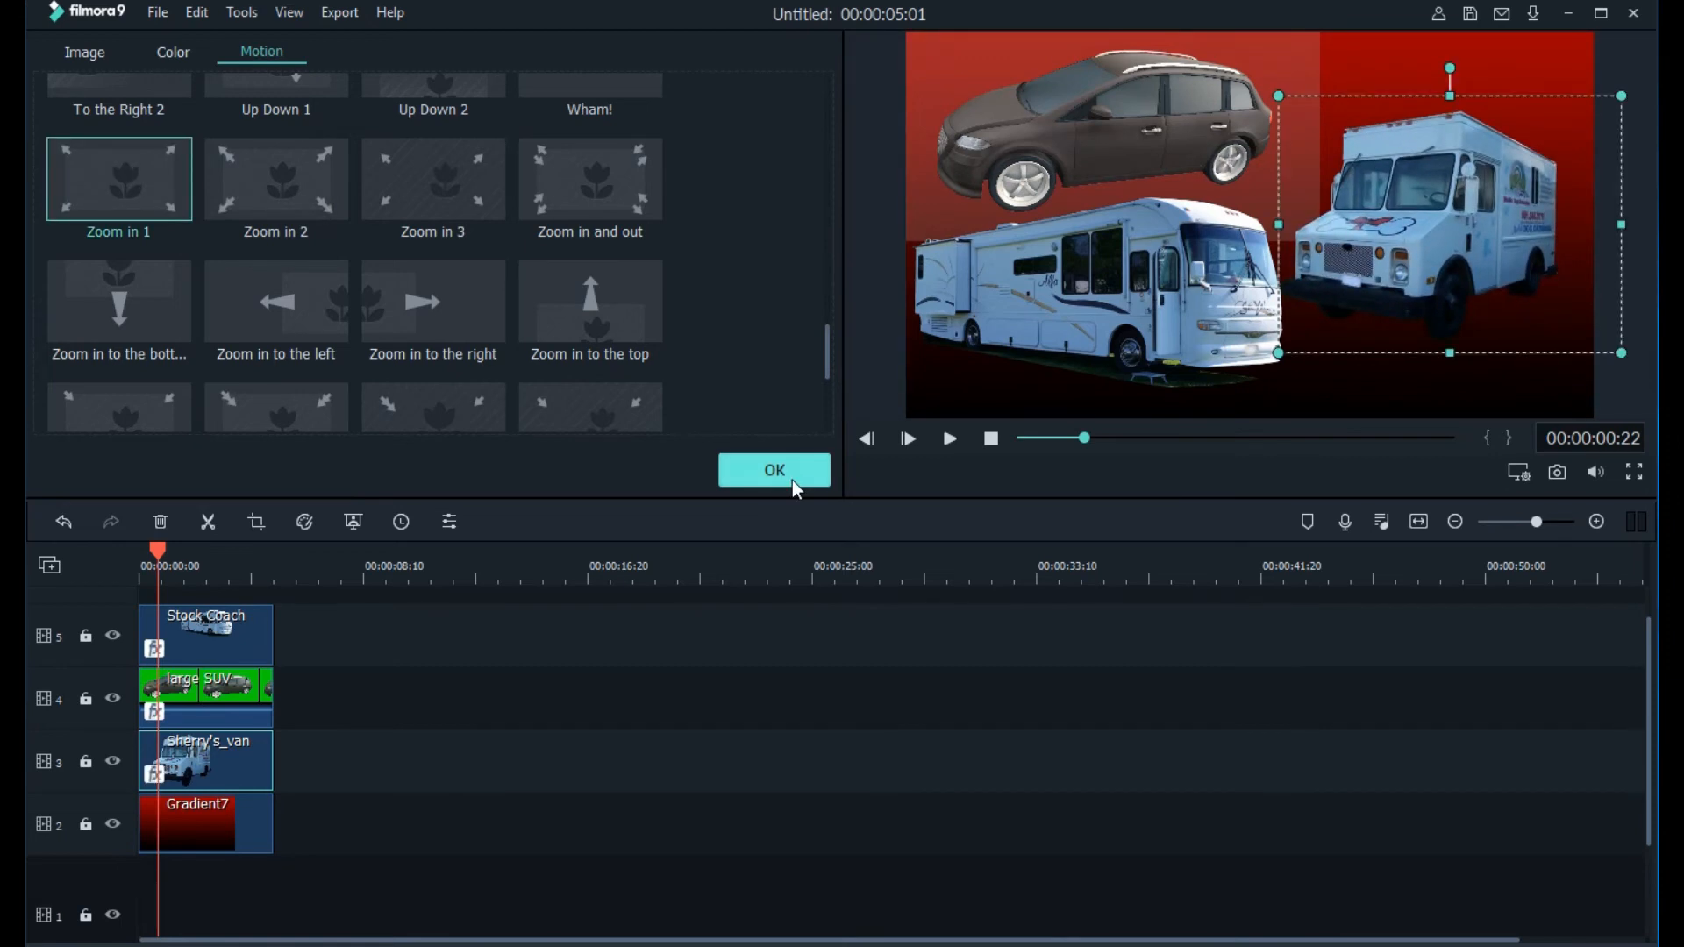
left_click(775, 470)
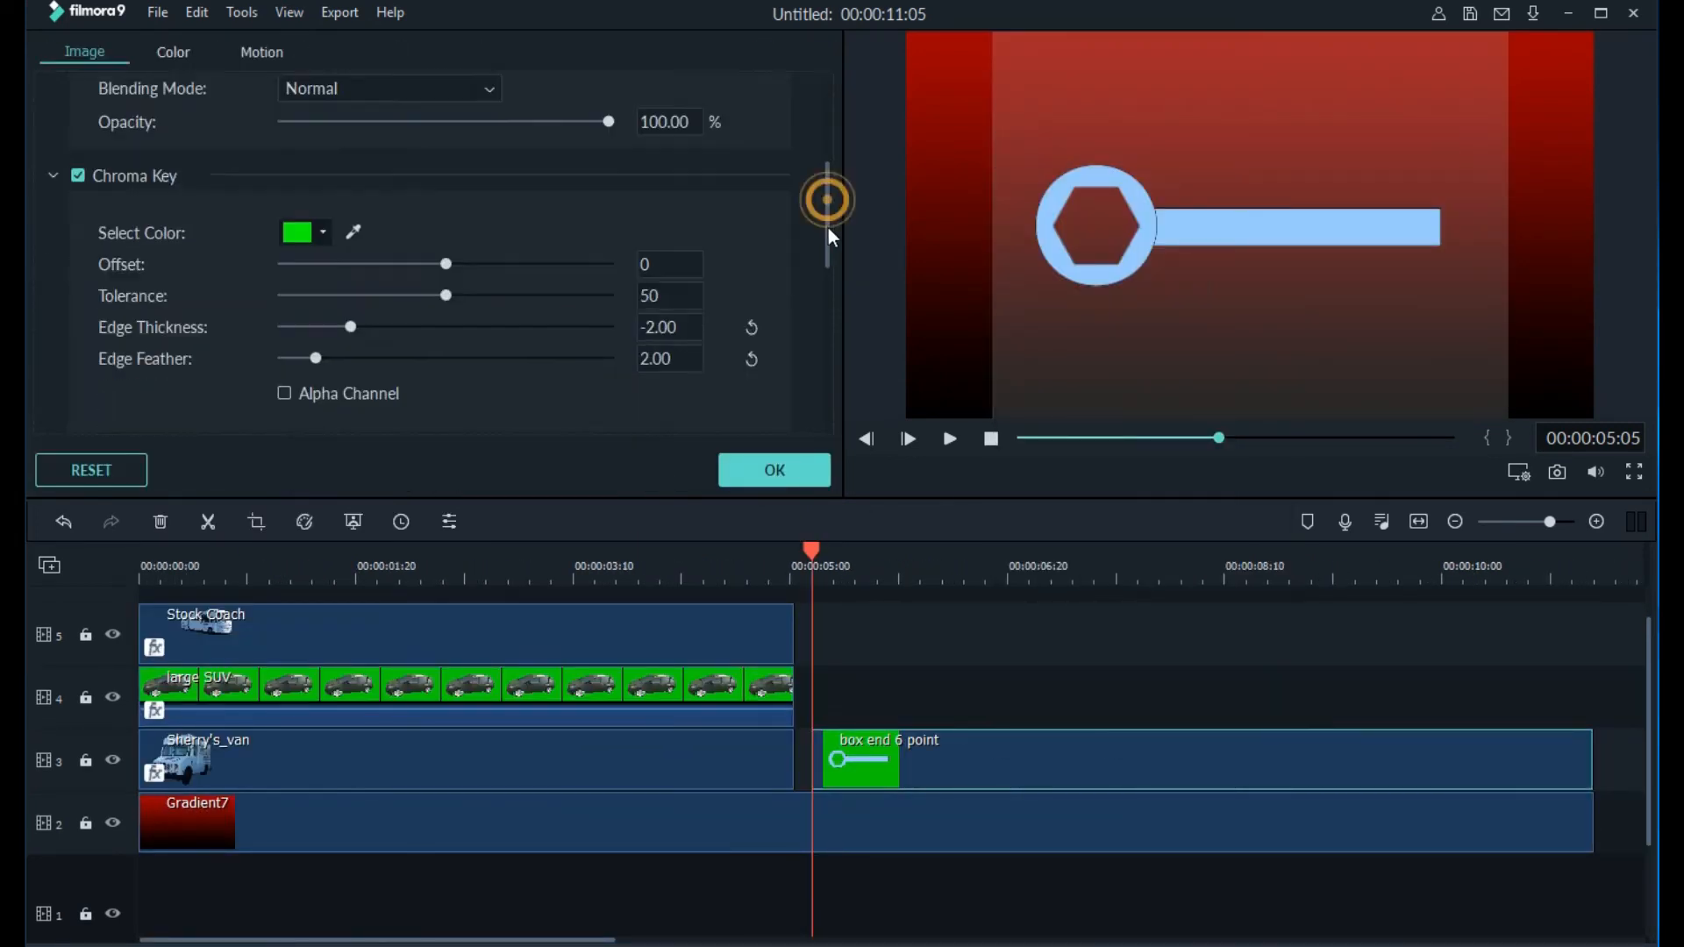
Drag a tool clip onto the timeline after the vehicle clips and open its settings.
left_click_drag(315, 358, 580, 325)
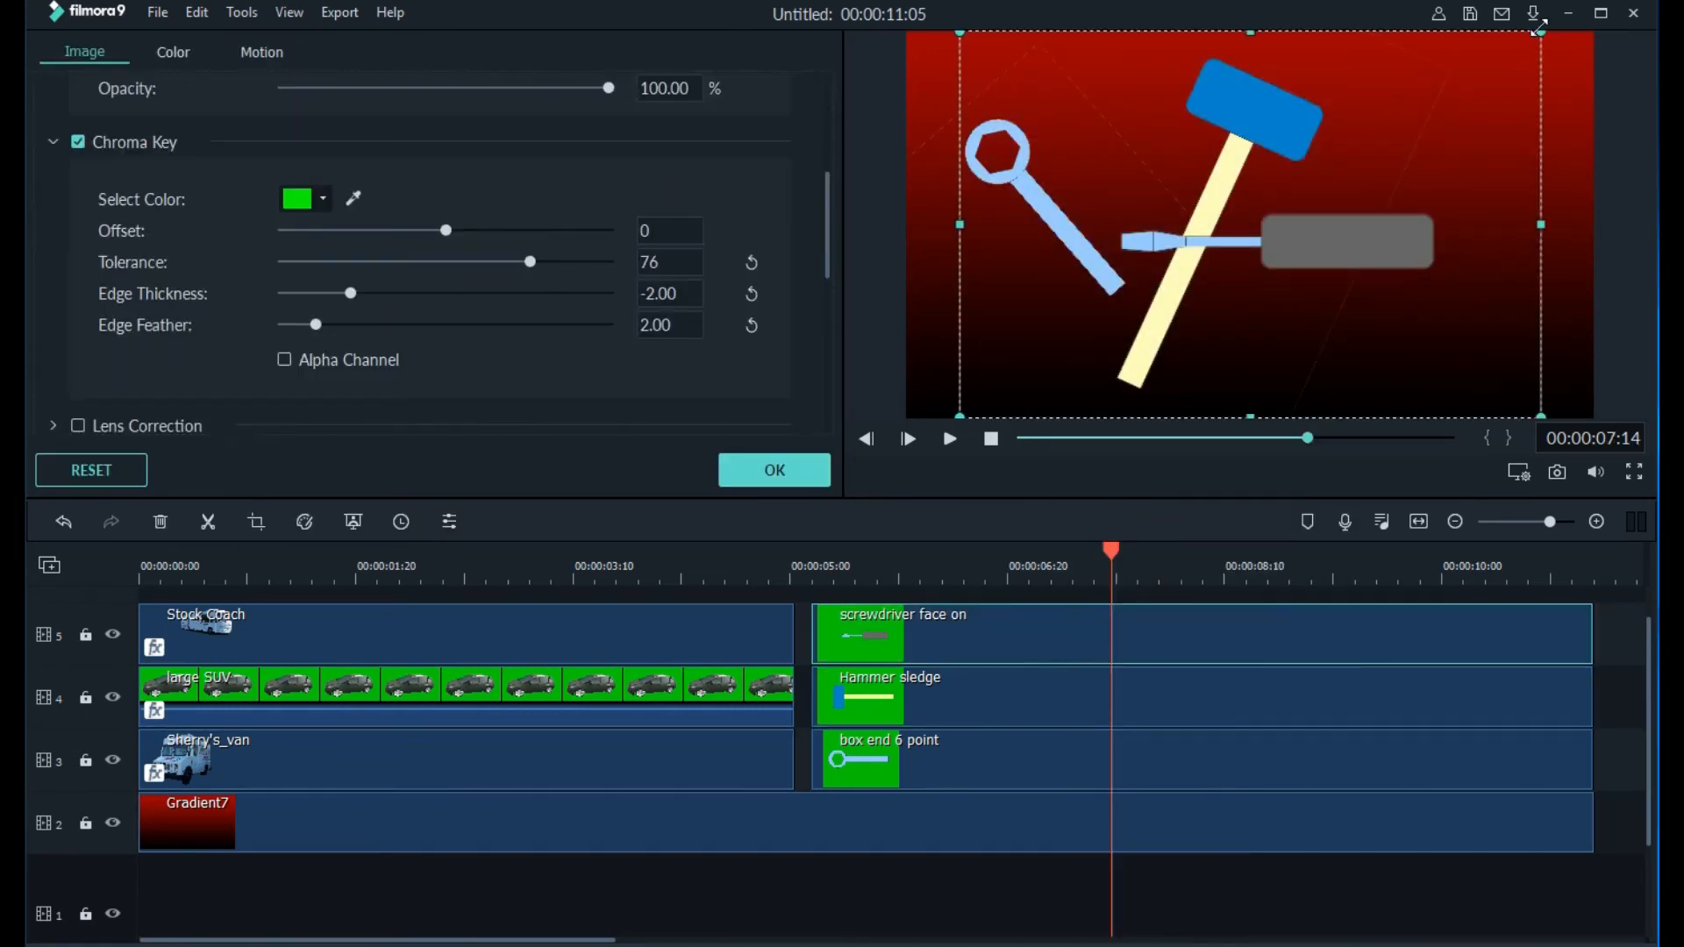
left_click(262, 51)
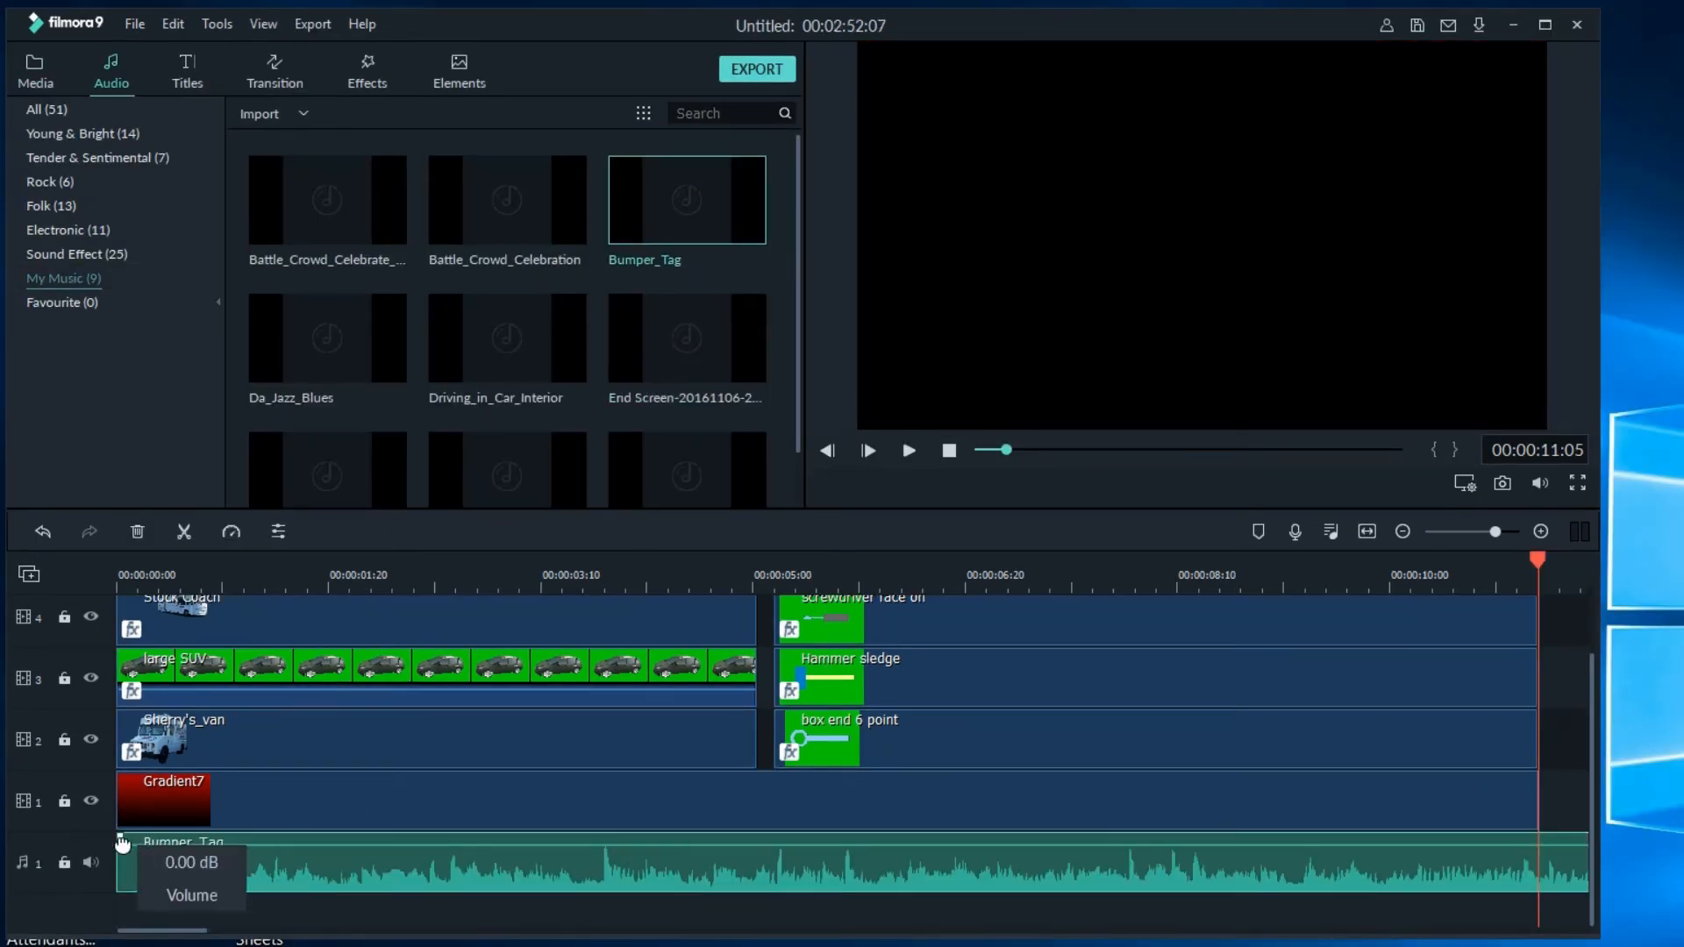
Adjust the Bumper_Tag music track's volume and confirm the audio changes.
left_click_drag(162, 871, 226, 841)
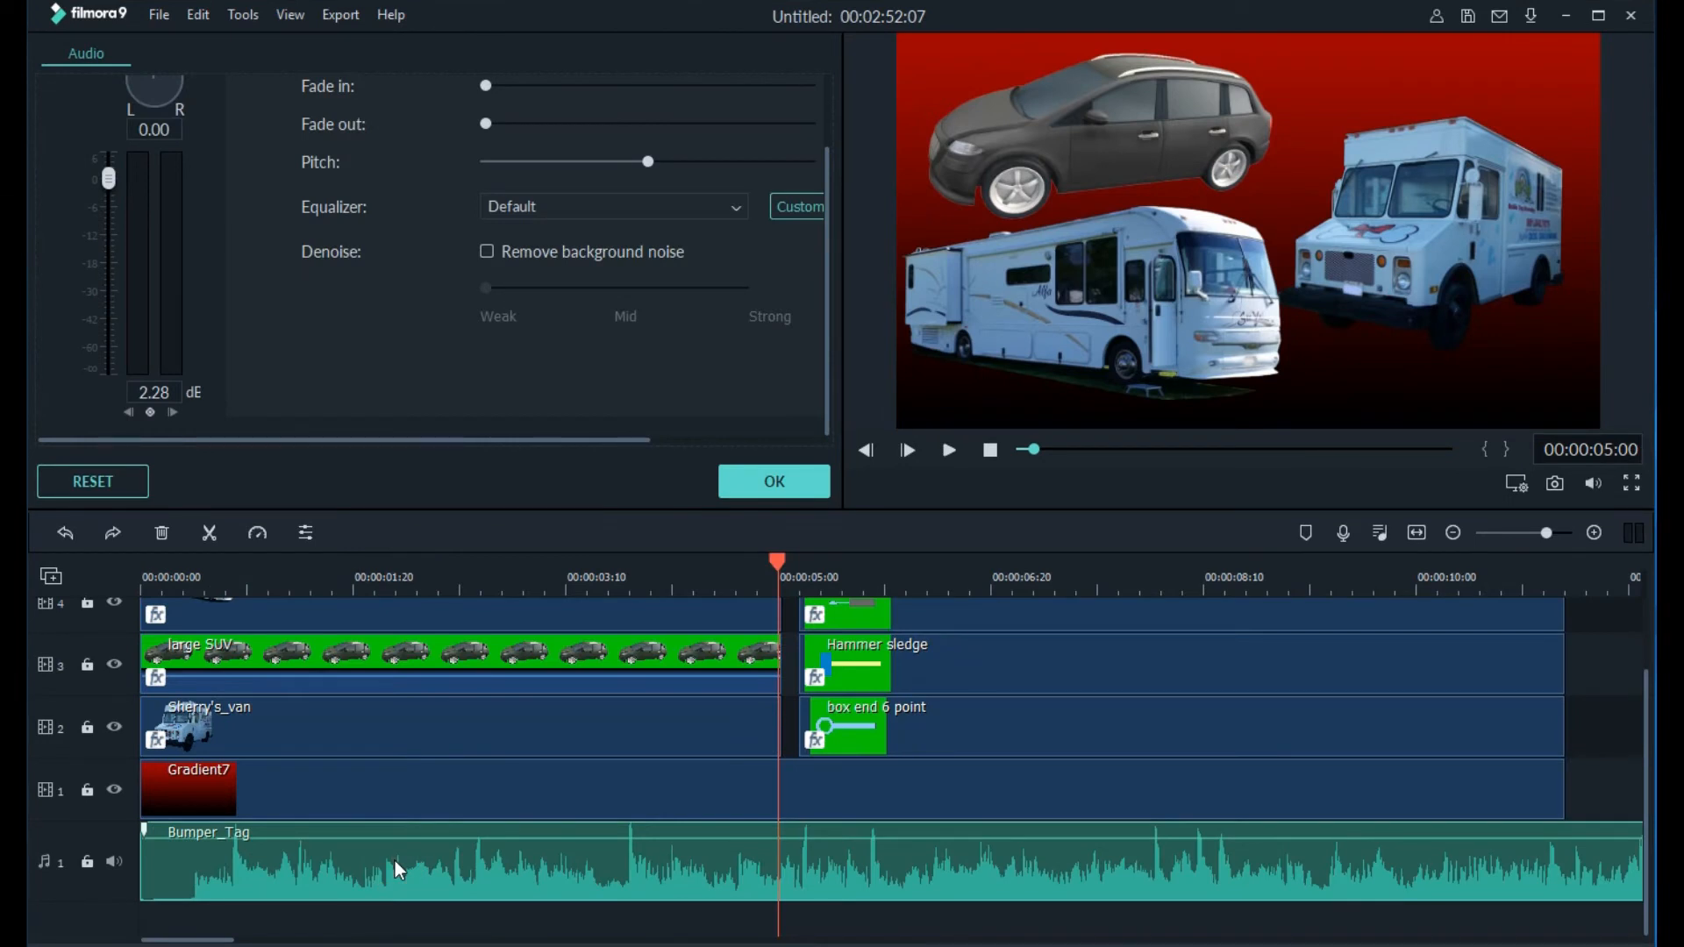
left_click(517, 563)
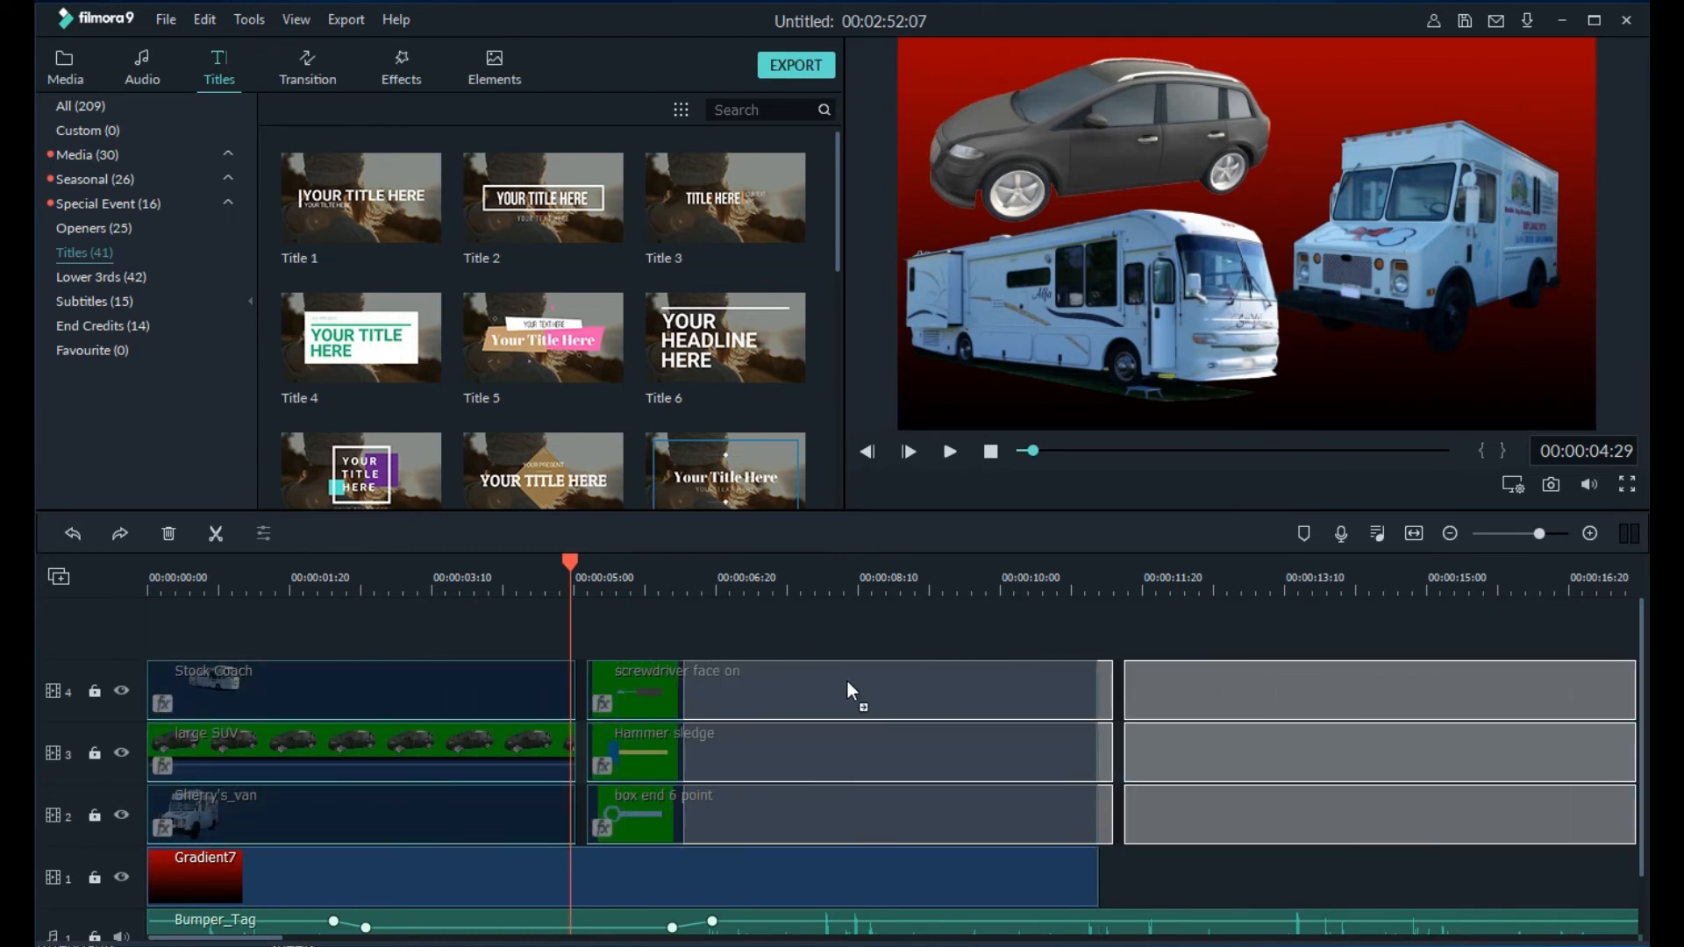
left_click(60, 64)
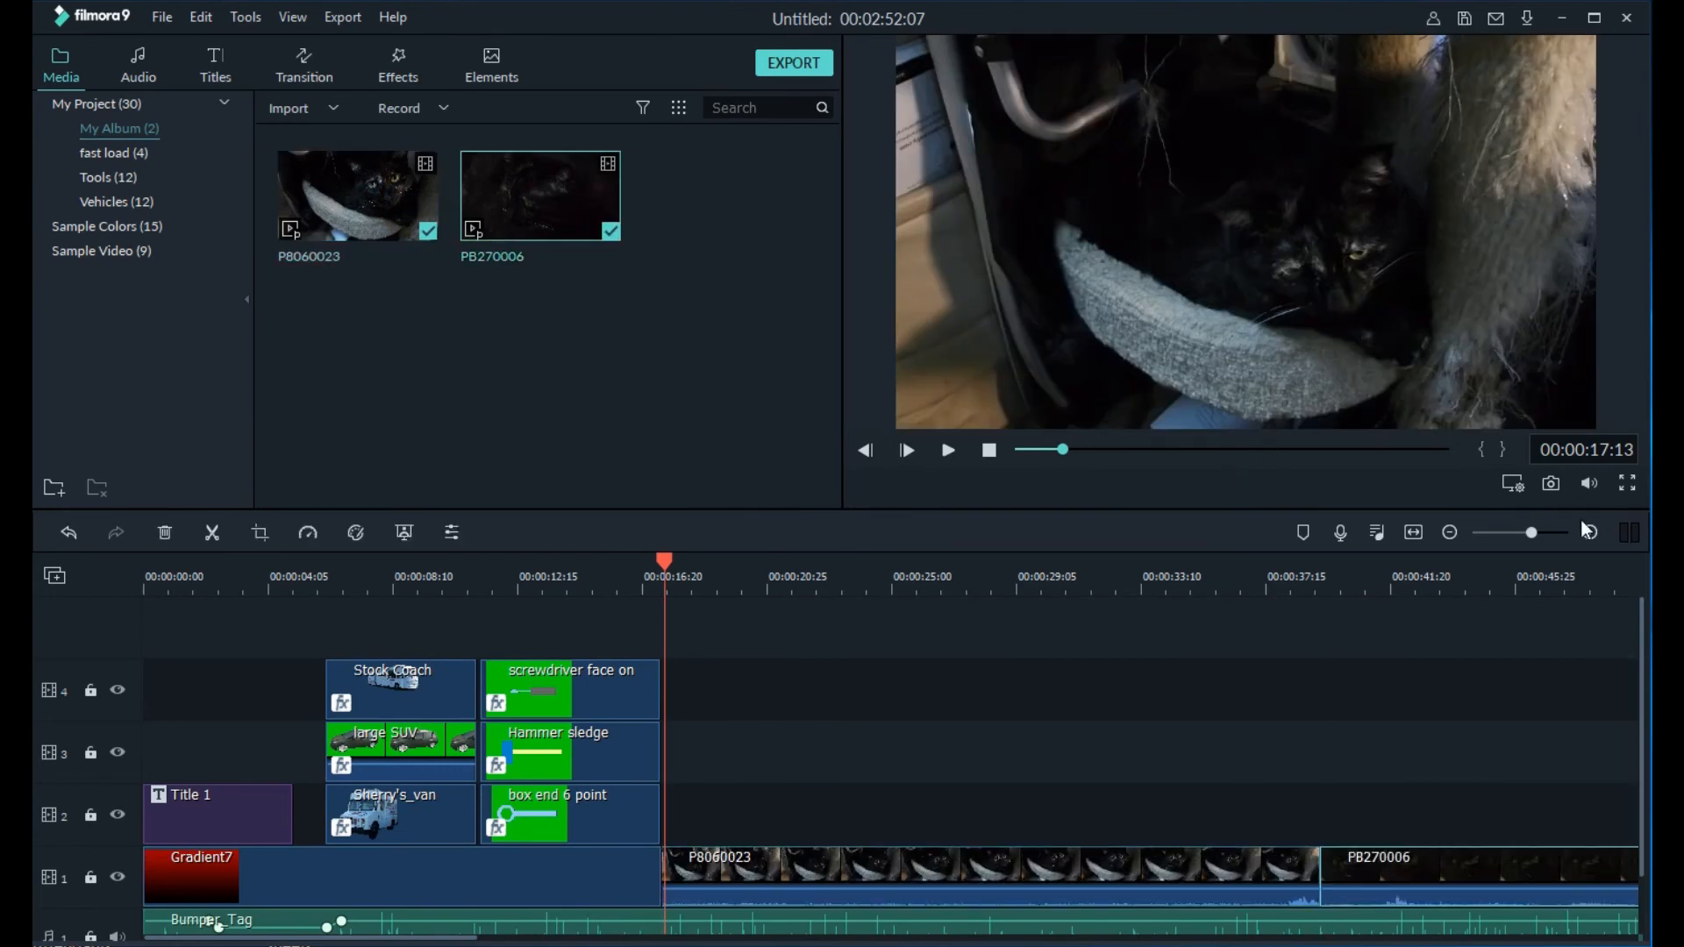
Insert a Cube transition between the two cat videos and browse the Spring Pack overlays.
left_click(304, 63)
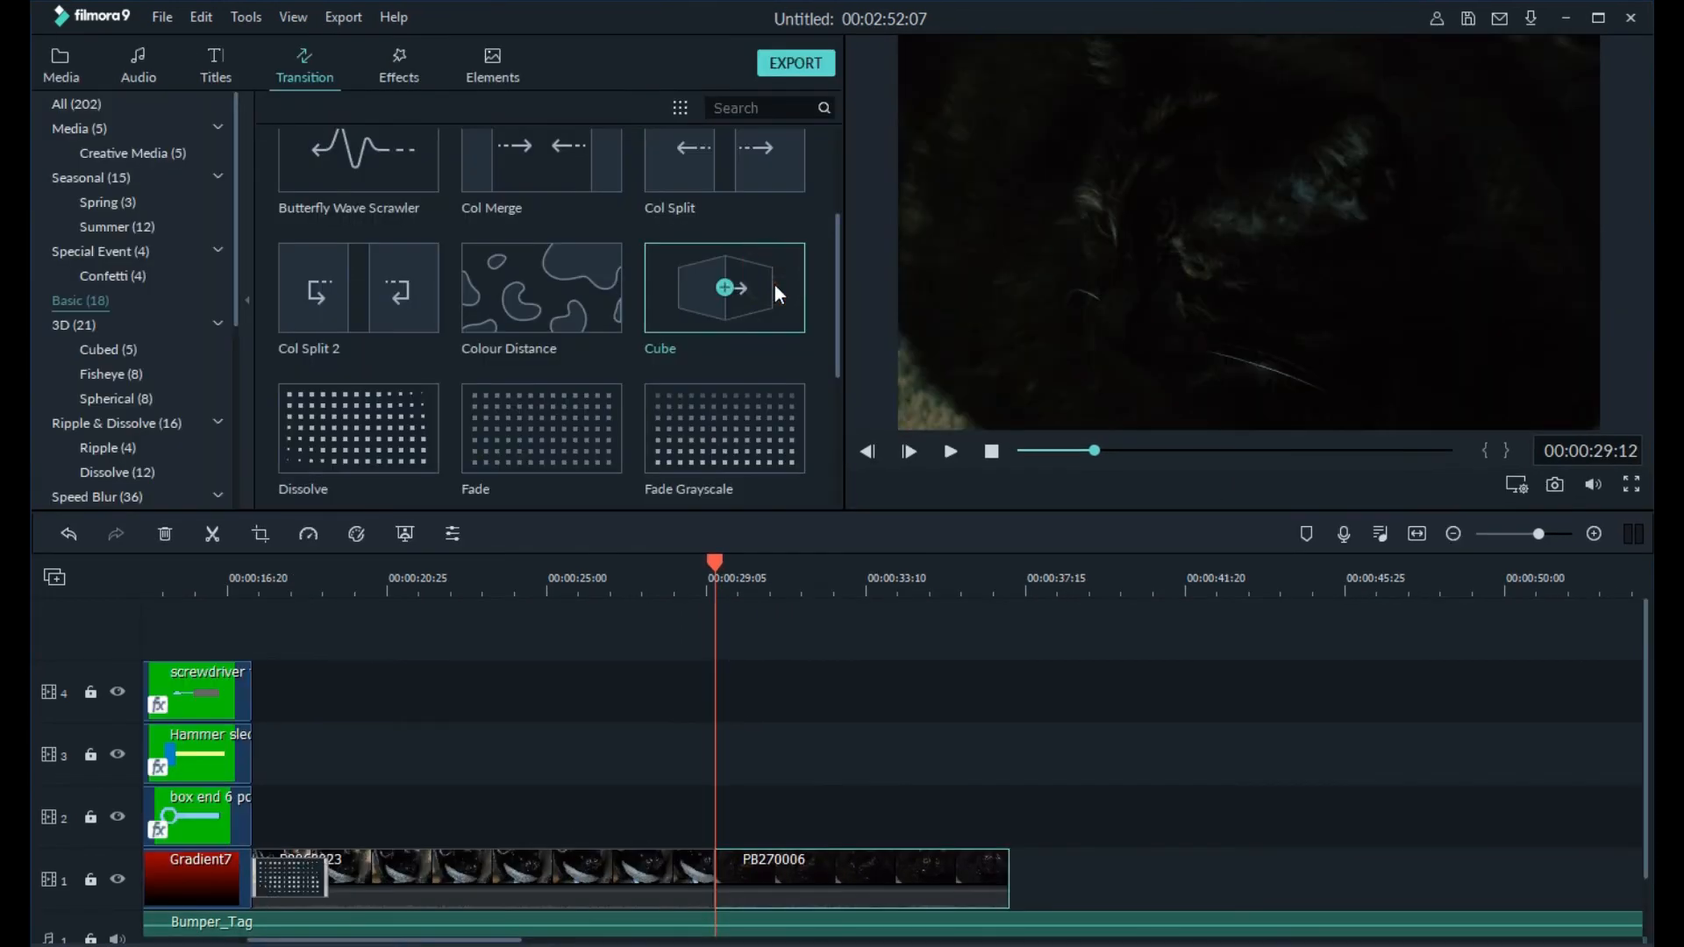
left_click_drag(723, 287, 714, 877)
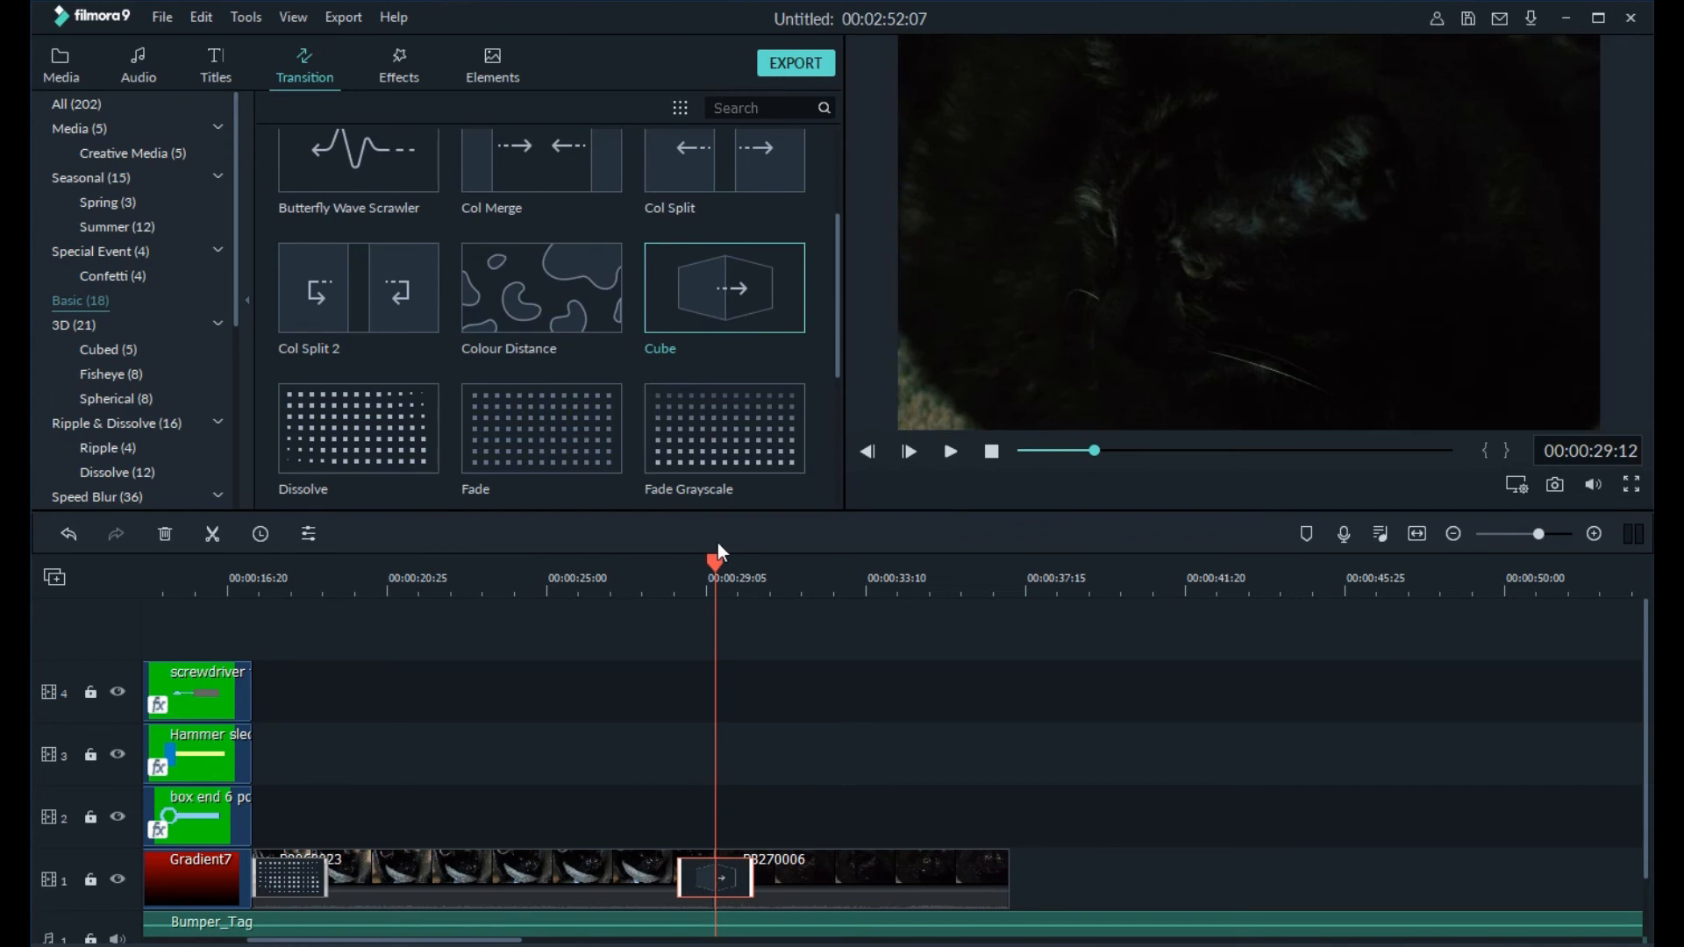
left_click(398, 62)
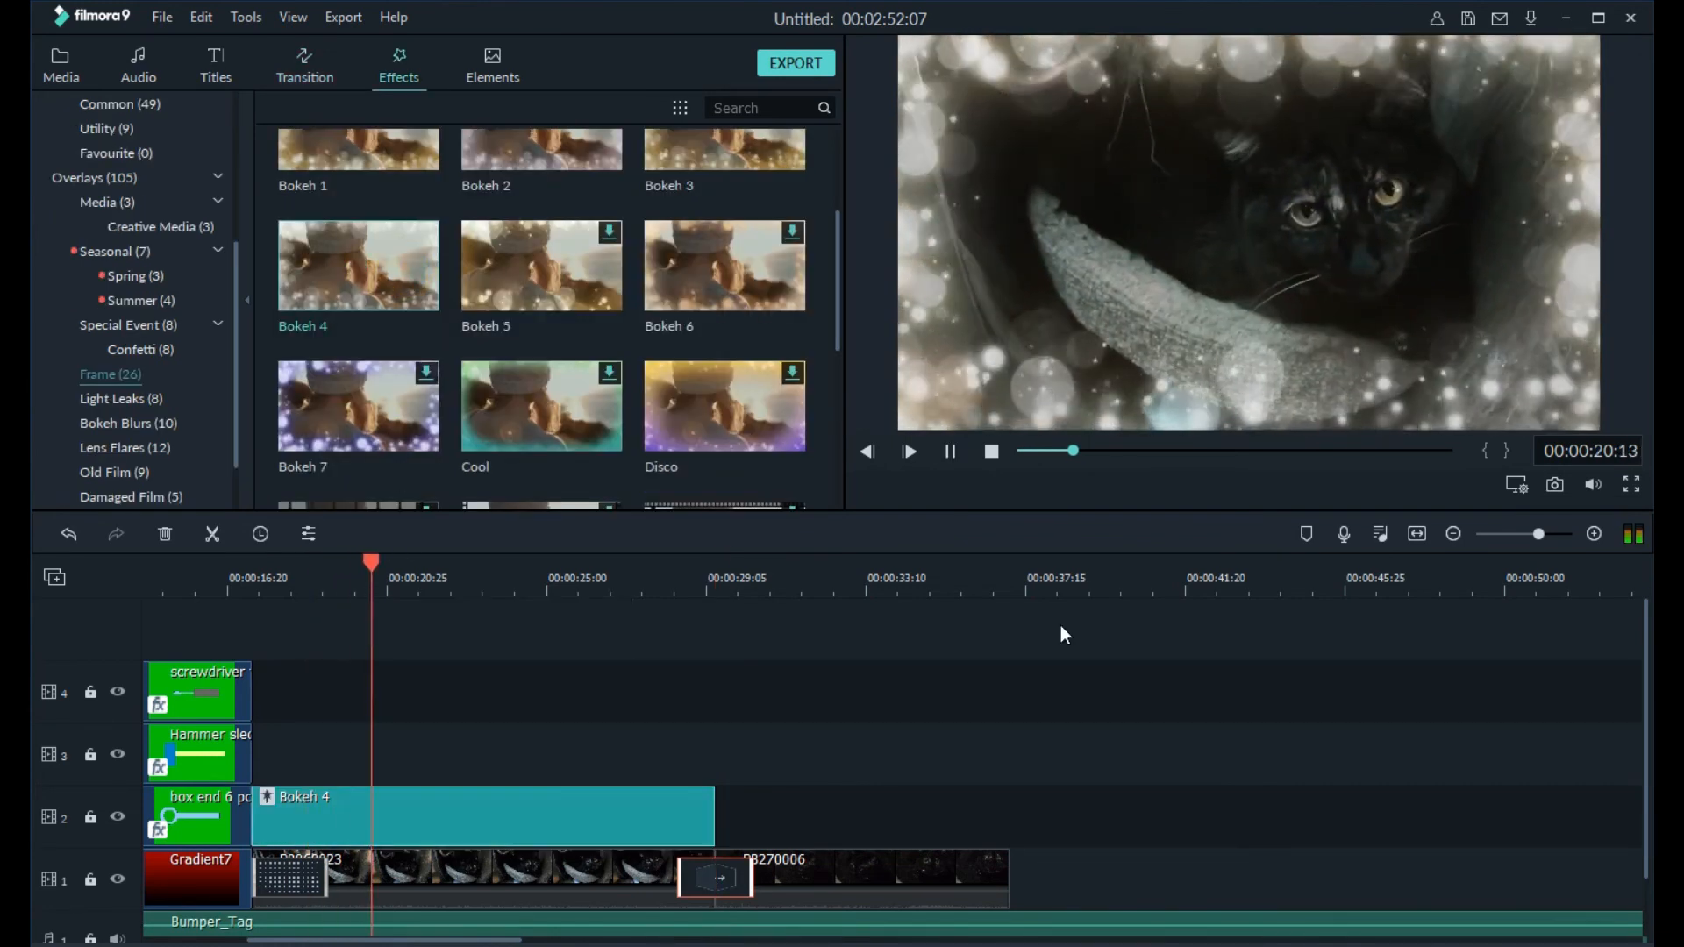
left_click(908, 450)
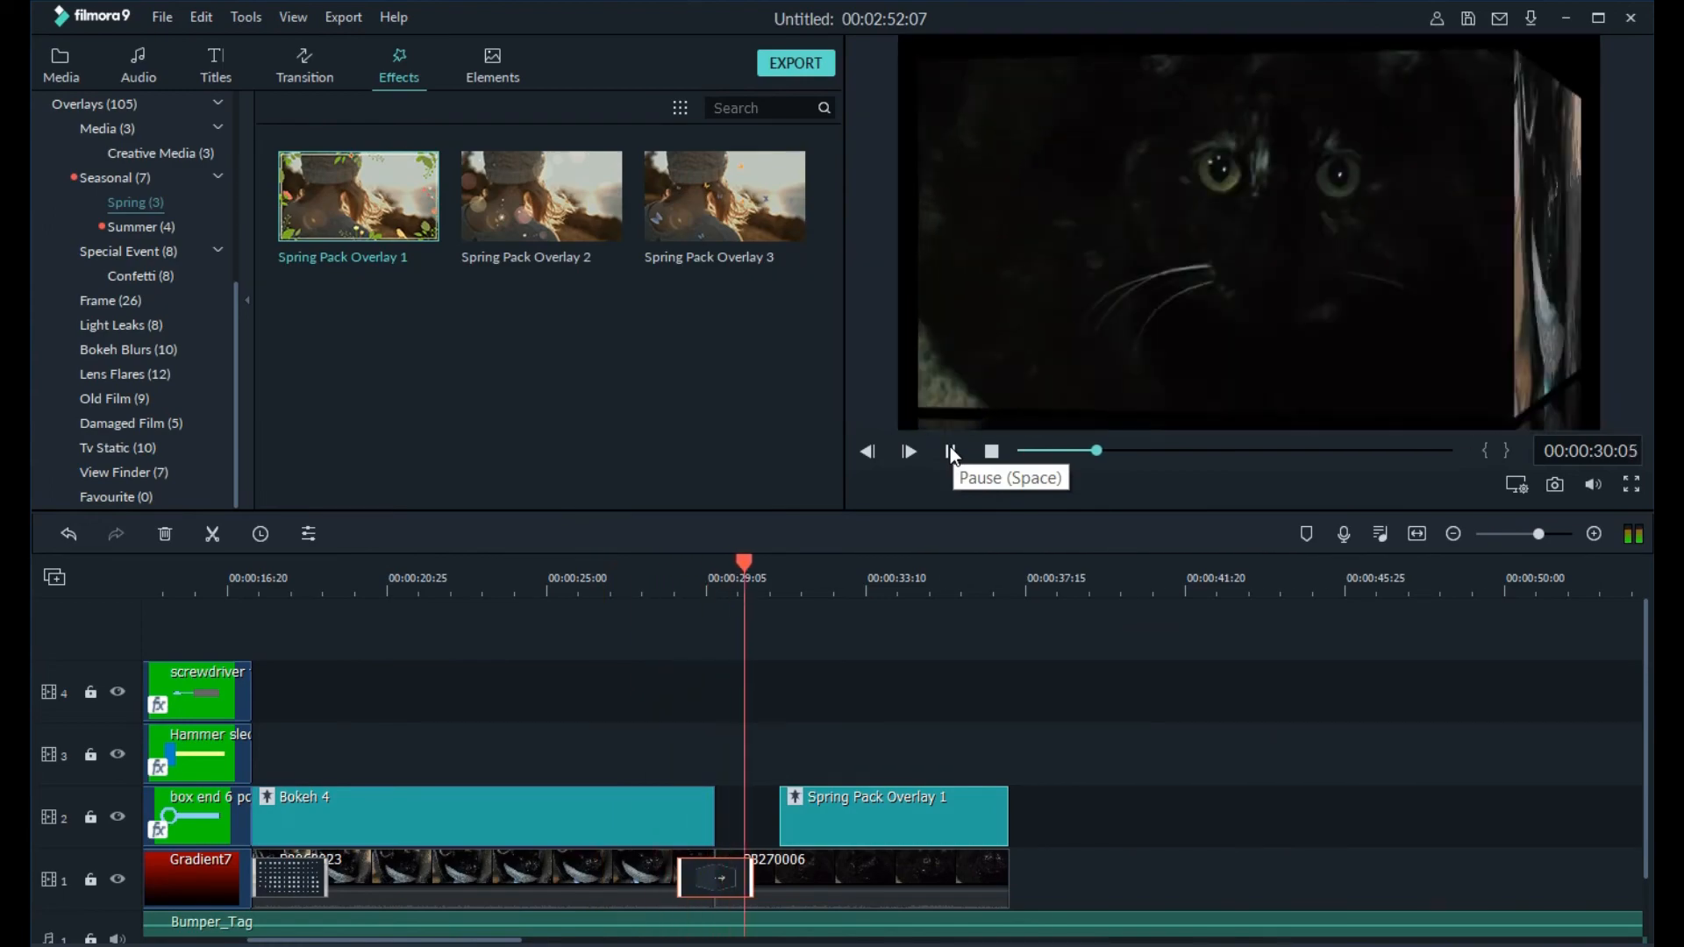